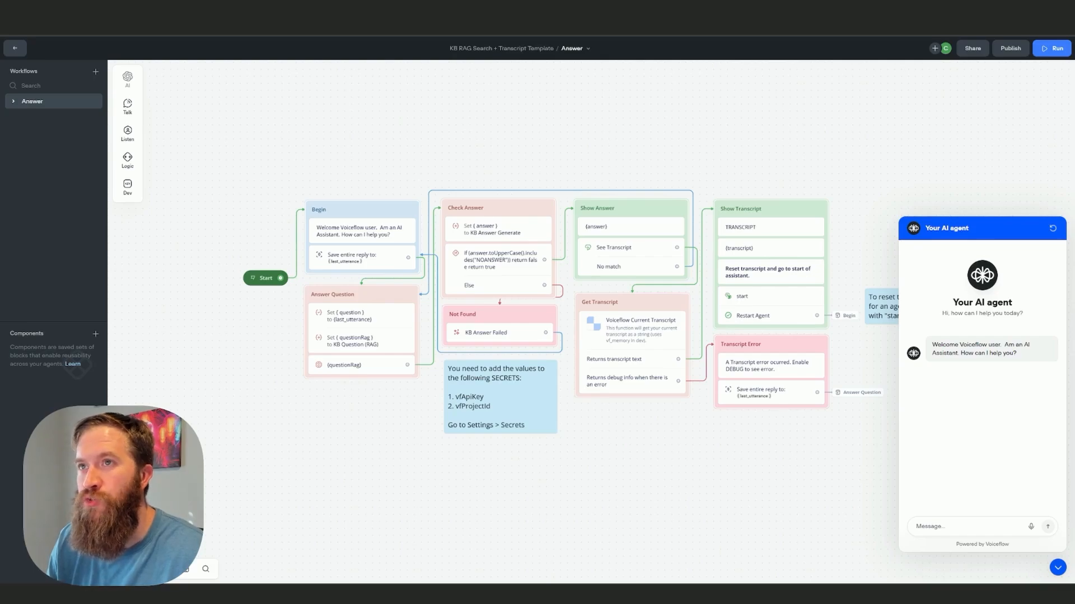
{"action": "mouse_move", "coordinate": [376, 357]}
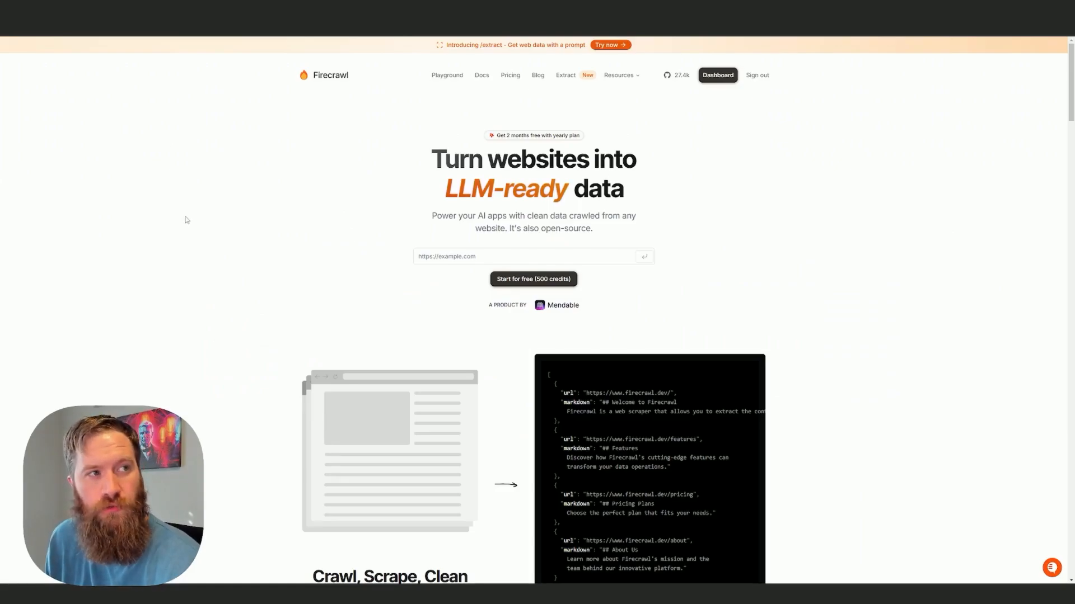
{"action": "mouse_move", "coordinate": [215, 254]}
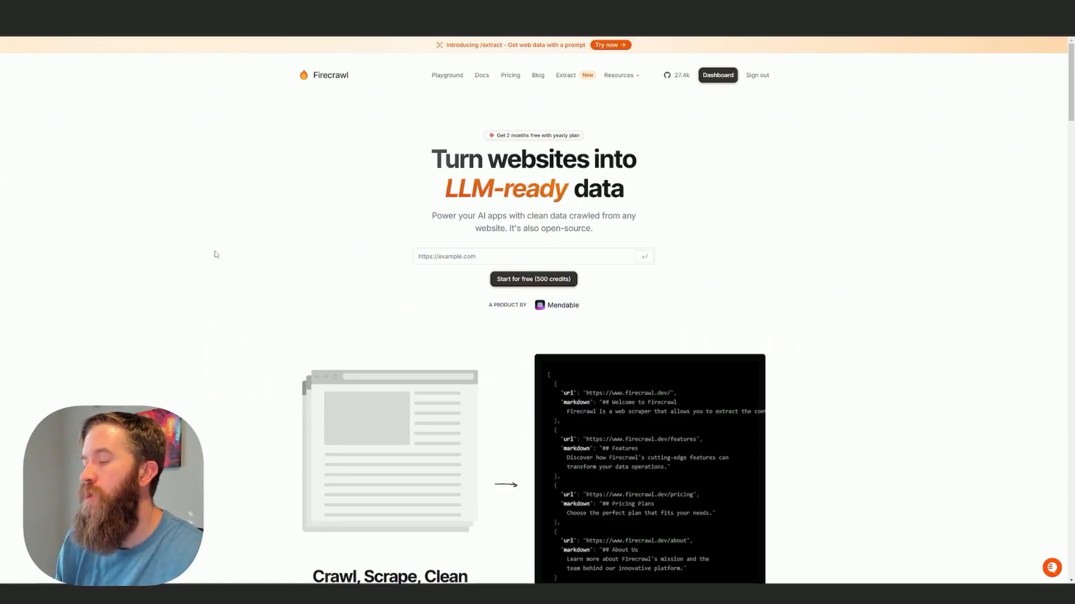
{"action": "mouse_move", "coordinate": [222, 251]}
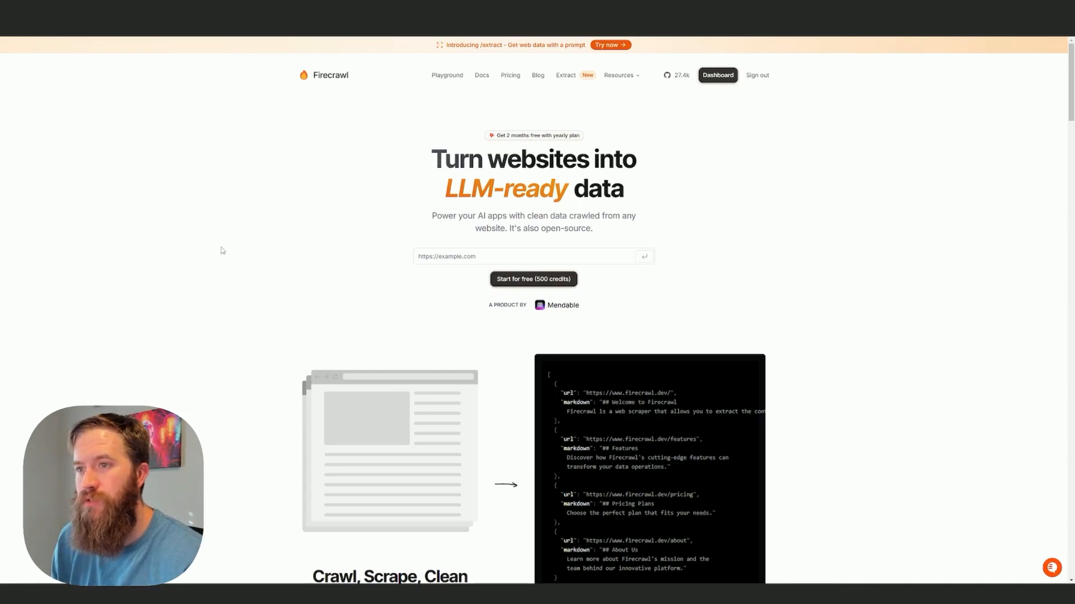
{"action": "mouse_move", "coordinate": [253, 253]}
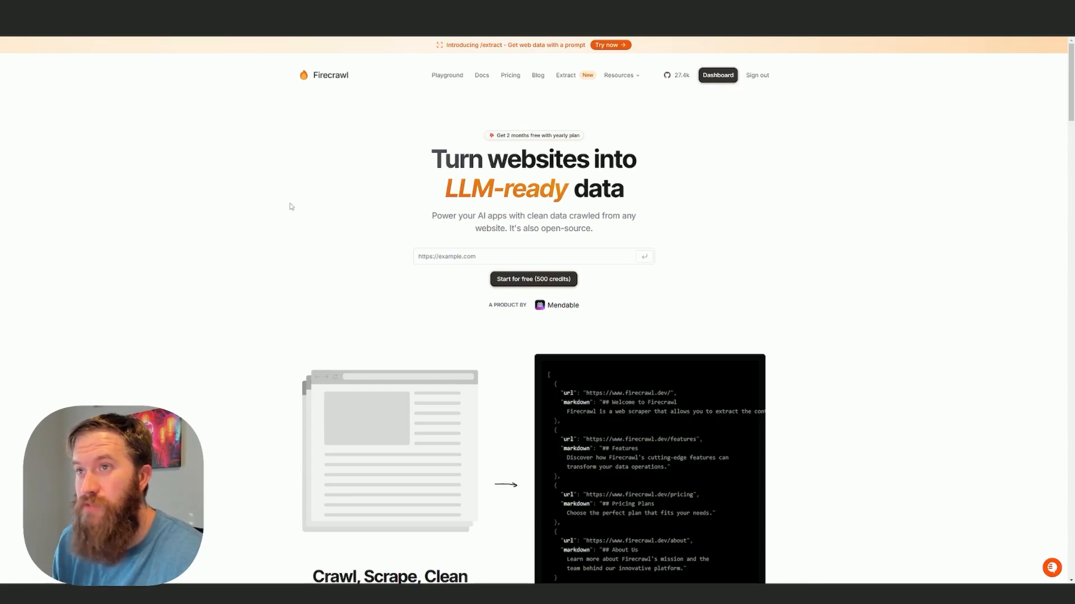
{"action": "mouse_move", "coordinate": [657, 126]}
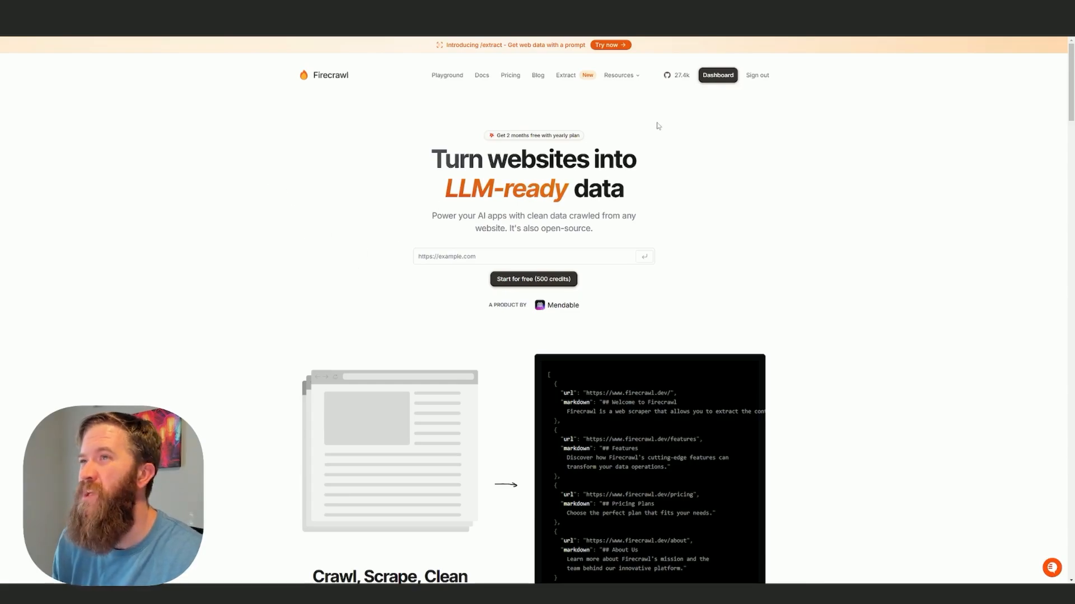
{"action": "mouse_move", "coordinate": [706, 101]}
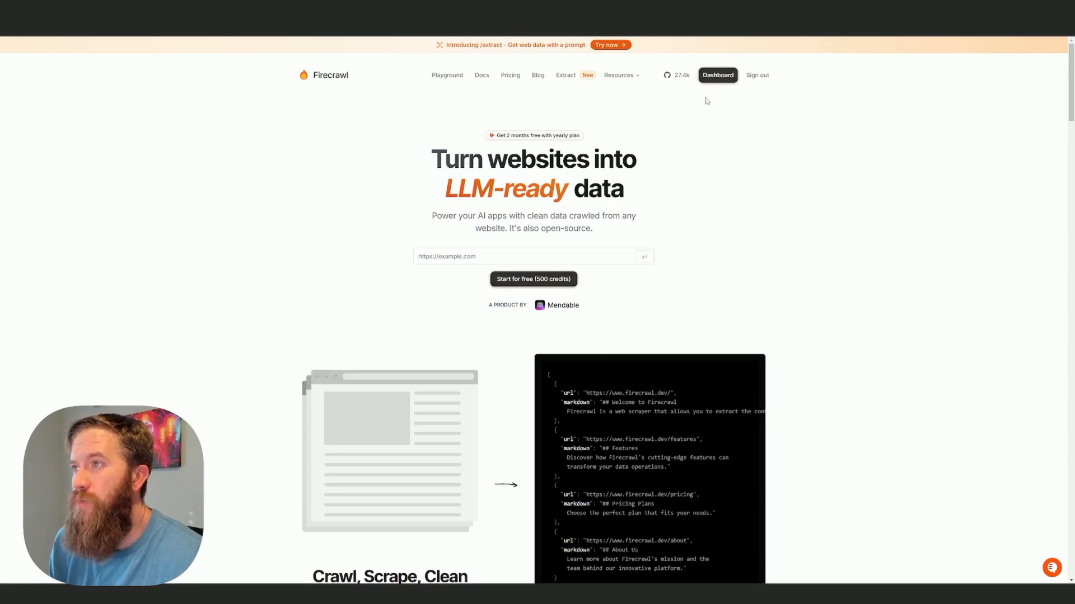
{"action": "mouse_move", "coordinate": [546, 299]}
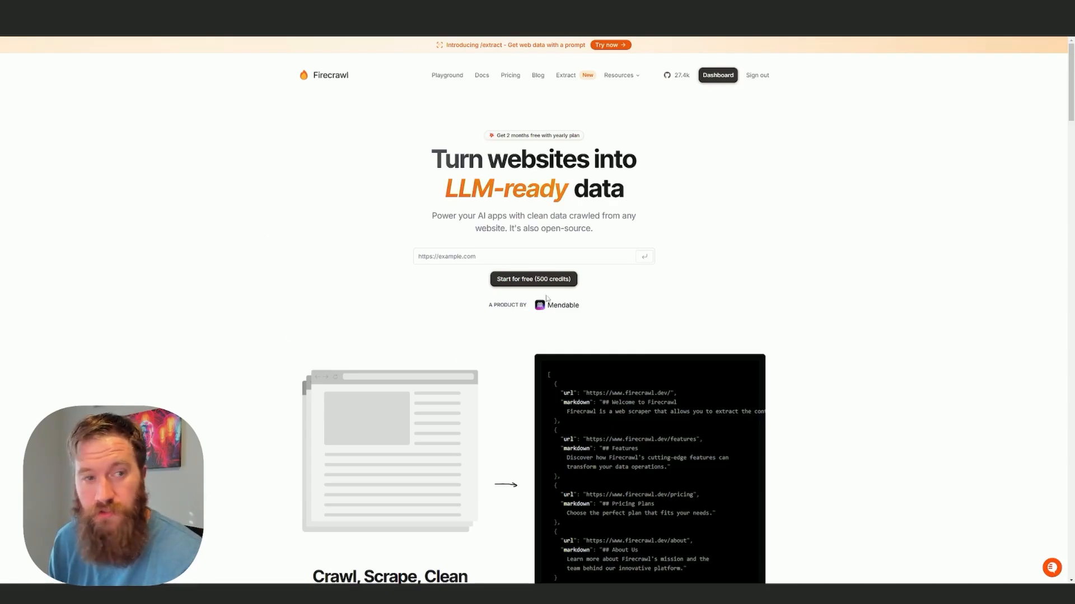
{"action": "mouse_move", "coordinate": [605, 170]}
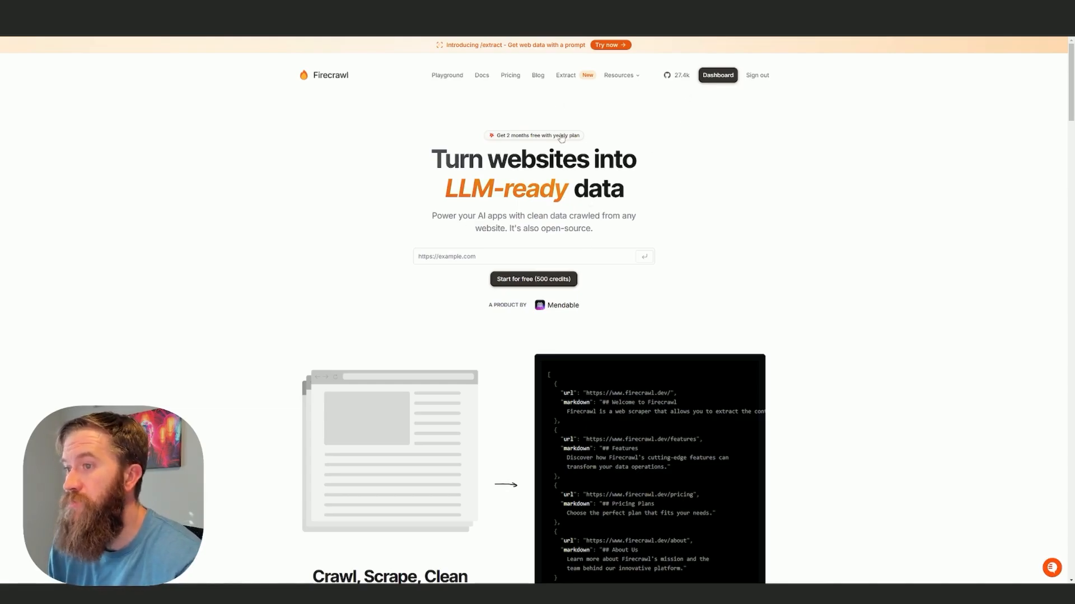
{"action": "mouse_move", "coordinate": [270, 221]}
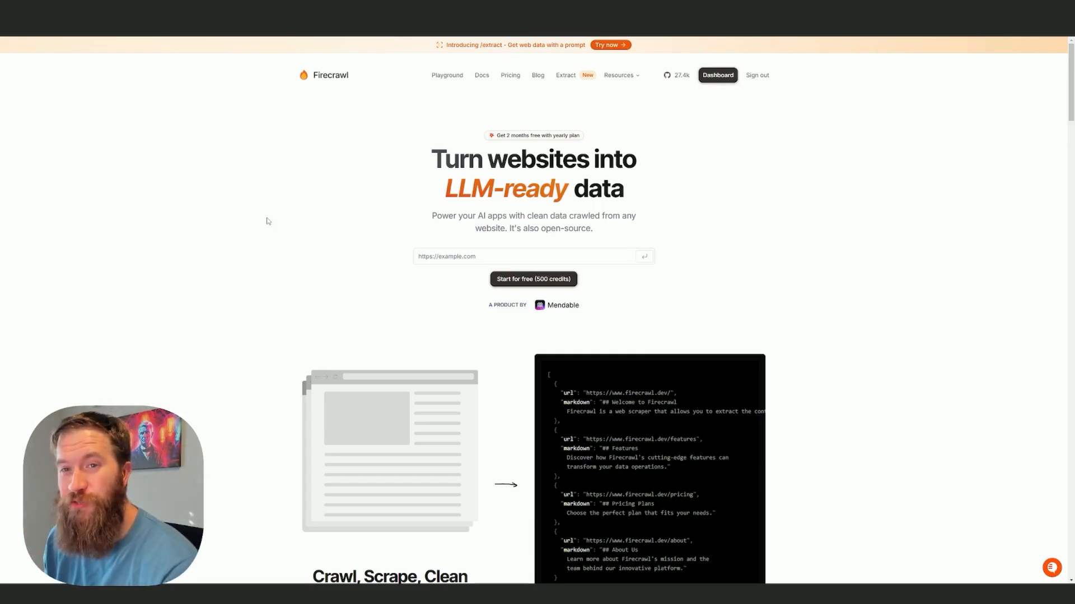
{"action": "mouse_move", "coordinate": [338, 225]}
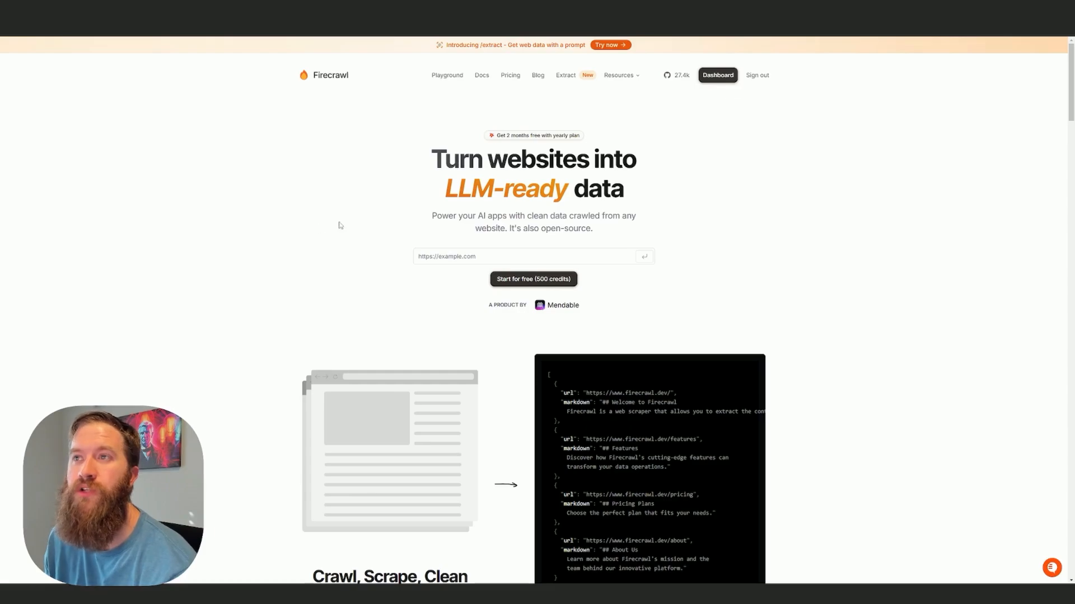
{"action": "mouse_move", "coordinate": [303, 147]}
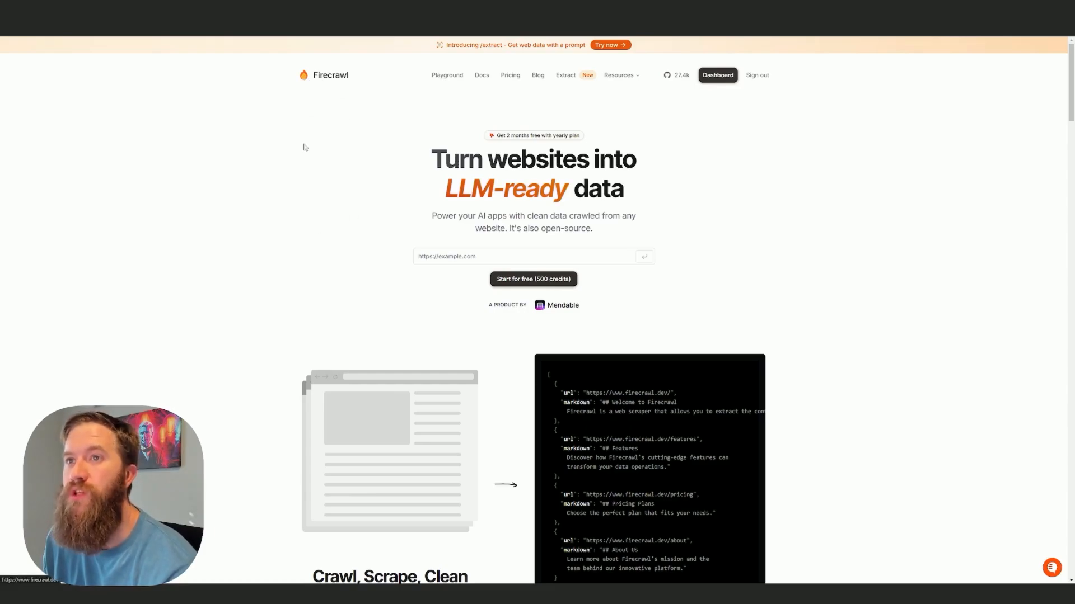
{"action": "mouse_move", "coordinate": [248, 278]}
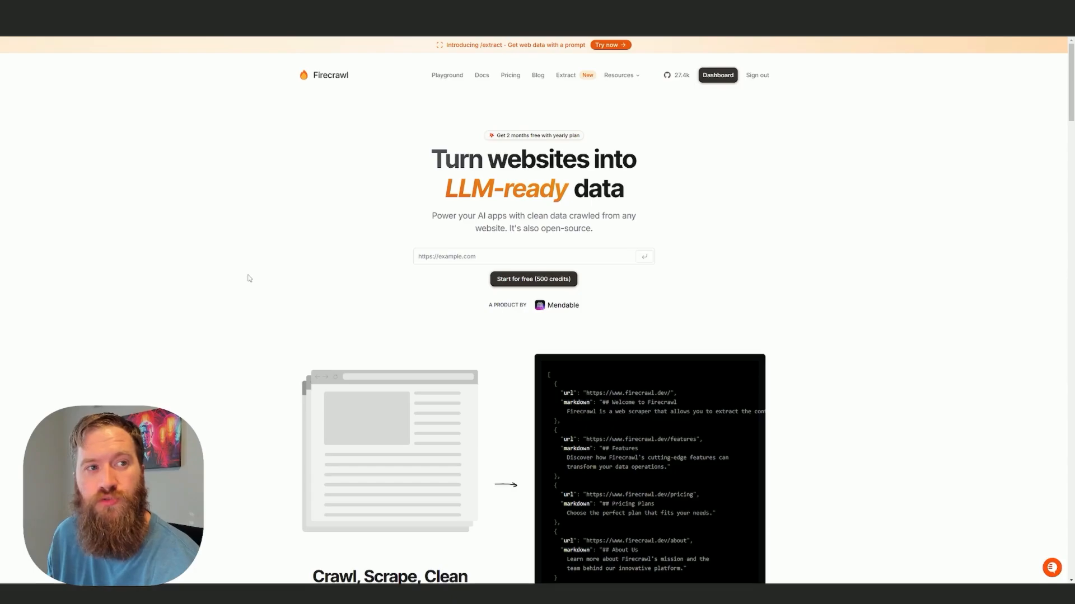
{"action": "mouse_move", "coordinate": [446, 79]}
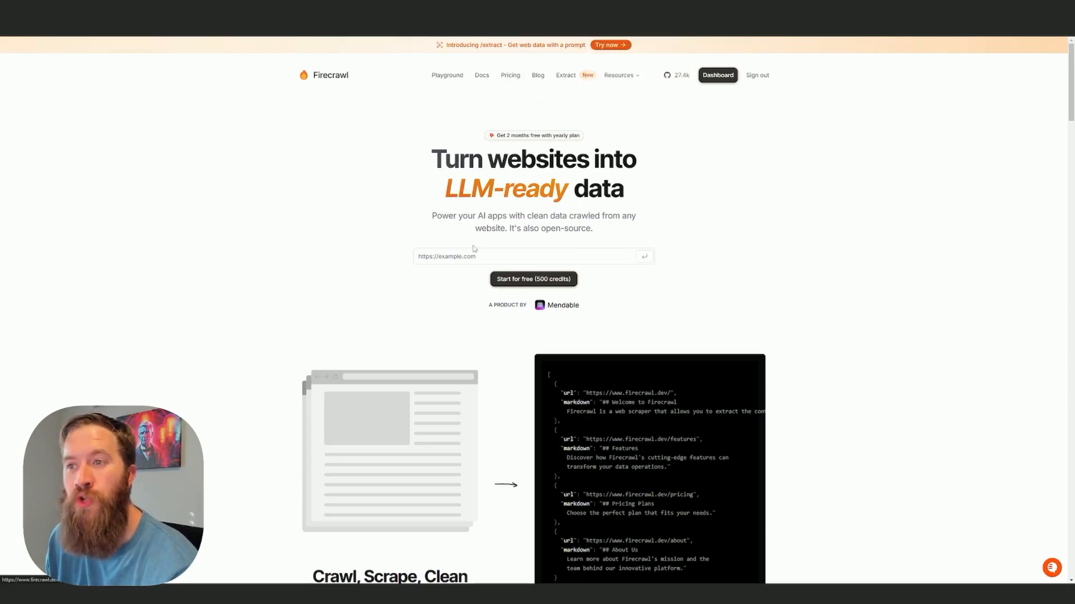
{"action": "mouse_move", "coordinate": [519, 96]}
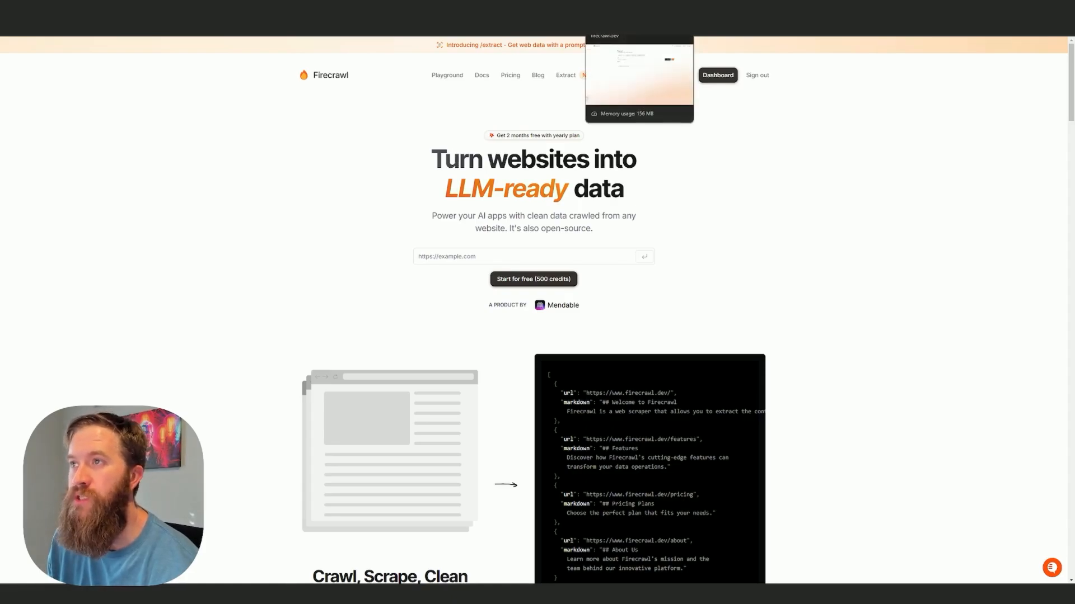
View Firecrawl's pricing page with the Free, Hobby, Standard and Growth plans
{"action": "left_click", "coordinate": [509, 76]}
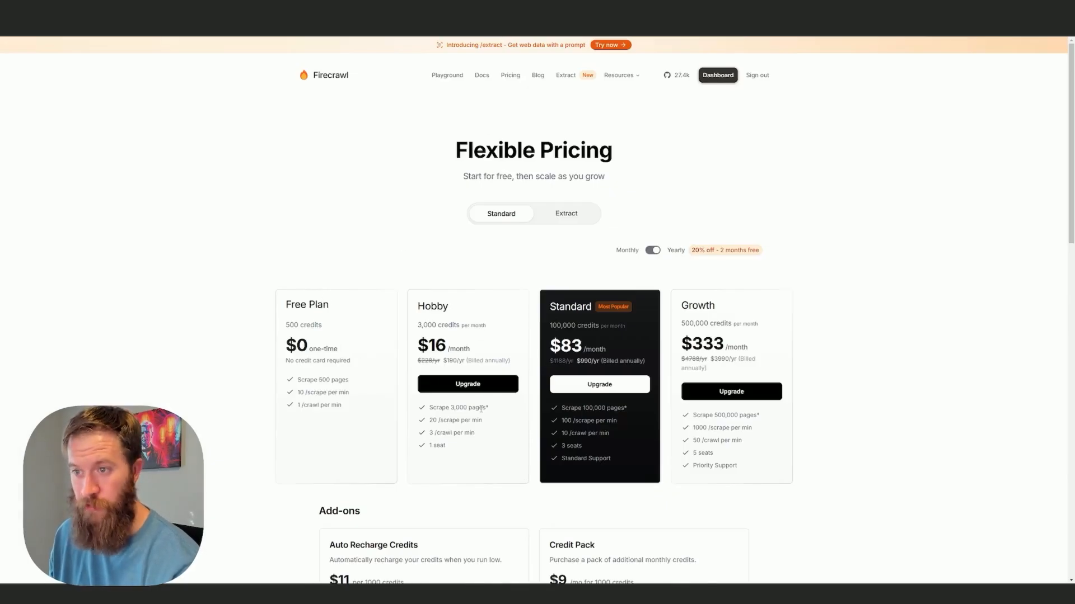
{"action": "mouse_move", "coordinate": [352, 311]}
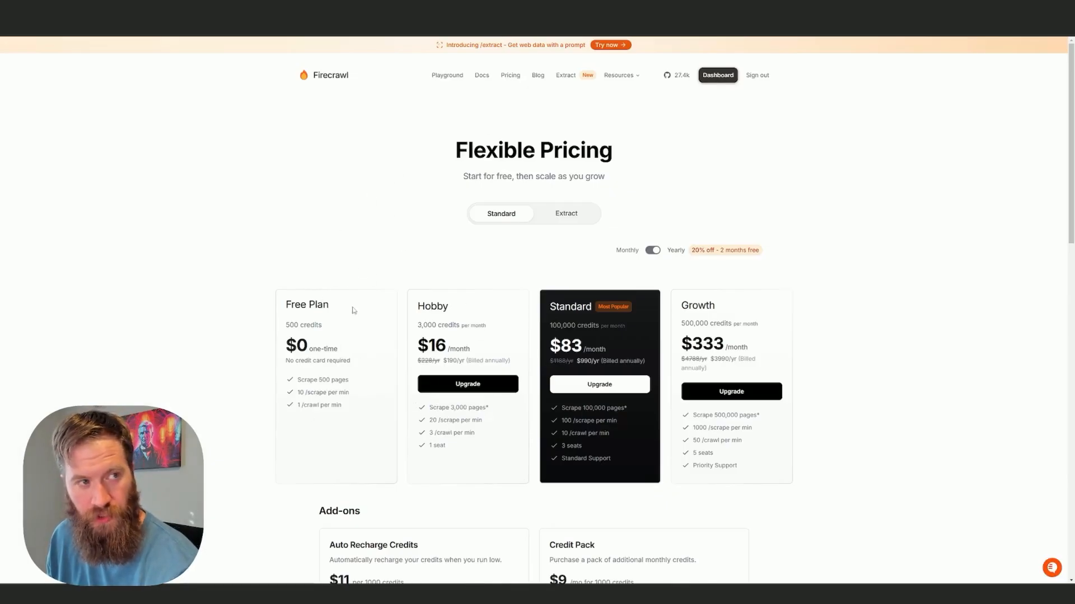
Go to the Firecrawl dashboard Playground and choose Single URL (/scrape)
{"action": "left_click", "coordinate": [717, 76]}
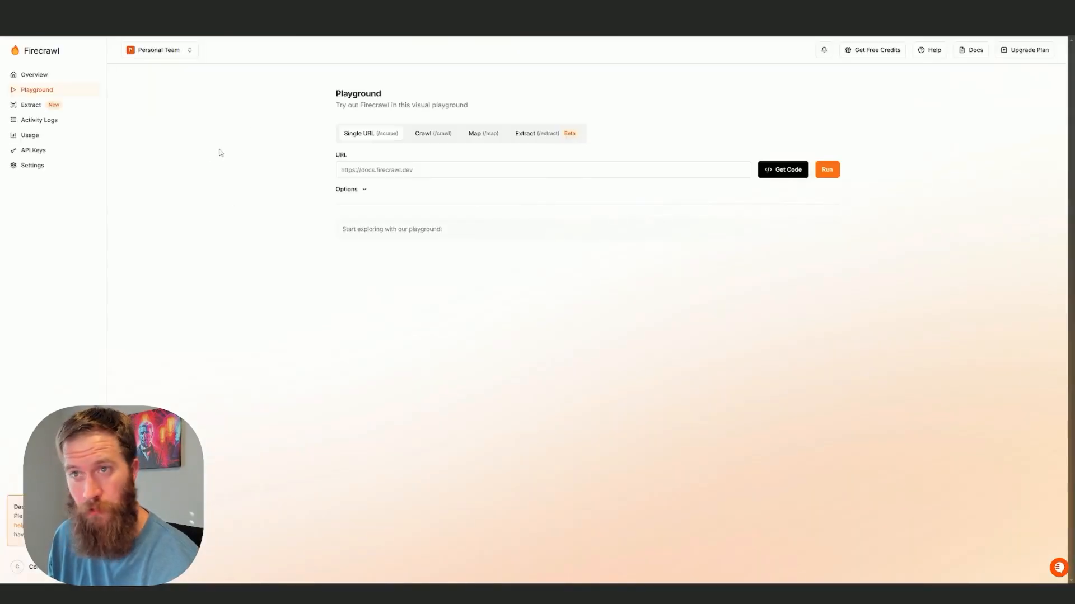
{"action": "mouse_move", "coordinate": [332, 168]}
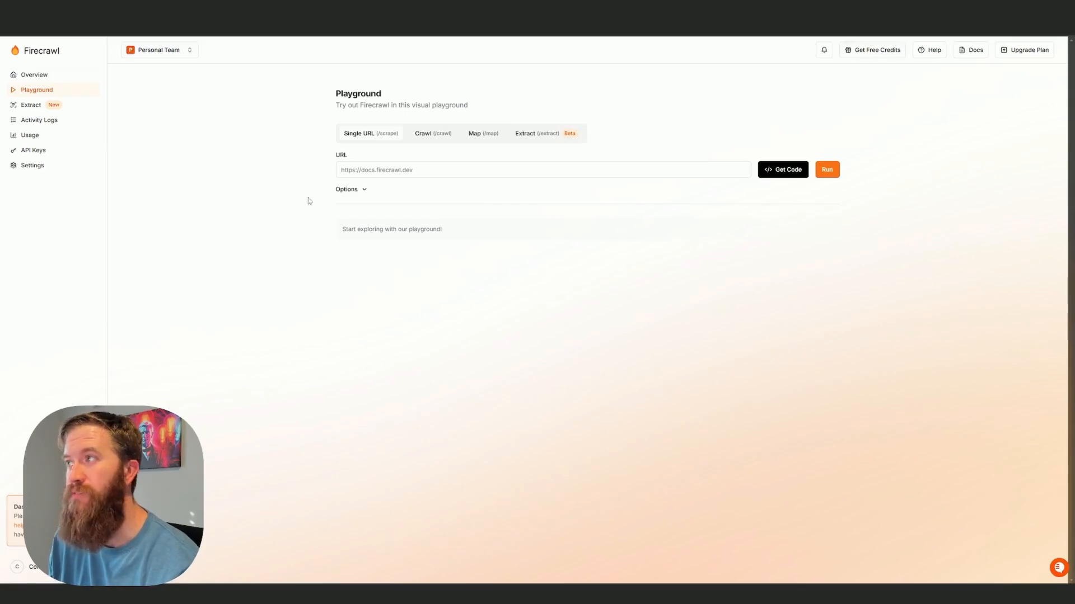
{"action": "mouse_move", "coordinate": [353, 137]}
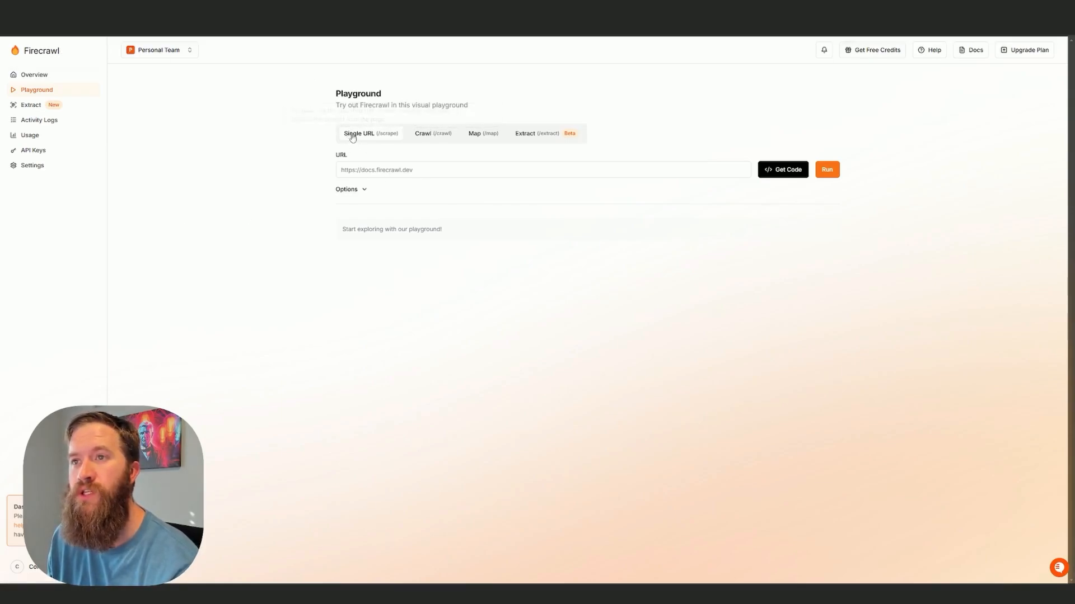
{"action": "left_click", "coordinate": [541, 169]}
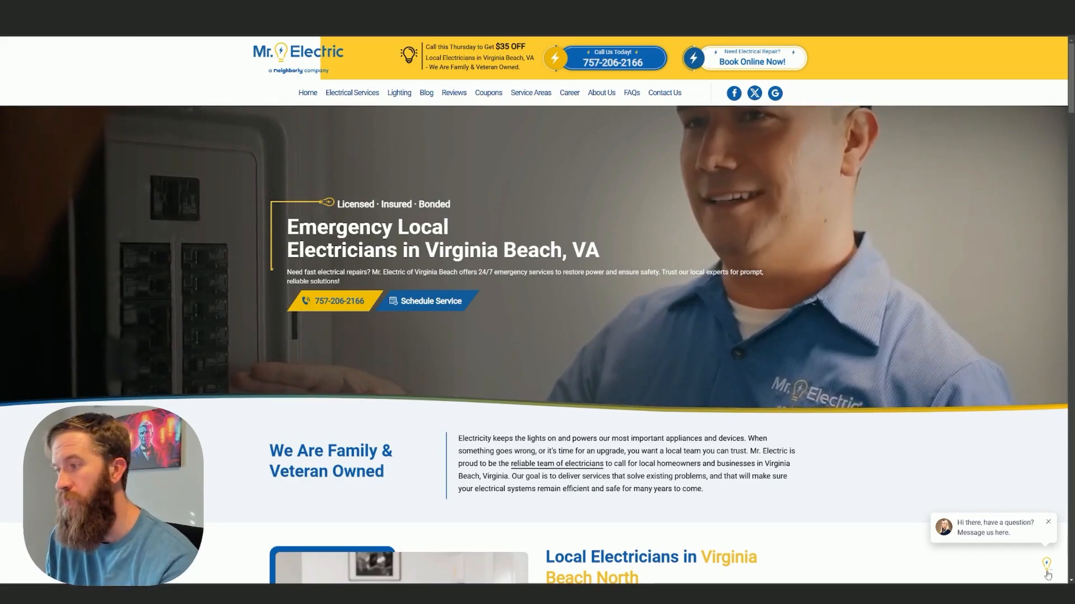
Bring up the Mr. Electric site's chat widget, then start entering the Playground URL
{"action": "left_click", "coordinate": [992, 528]}
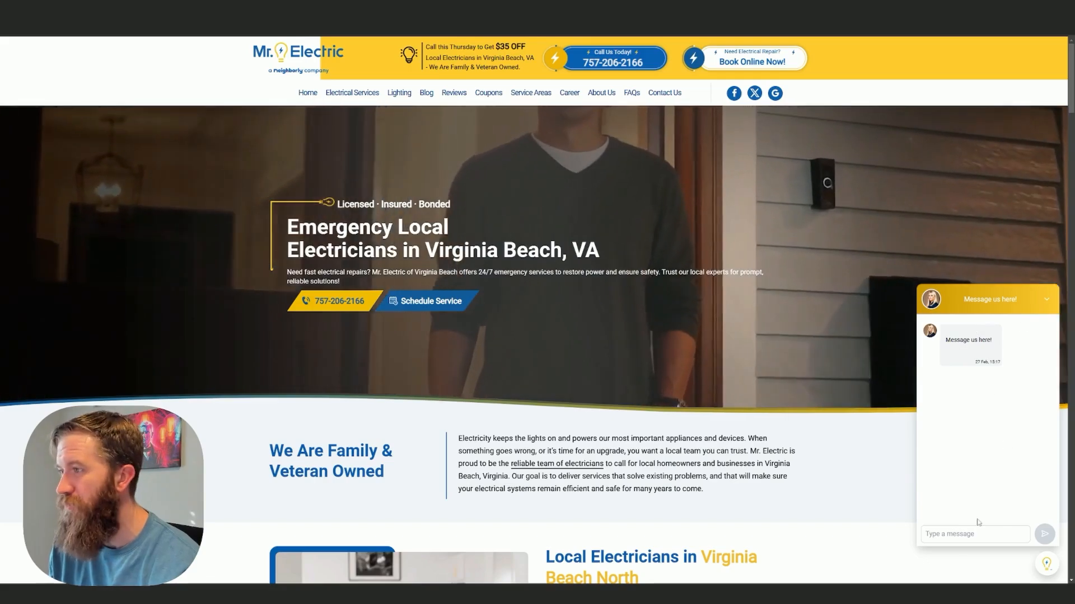
{"action": "type", "text": "h"}
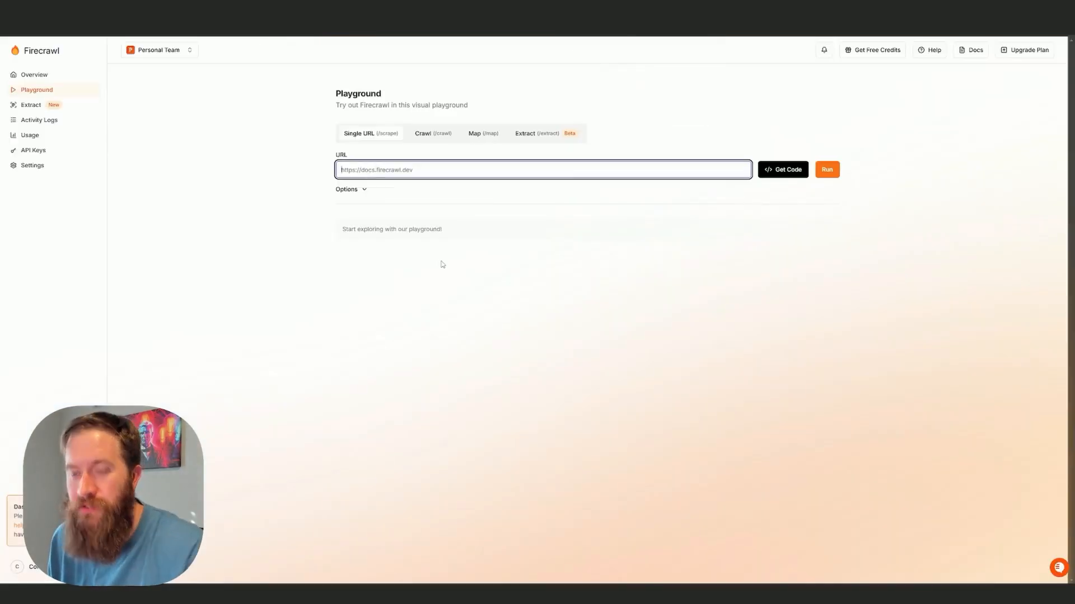
{"action": "type", "text": "https://www.mrelectricvirginiabeach.com/"}
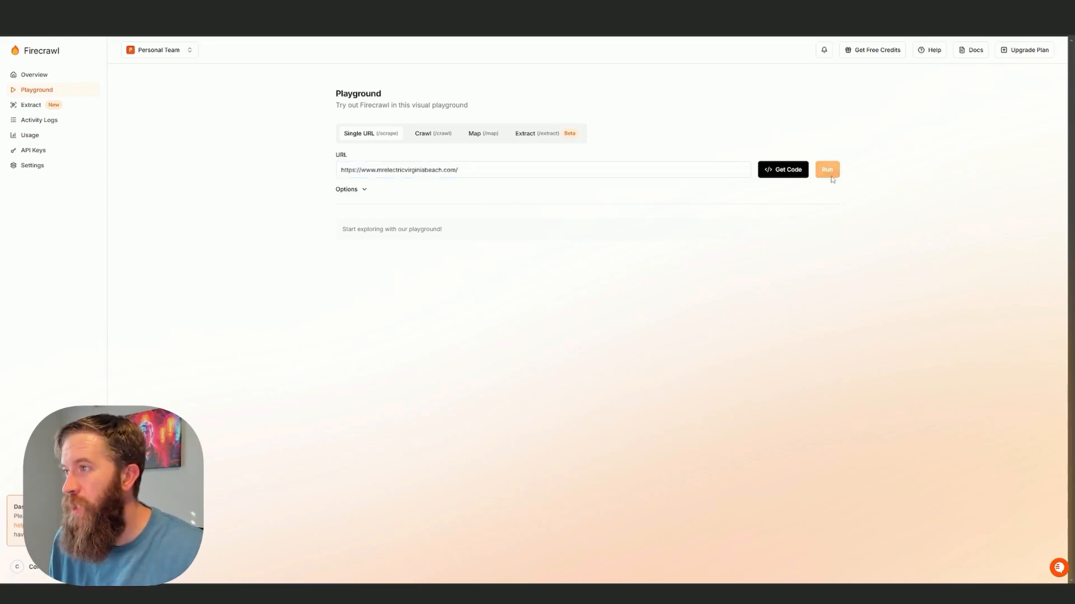
{"action": "left_click", "coordinate": [826, 169]}
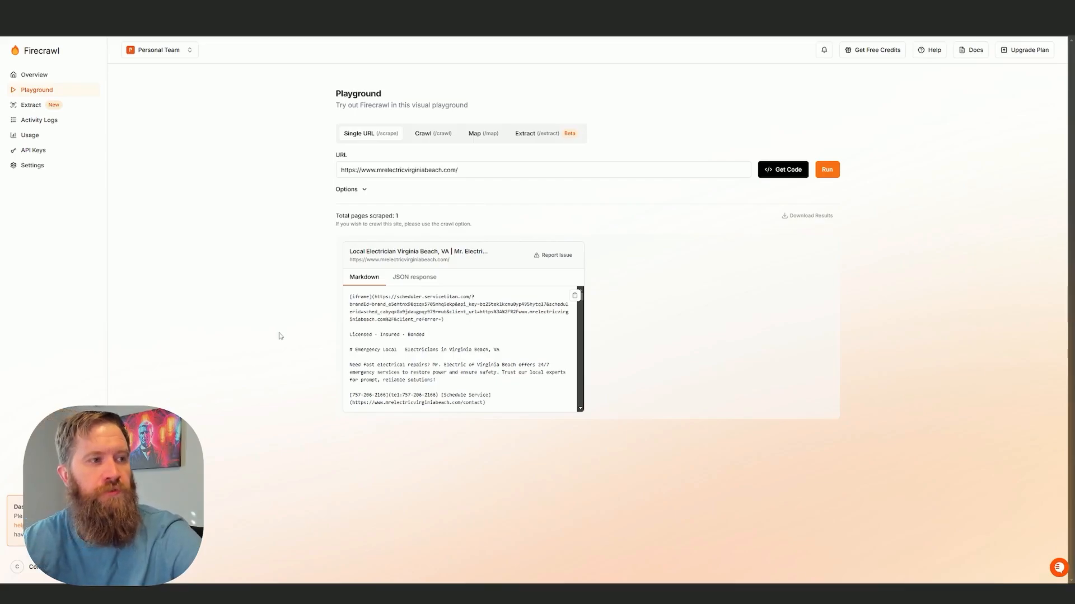
{"action": "mouse_move", "coordinate": [515, 390]}
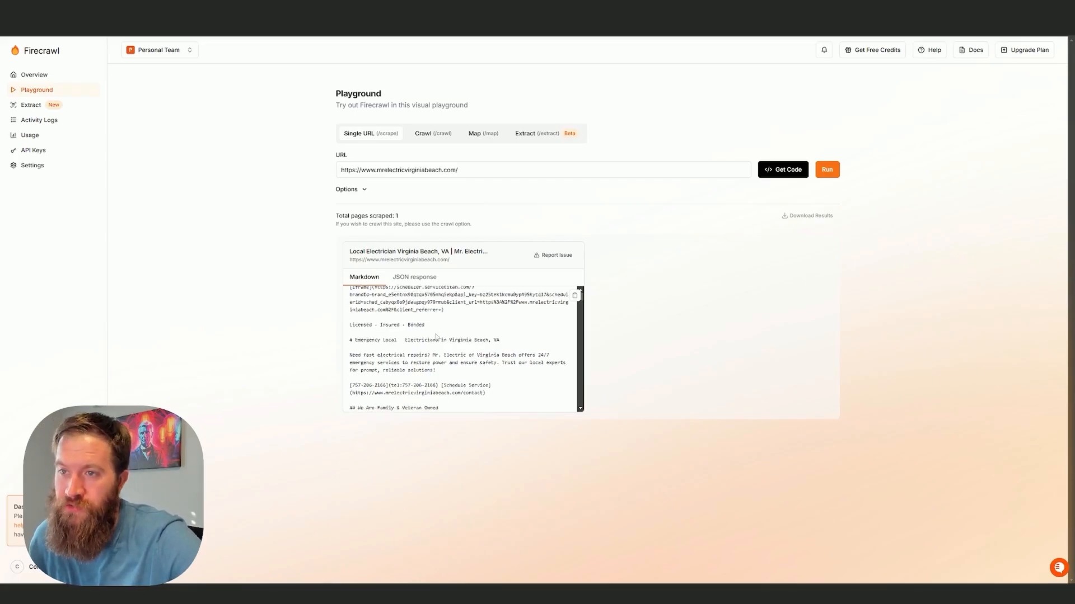
{"action": "scroll", "scroll_direction": "down", "scroll_amount": 3}
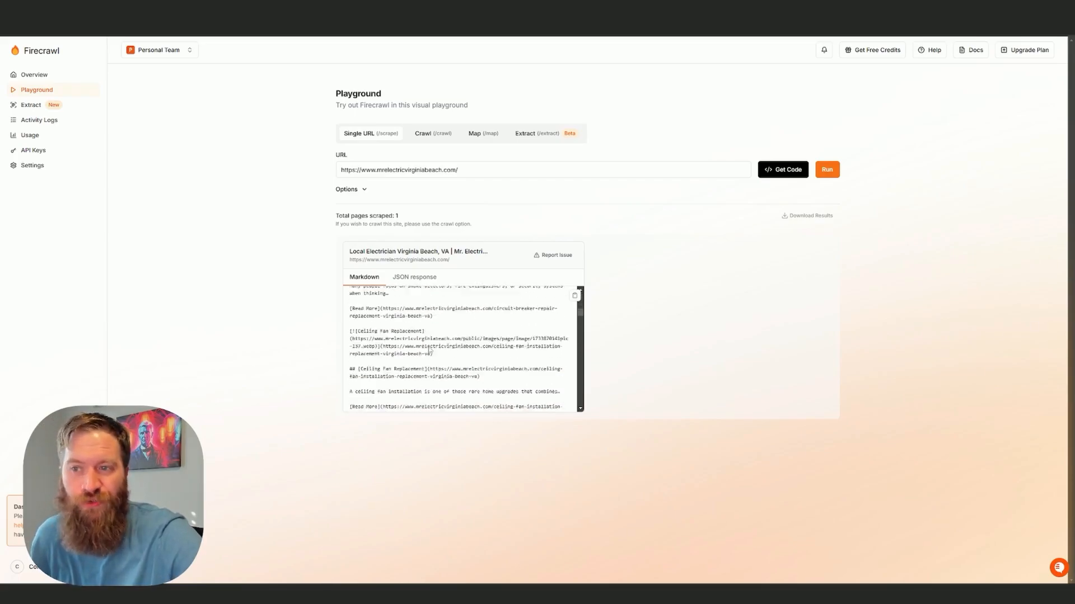
{"action": "scroll", "scroll_direction": "down", "scroll_amount": 3}
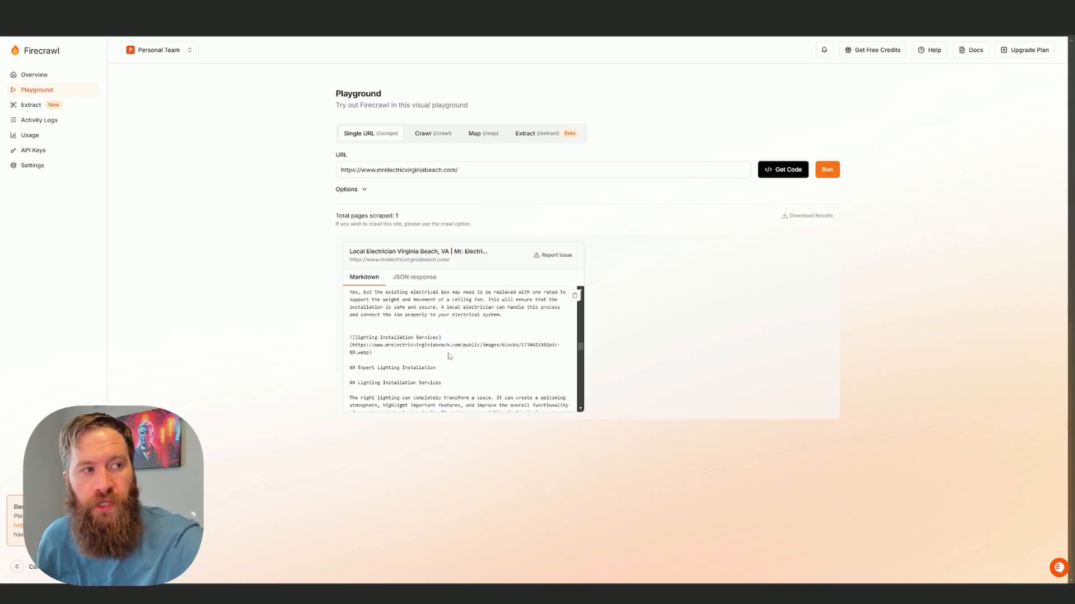
{"action": "left_click", "coordinate": [482, 134]}
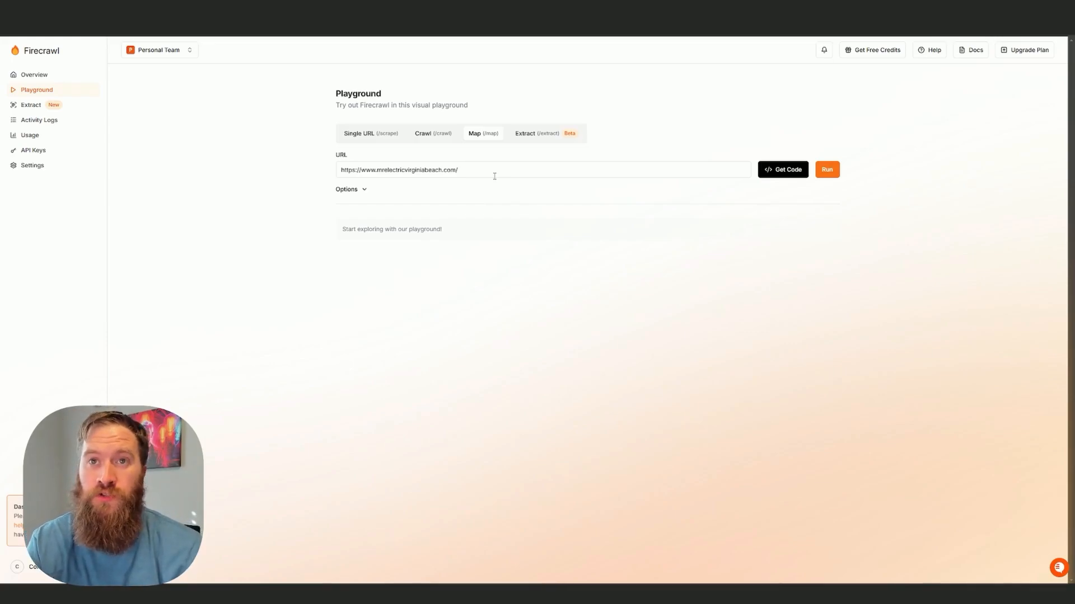
{"action": "mouse_move", "coordinate": [759, 186]}
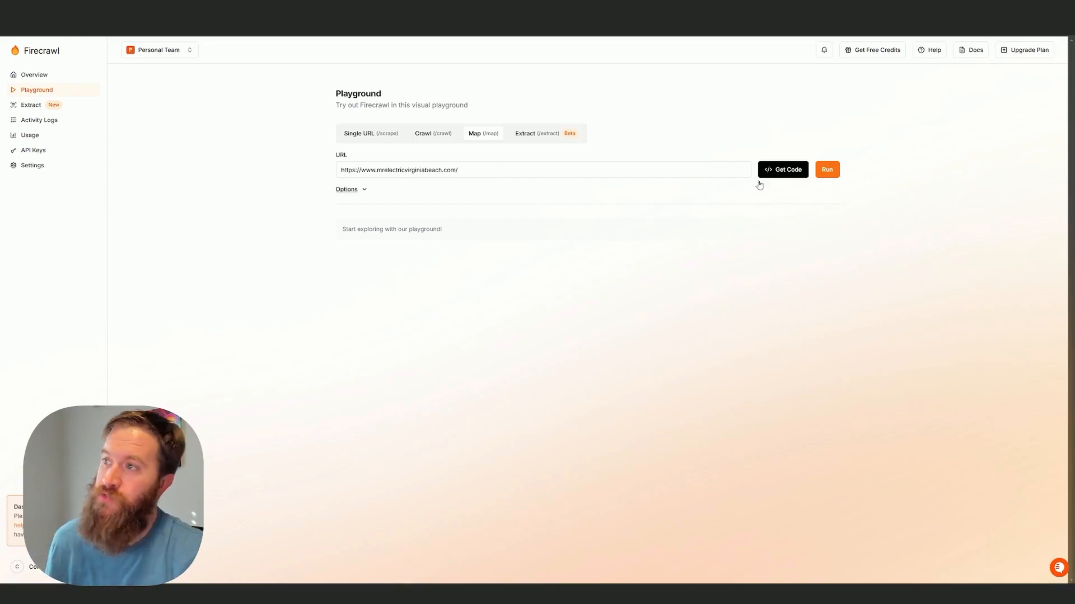
{"action": "left_click", "coordinate": [827, 169]}
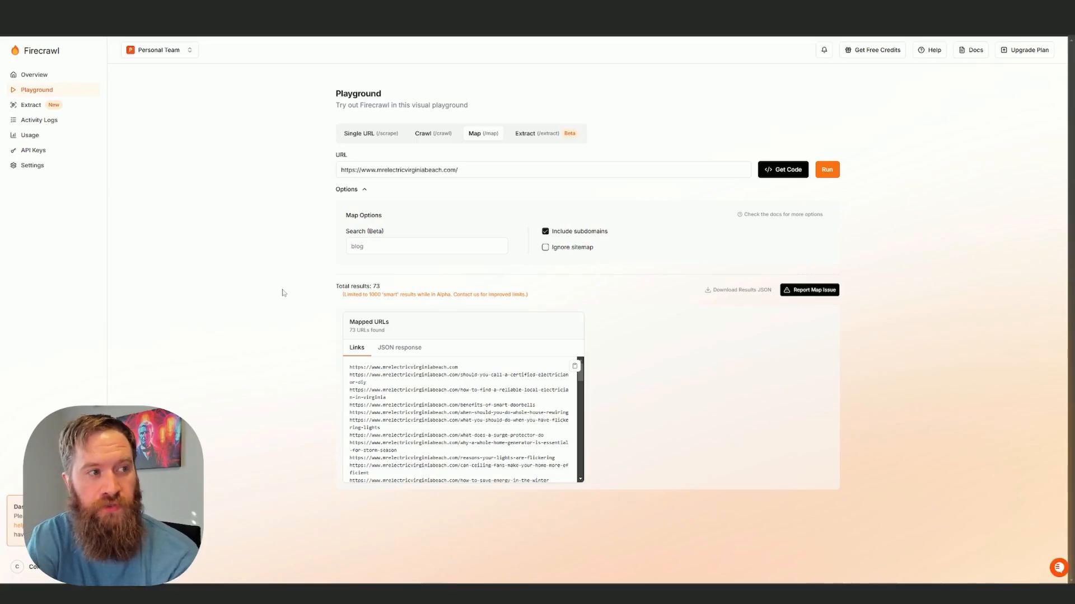
{"action": "left_click", "coordinate": [542, 169]}
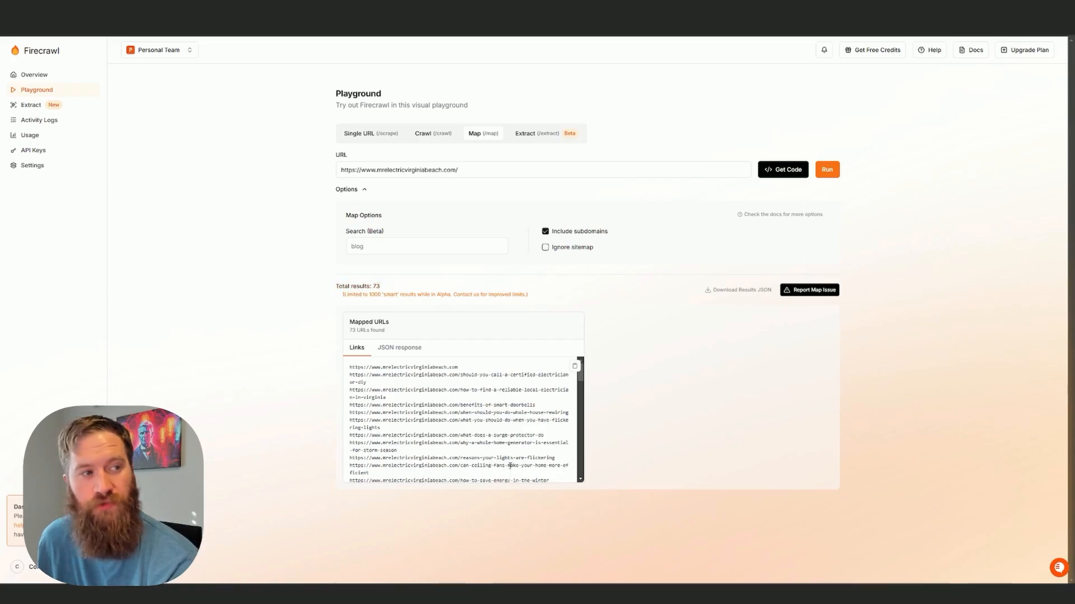
{"action": "scroll", "scroll_direction": "down", "scroll_amount": 3}
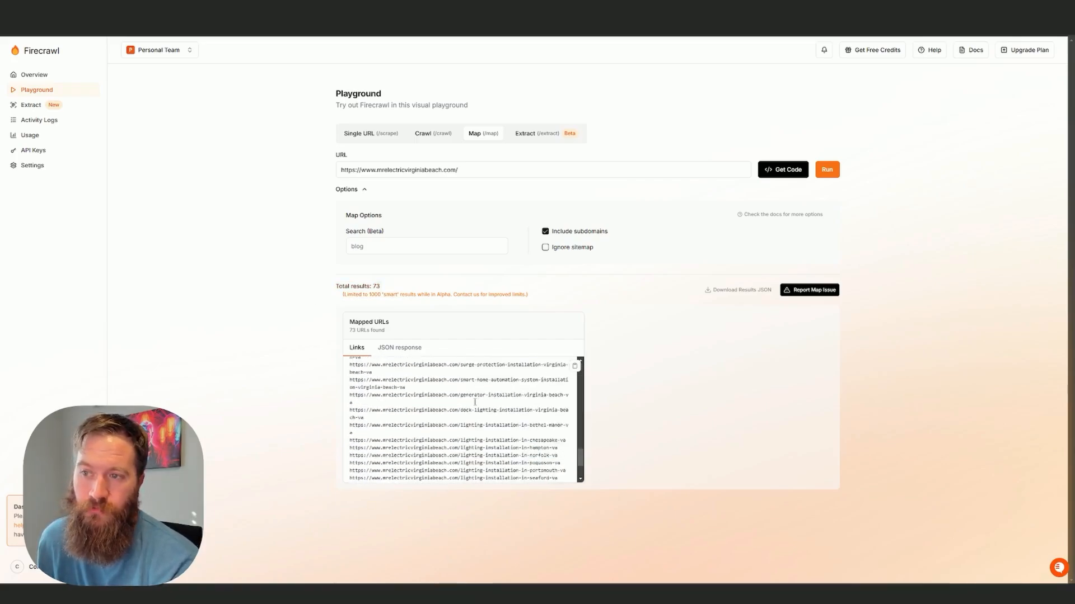
{"action": "scroll", "scroll_direction": "down", "scroll_amount": 3}
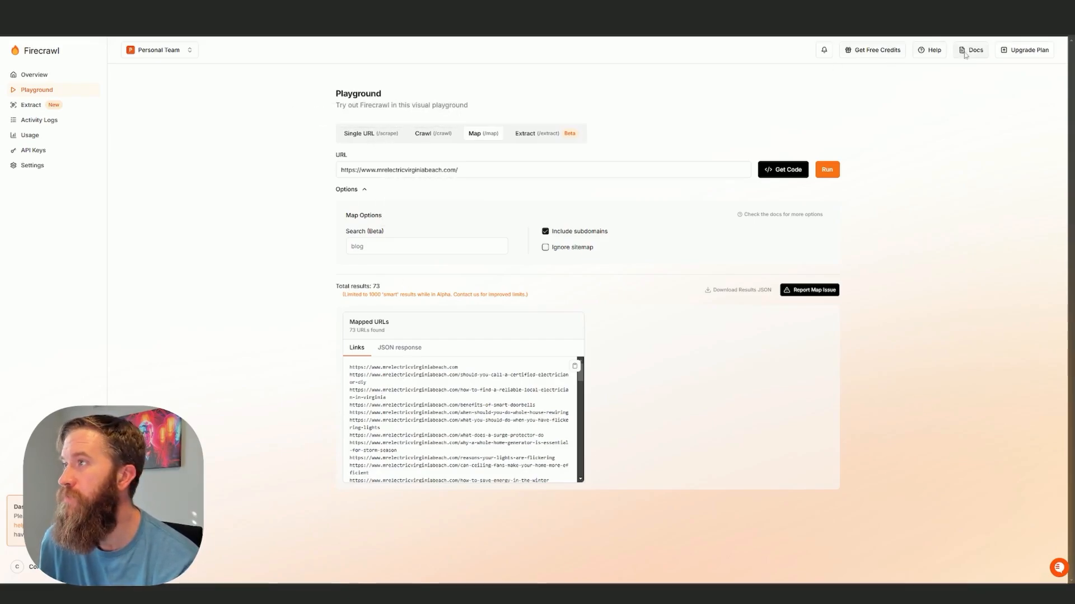
Browse the Firecrawl docs pages for Scrape, Batch Scrape, Crawl and Extract
{"action": "left_click", "coordinate": [971, 49]}
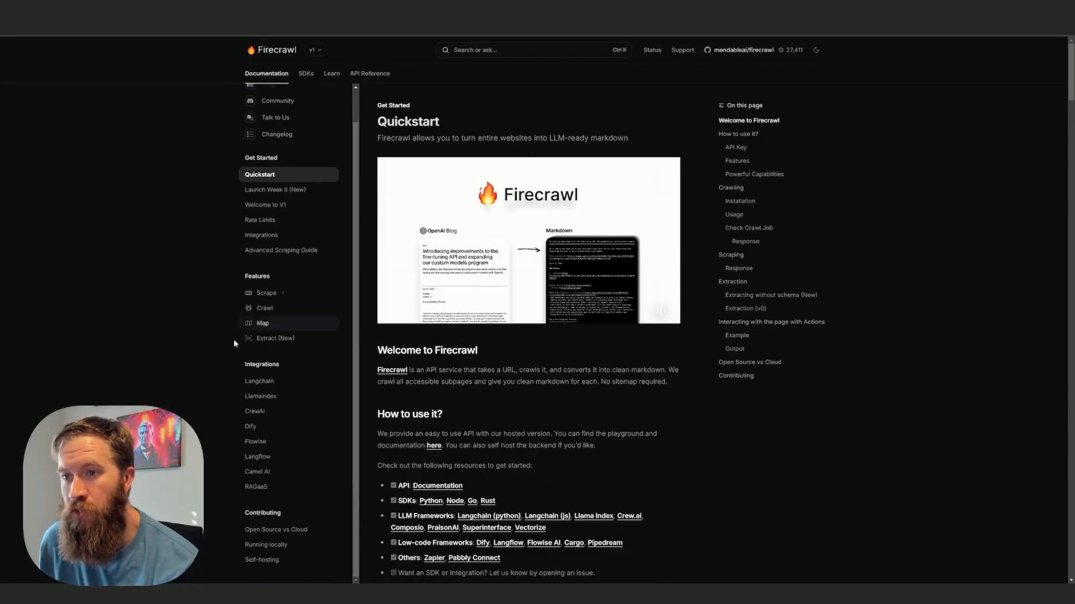
{"action": "scroll", "scroll_direction": "down", "scroll_amount": 3}
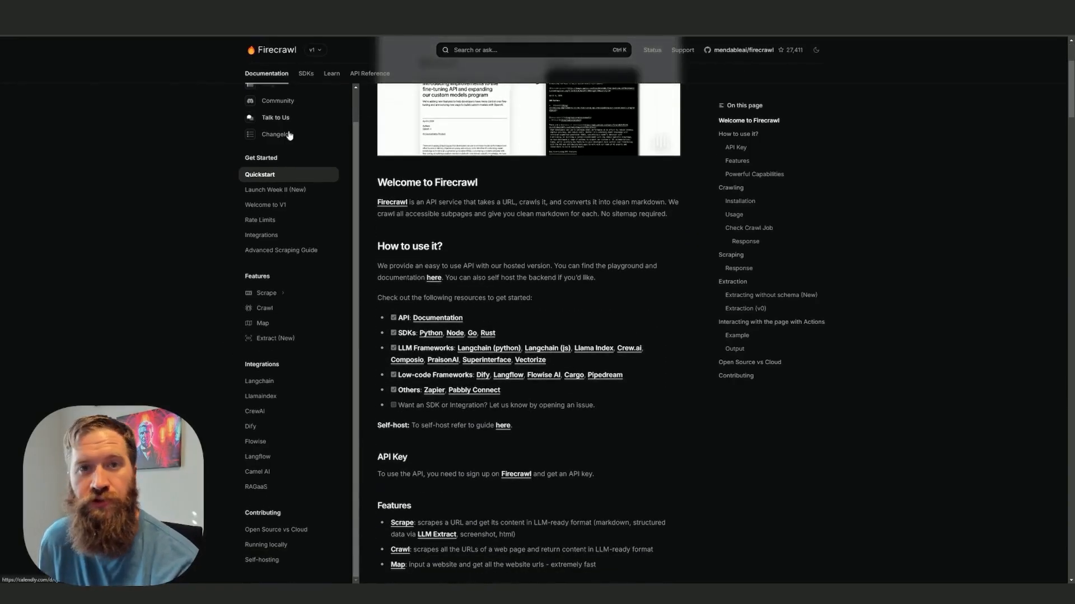
{"action": "mouse_move", "coordinate": [266, 293]}
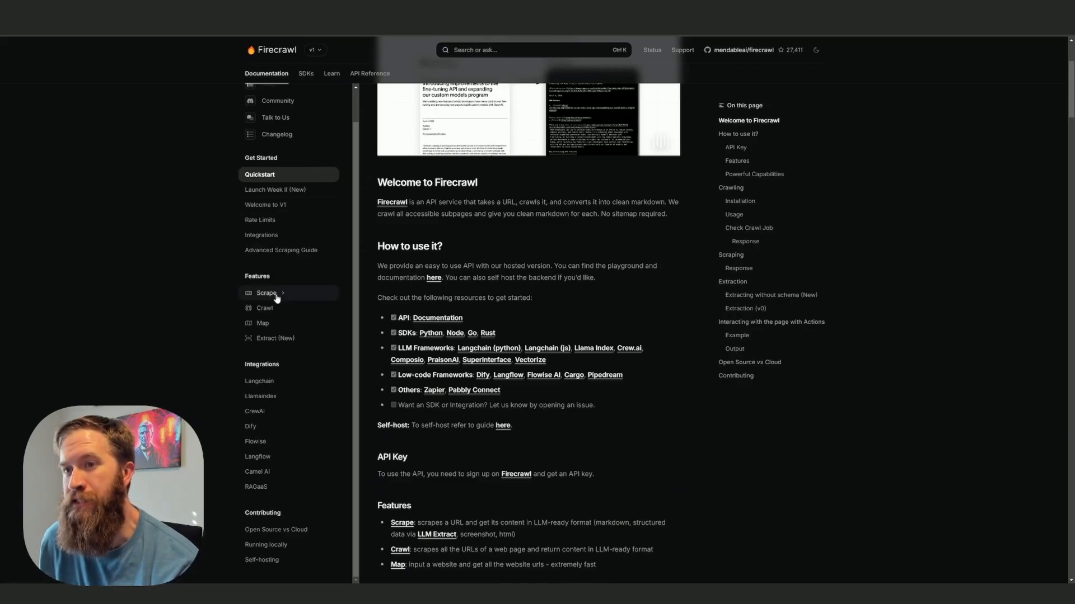
{"action": "left_click", "coordinate": [266, 293]}
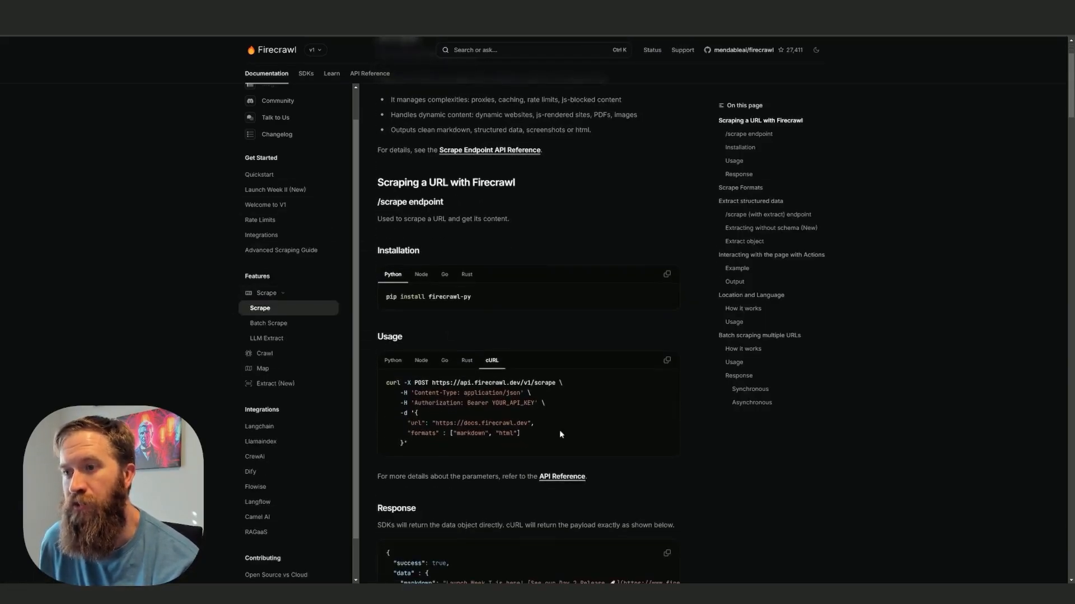
{"action": "left_click", "coordinate": [268, 323]}
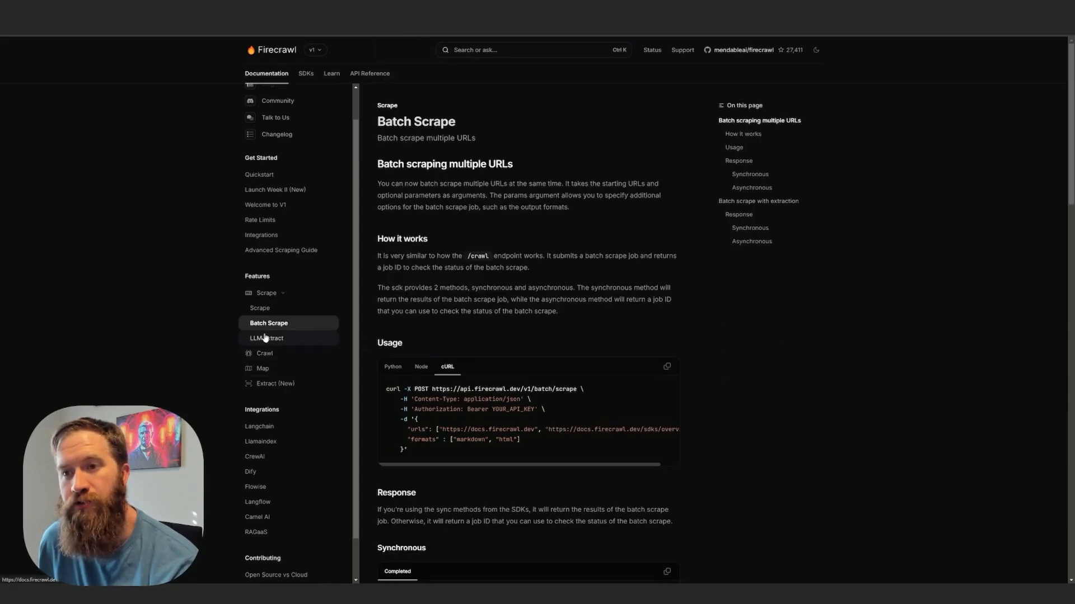
{"action": "left_click", "coordinate": [264, 353]}
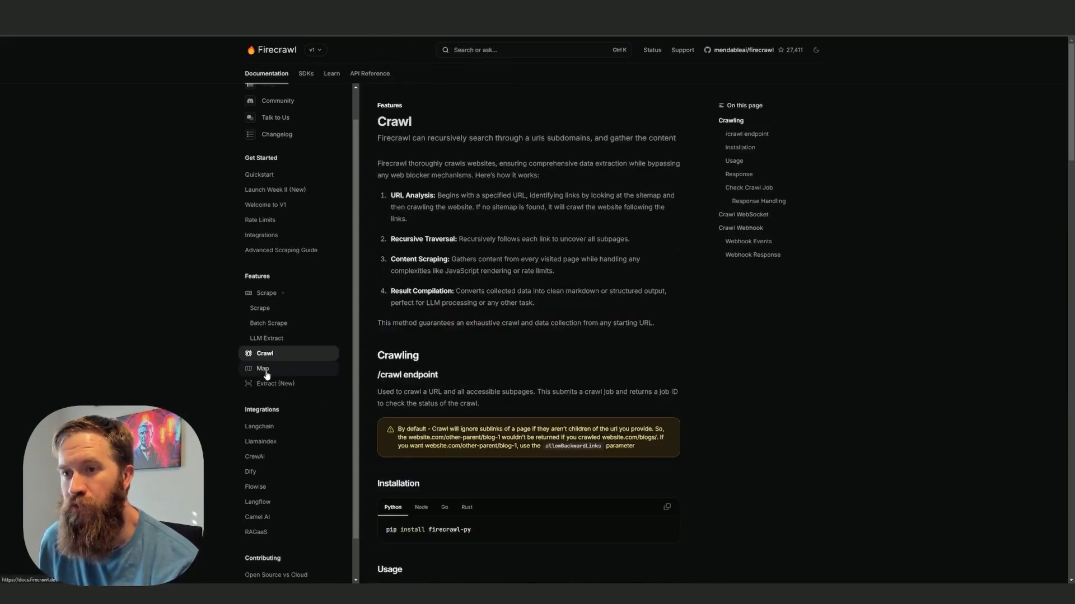
{"action": "left_click", "coordinate": [274, 383]}
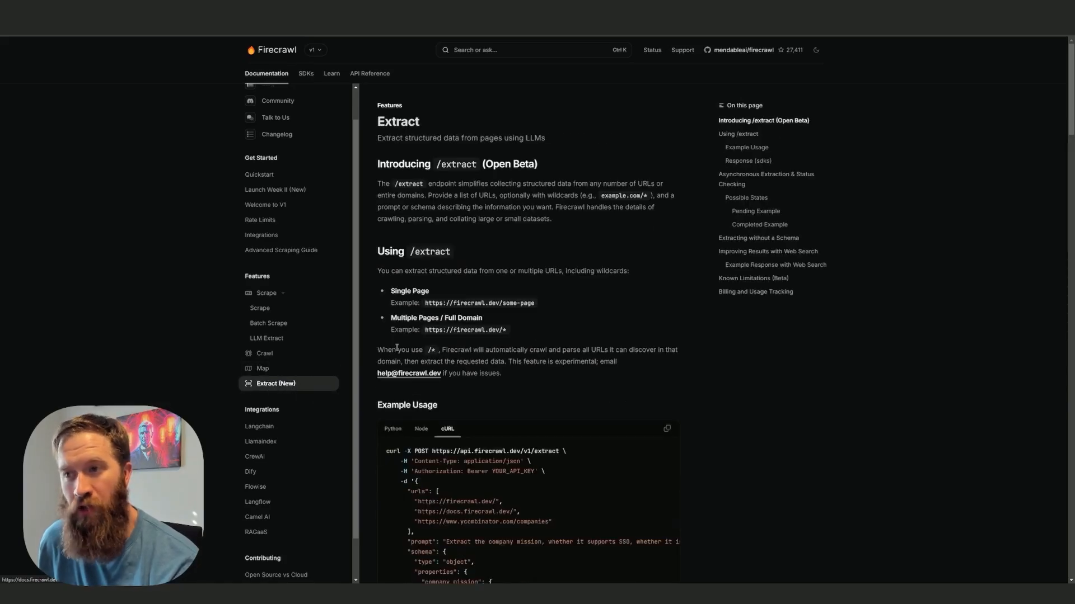
{"action": "mouse_move", "coordinate": [733, 393]}
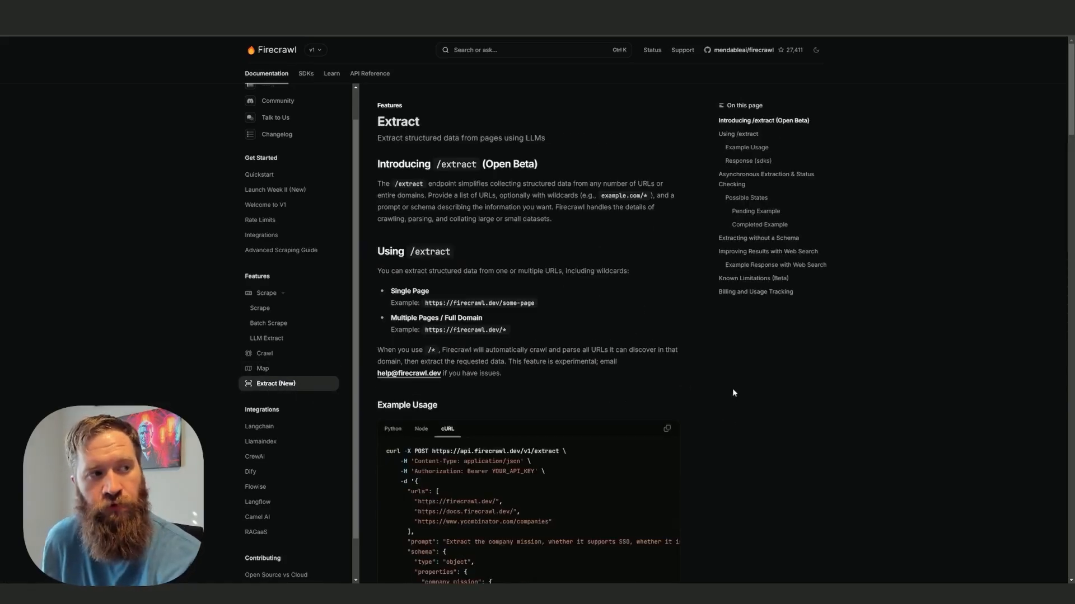
{"action": "scroll", "scroll_direction": "down", "scroll_amount": 3}
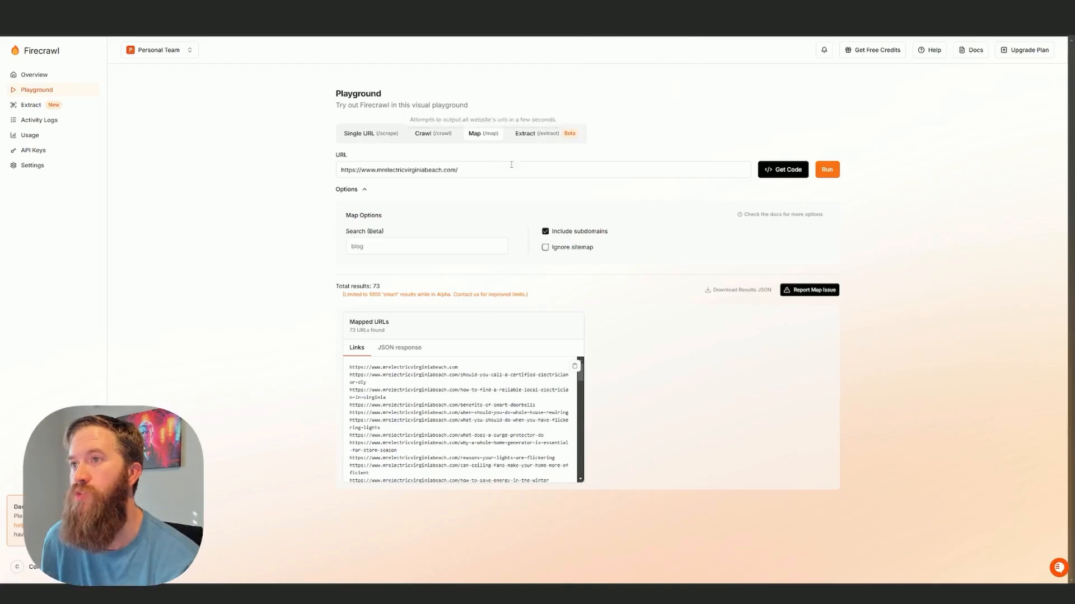
In Extract, enter 'hey go find the FAQs in this website' and generate parameters
{"action": "left_click", "coordinate": [525, 133]}
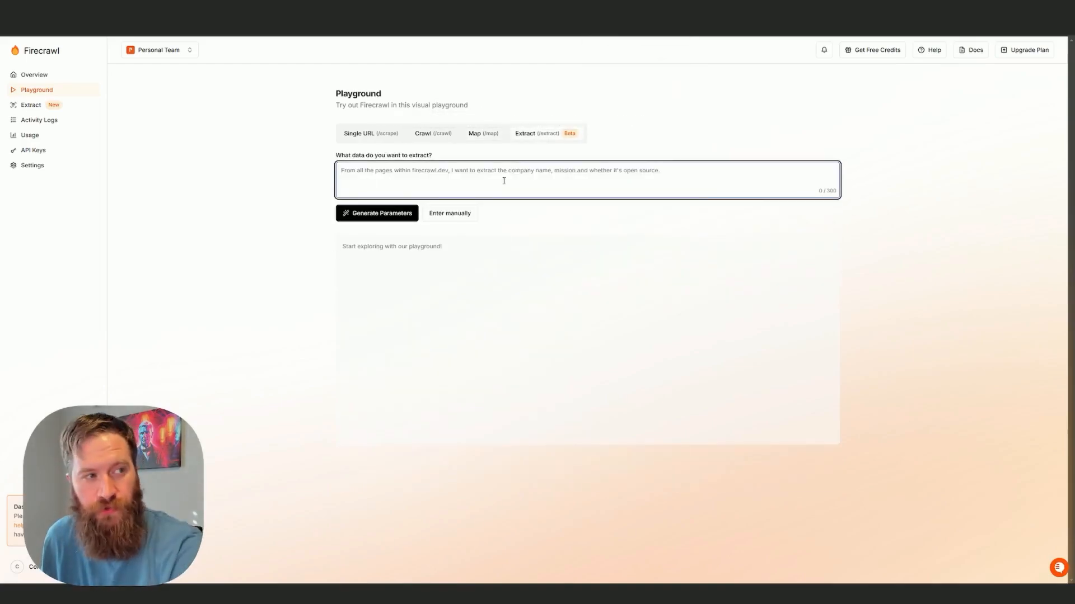
{"action": "type", "text": "hey go find"}
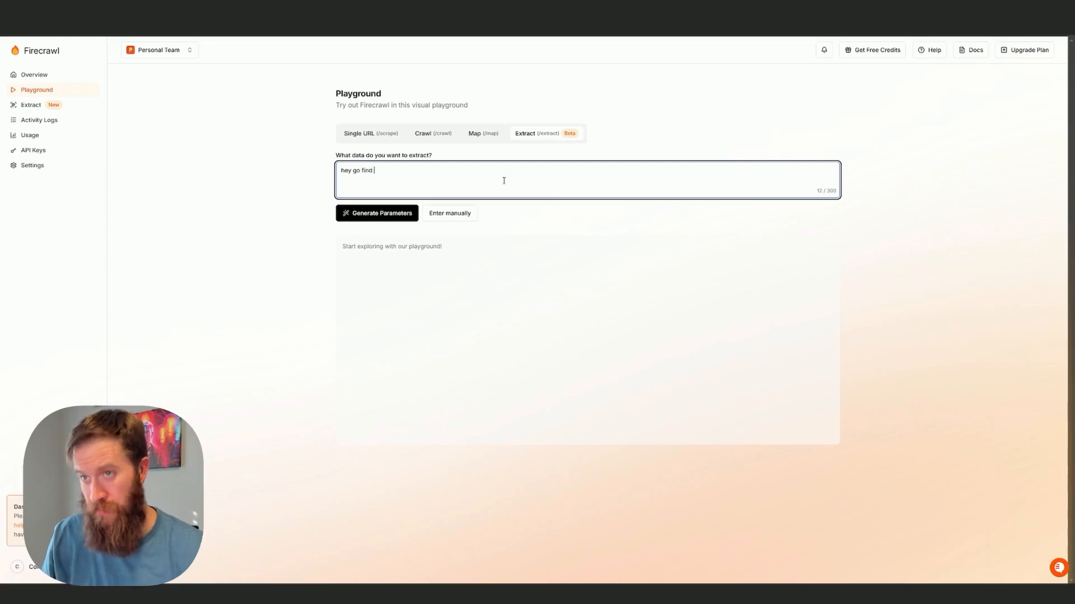
{"action": "type", "text": "the FAQs in this"}
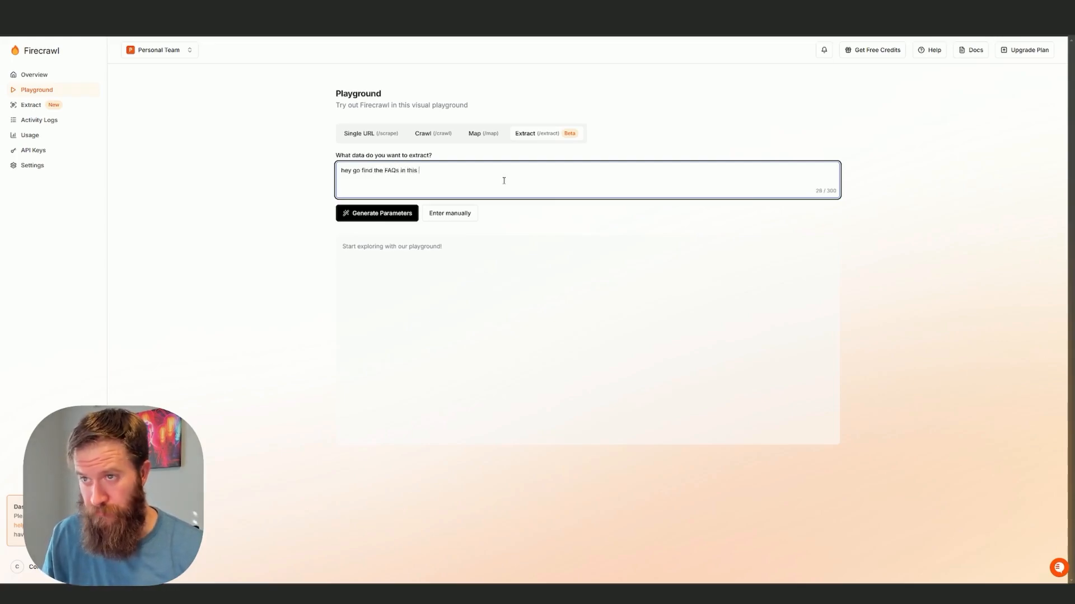
{"action": "type", "text": "website"}
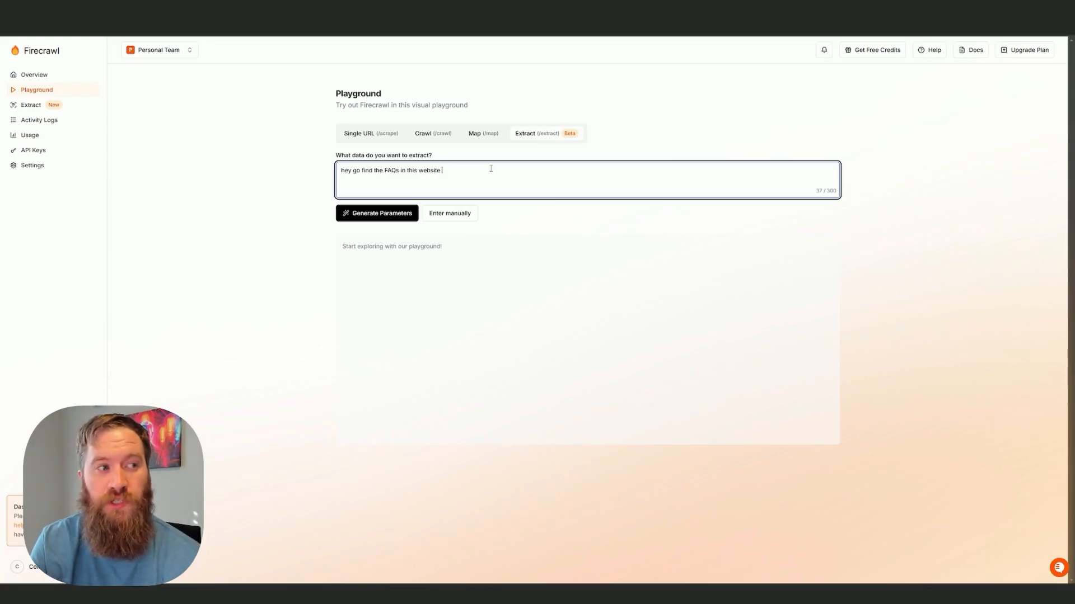
{"action": "mouse_move", "coordinate": [541, 156]}
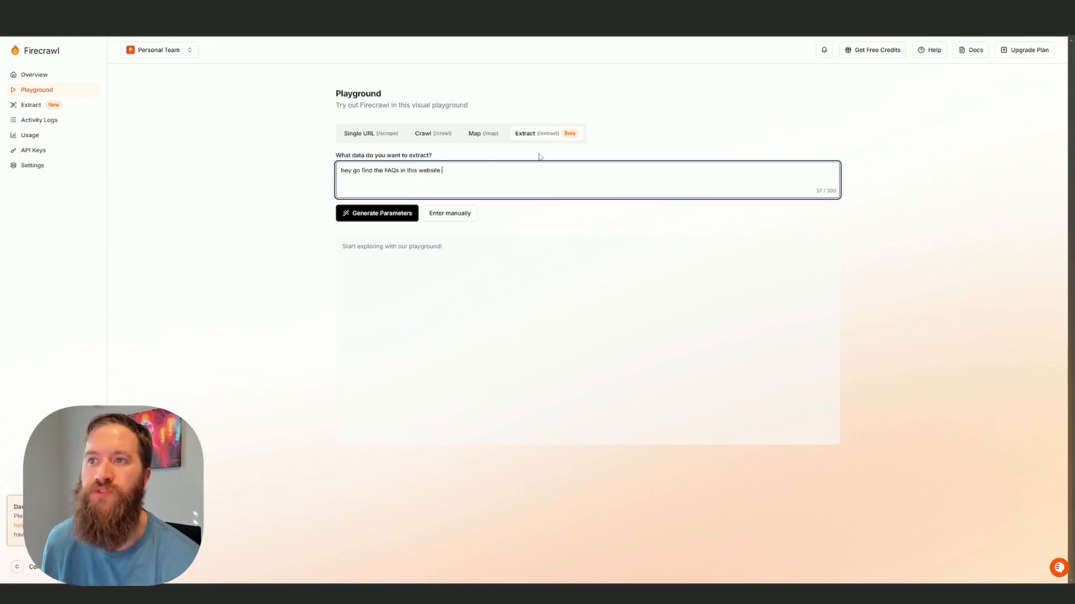
{"action": "left_click", "coordinate": [376, 214]}
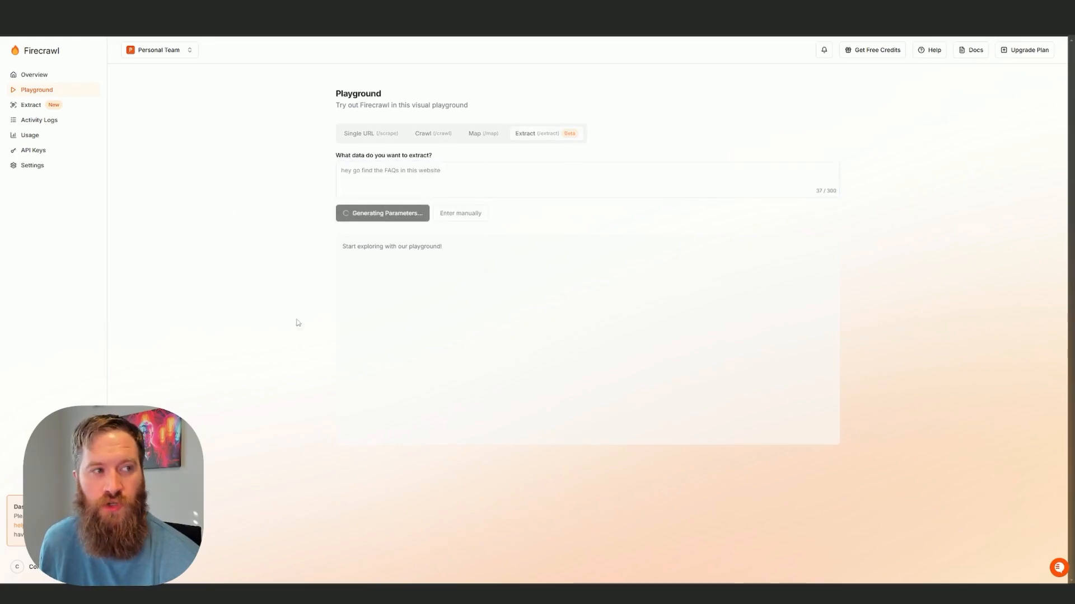
{"action": "mouse_move", "coordinate": [419, 439]}
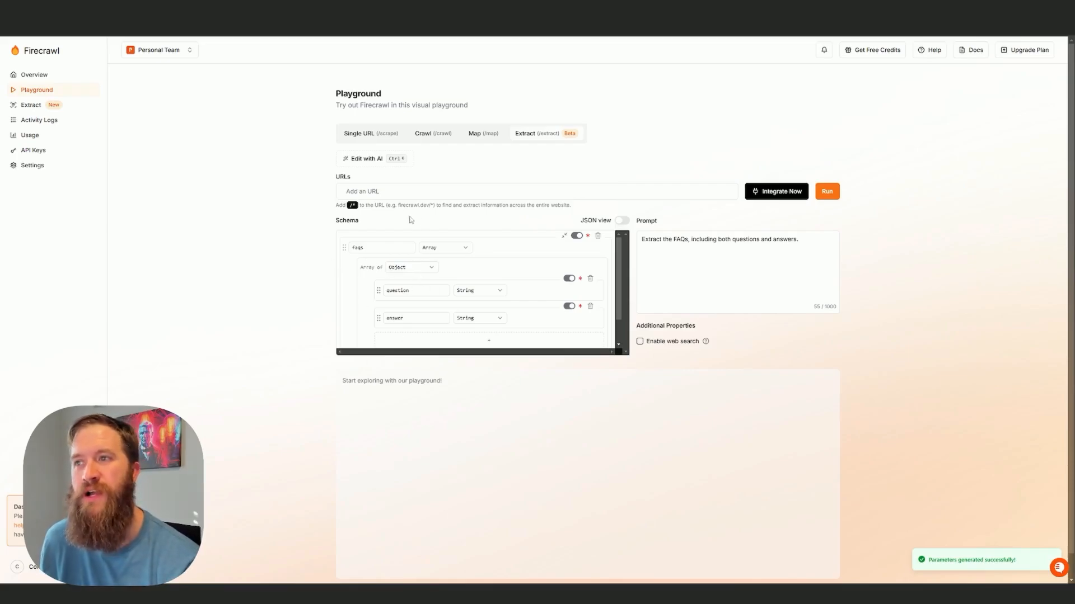
{"action": "mouse_move", "coordinate": [442, 229]}
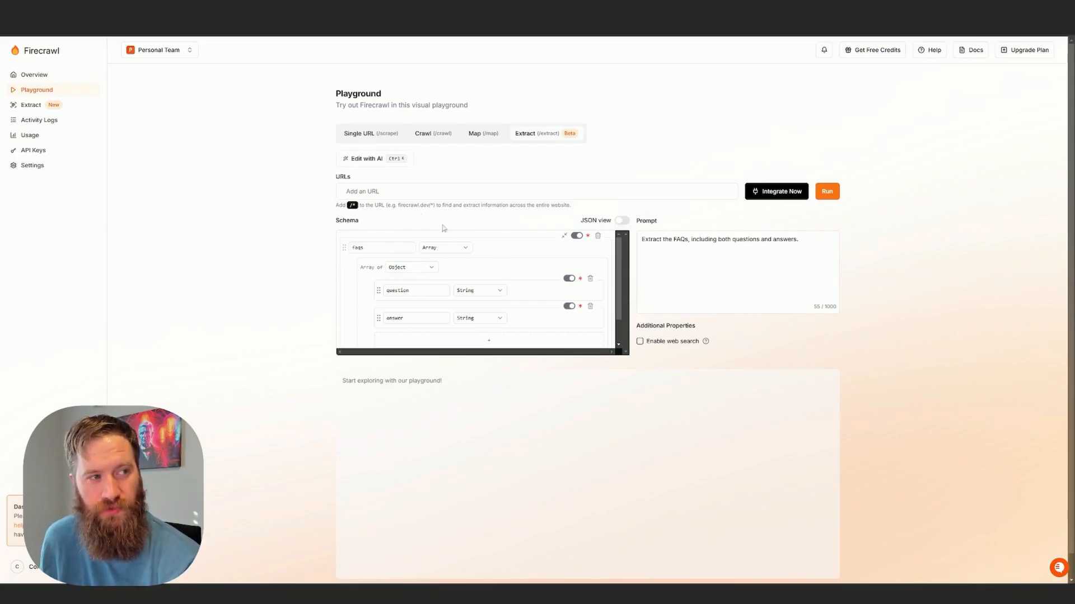
{"action": "mouse_move", "coordinate": [390, 432]}
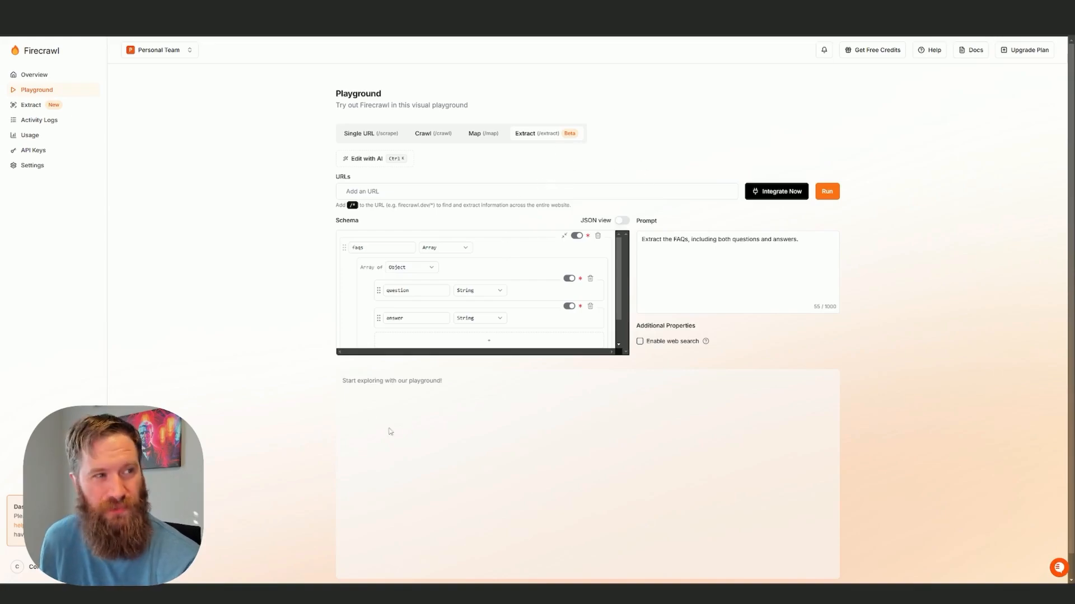
{"action": "mouse_move", "coordinate": [323, 280]}
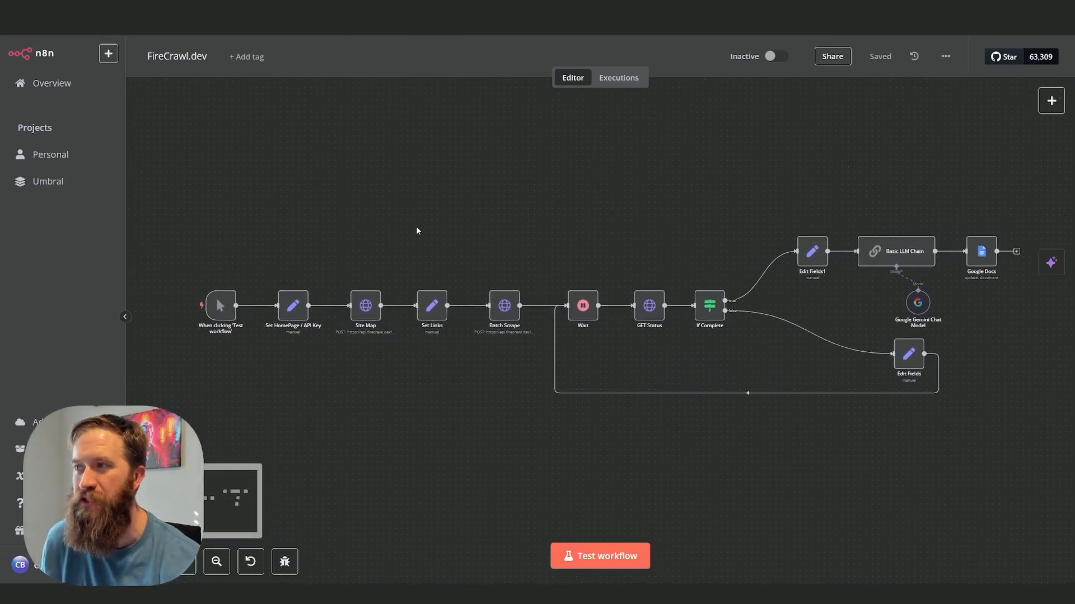
{"action": "mouse_move", "coordinate": [332, 403]}
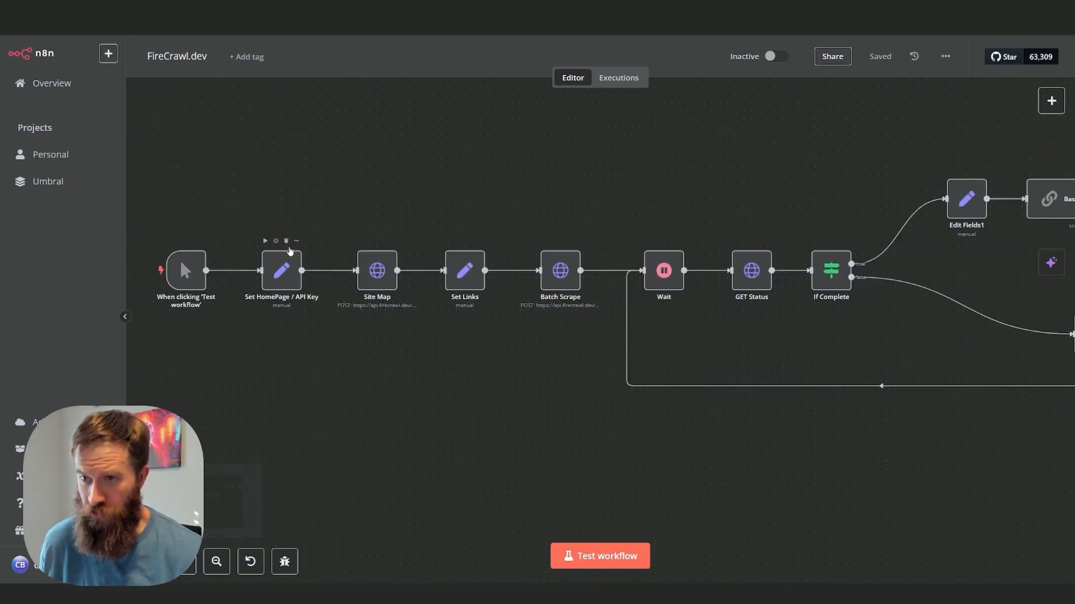
{"action": "mouse_move", "coordinate": [281, 286]}
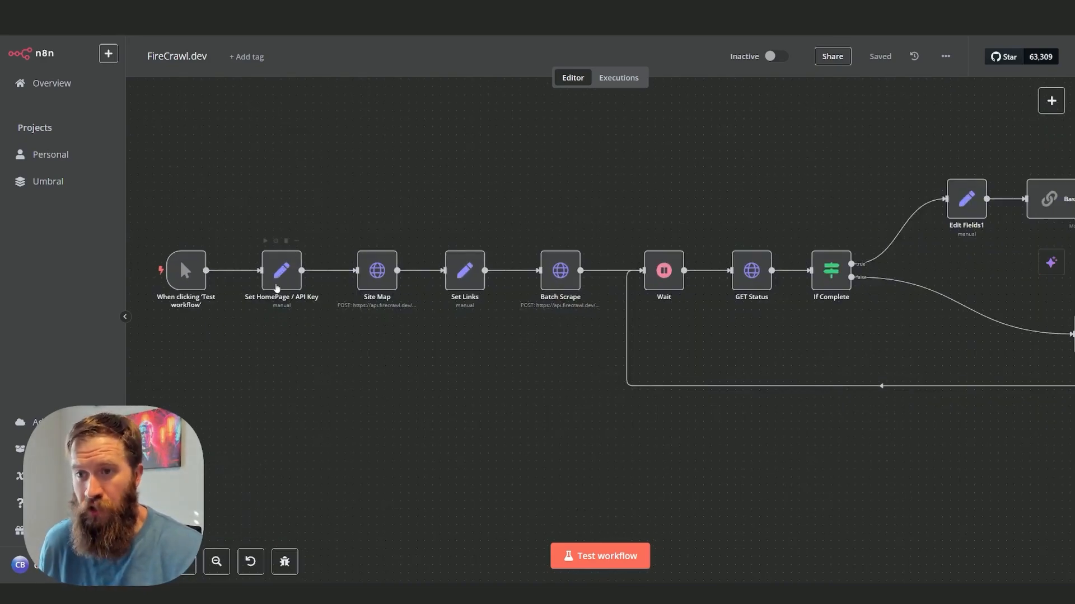
{"action": "mouse_move", "coordinate": [428, 244]}
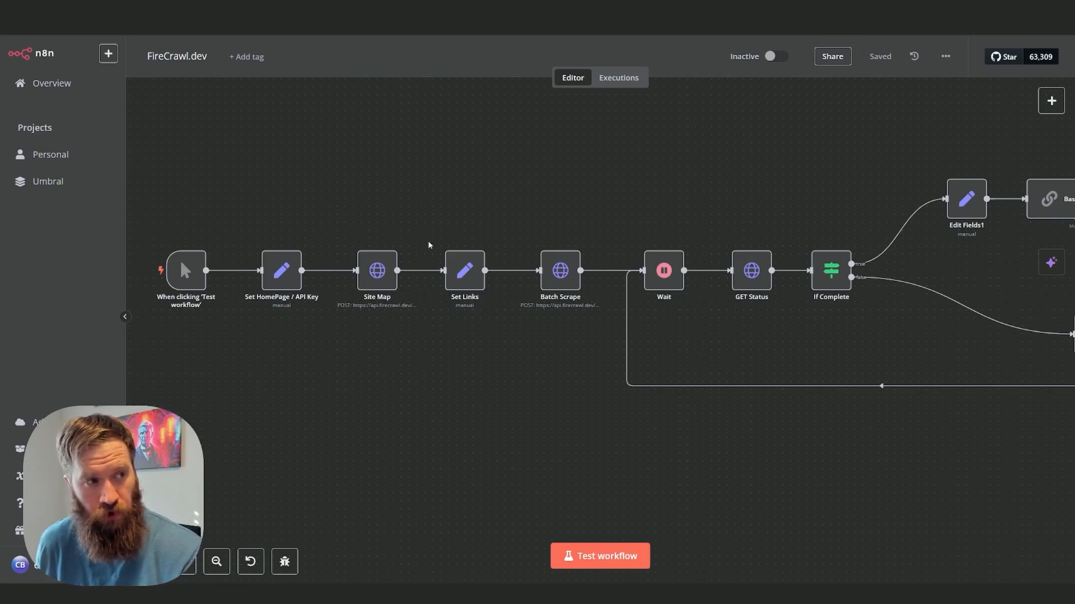
{"action": "mouse_move", "coordinate": [377, 280]}
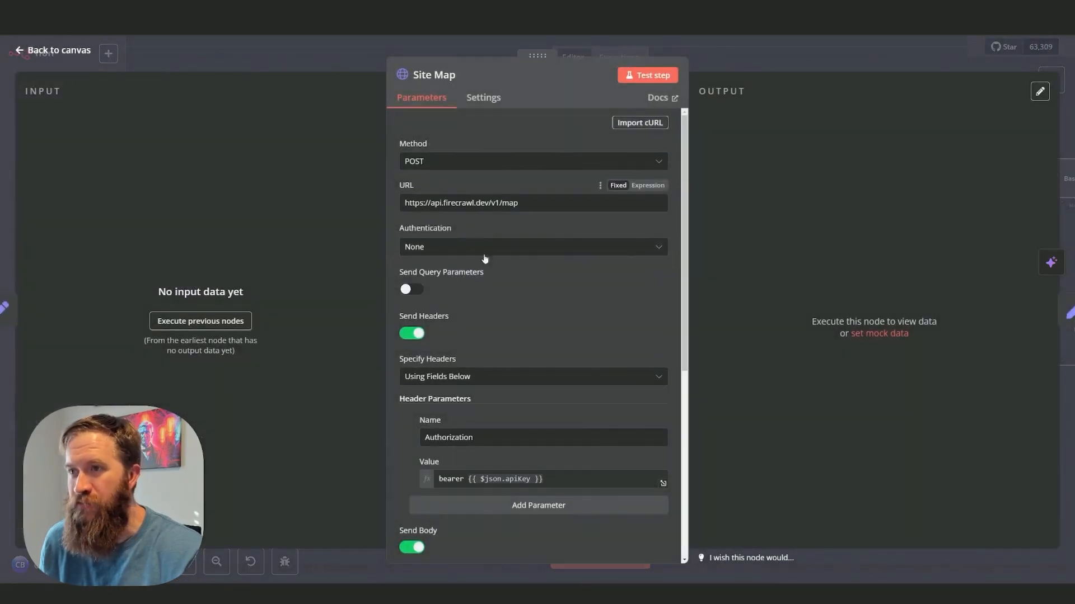
Scroll through the FireCrawl.dev workflow's Site Map request node settings
{"action": "scroll", "scroll_direction": "down", "scroll_amount": 3}
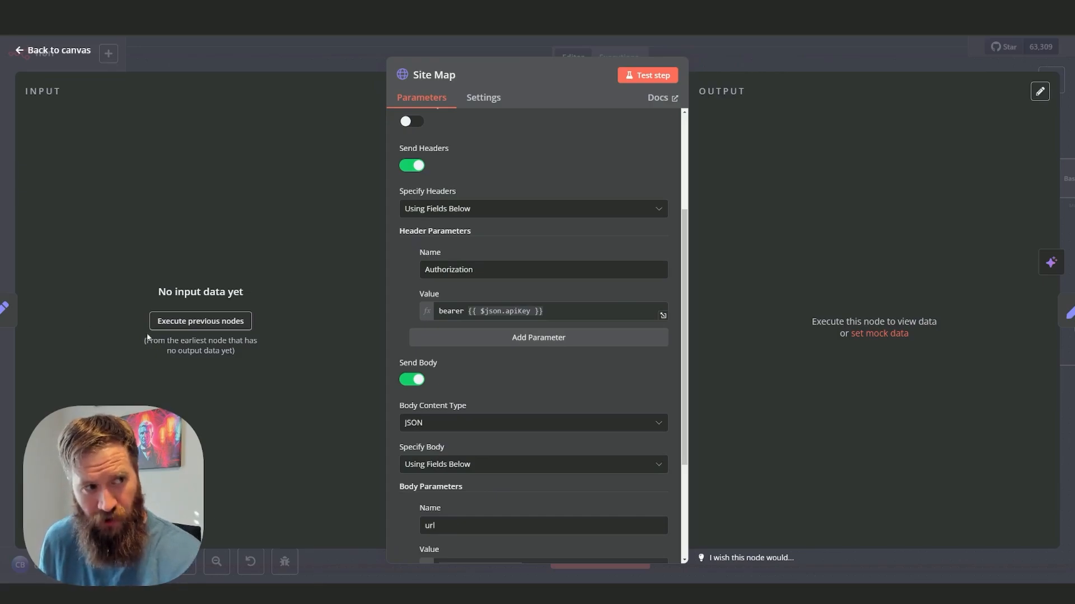
{"action": "mouse_move", "coordinate": [501, 375]}
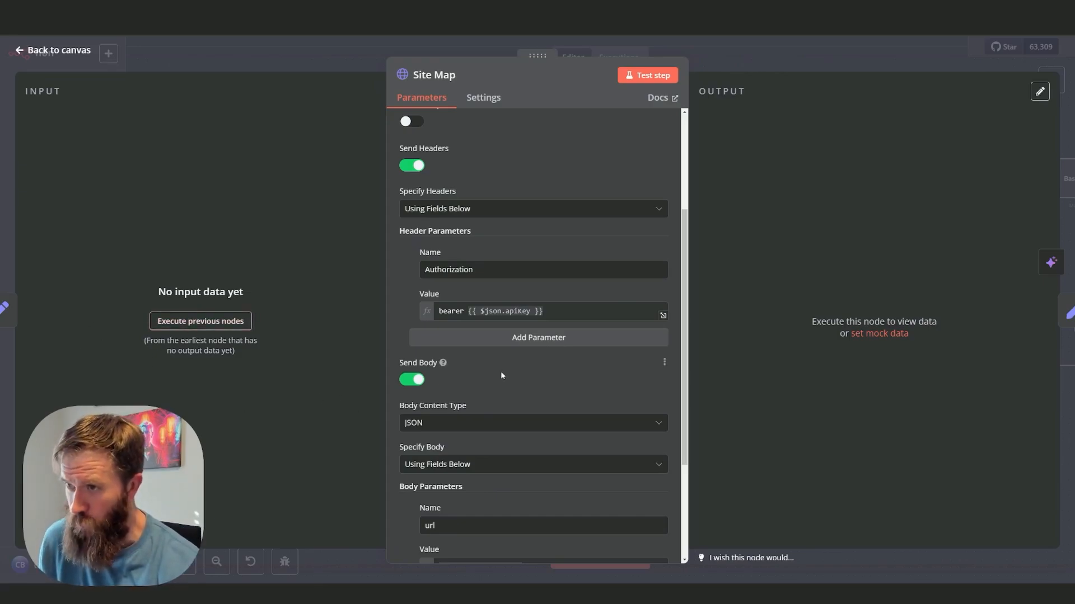
{"action": "scroll", "scroll_direction": "down", "scroll_amount": 3}
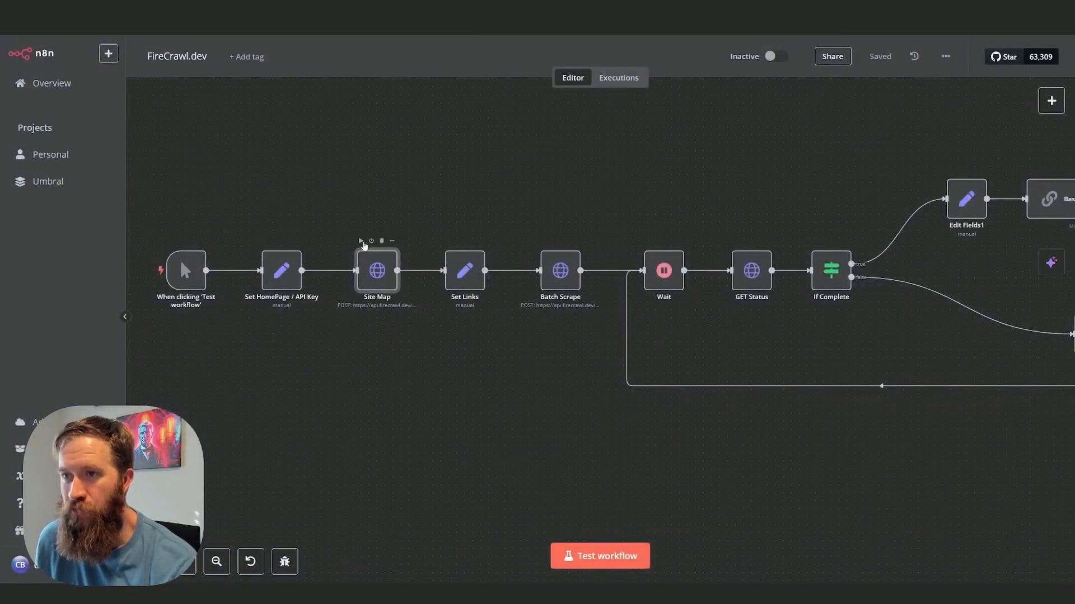
Run the Site Map and Set Links nodes to produce the site's links array
{"action": "left_click", "coordinate": [598, 556]}
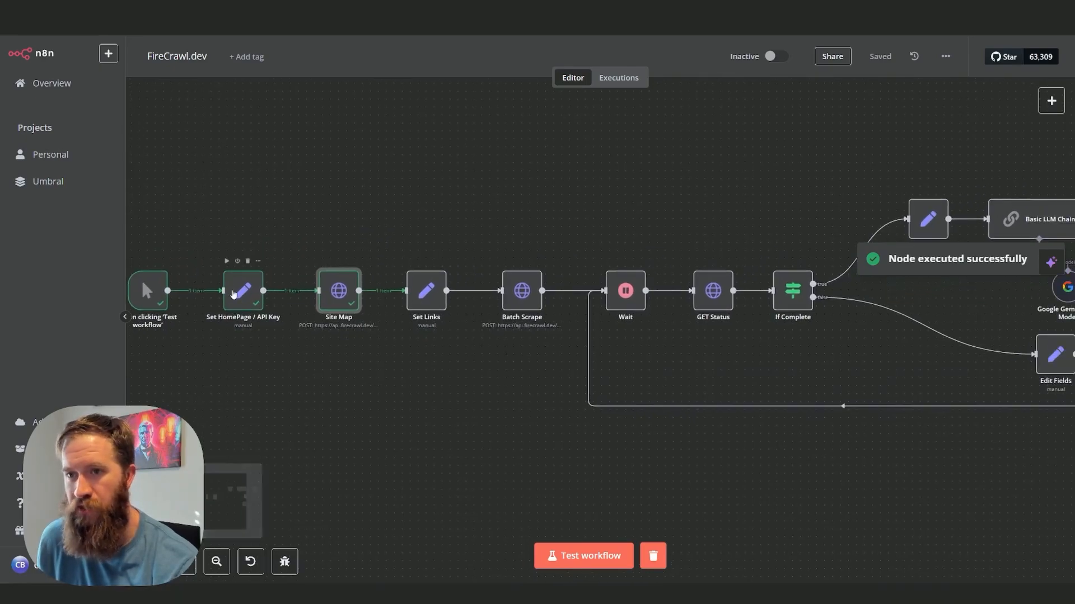
{"action": "mouse_move", "coordinate": [236, 309]}
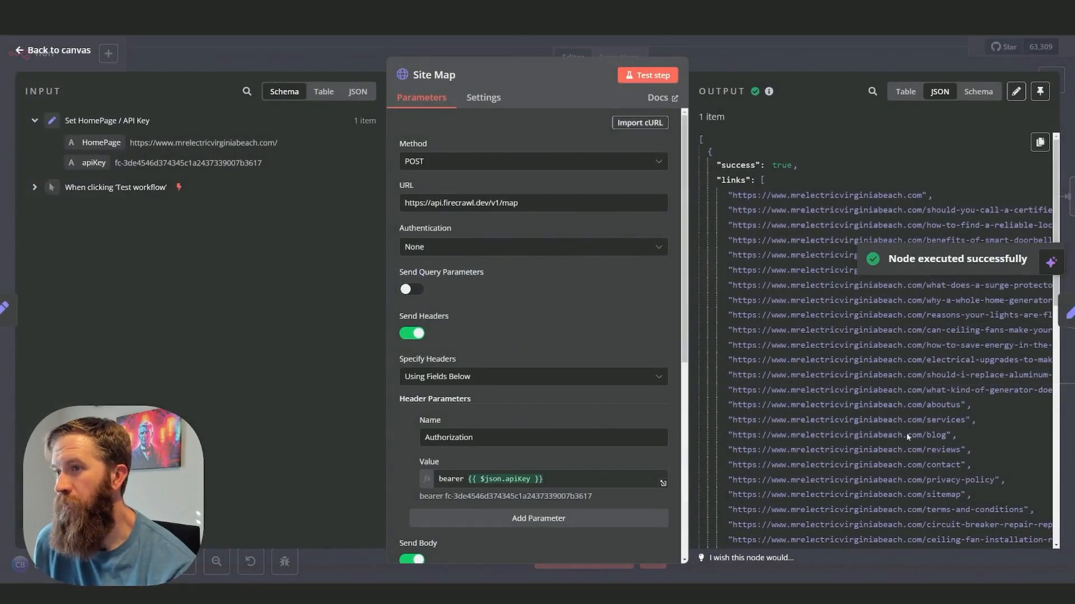
{"action": "scroll", "scroll_direction": "down", "scroll_amount": 3}
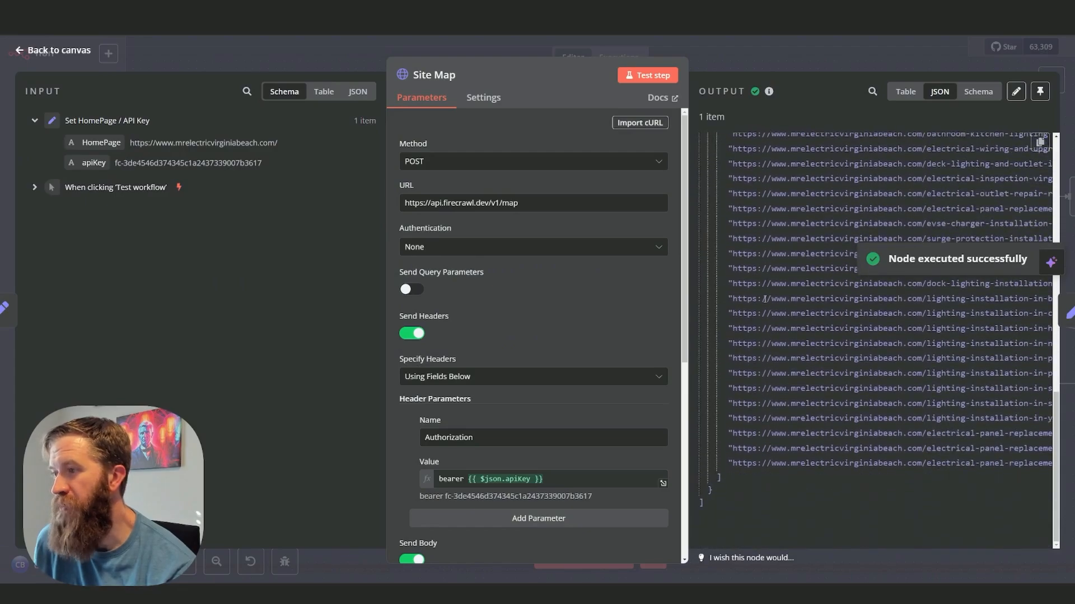
{"action": "left_click", "coordinate": [58, 50]}
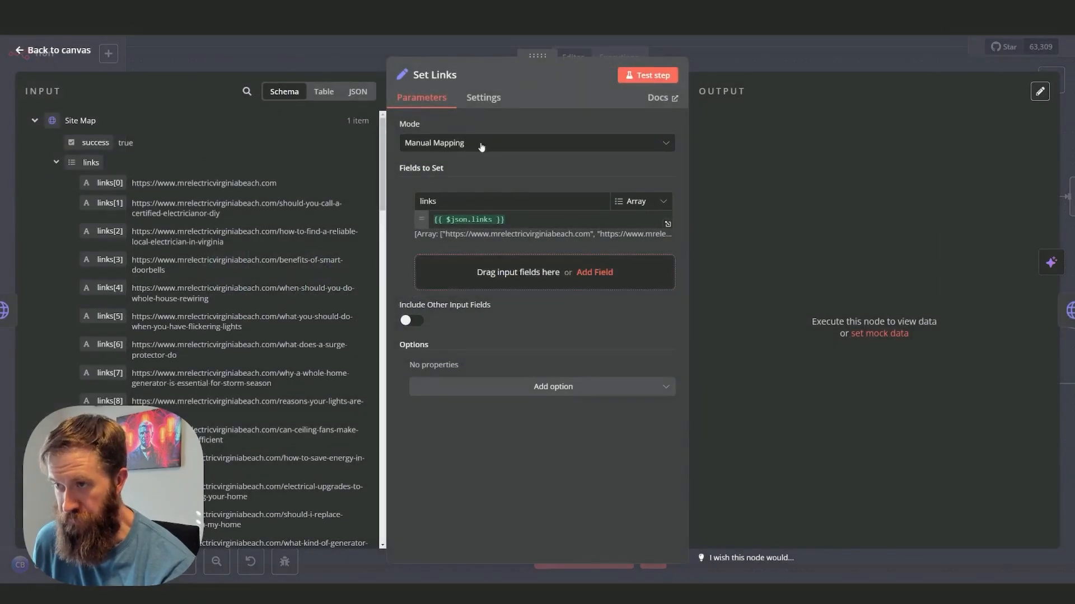
{"action": "left_click", "coordinate": [647, 74]}
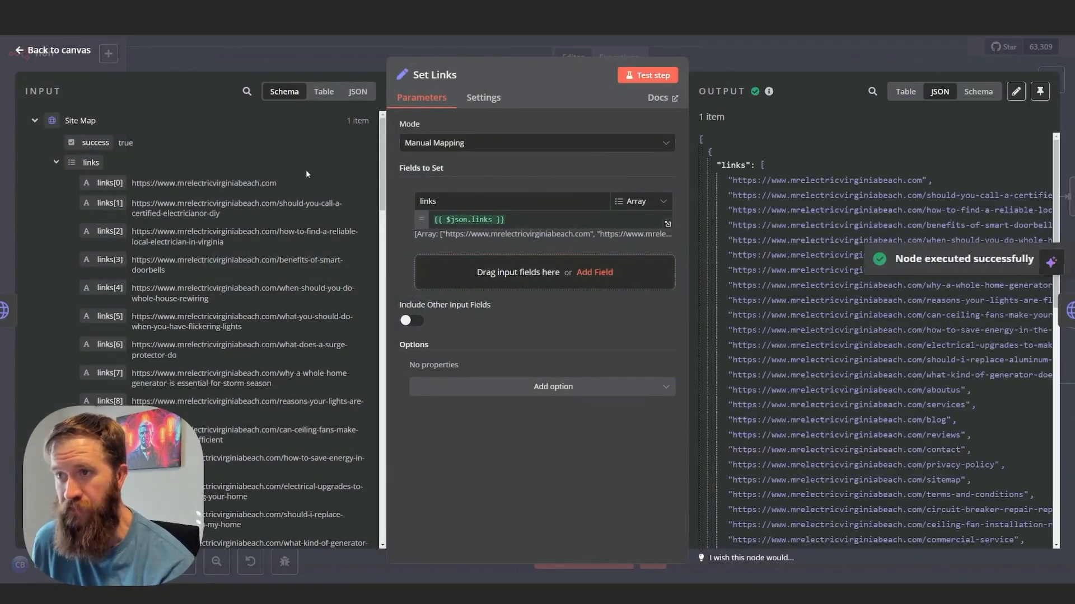
{"action": "left_click", "coordinate": [58, 49]}
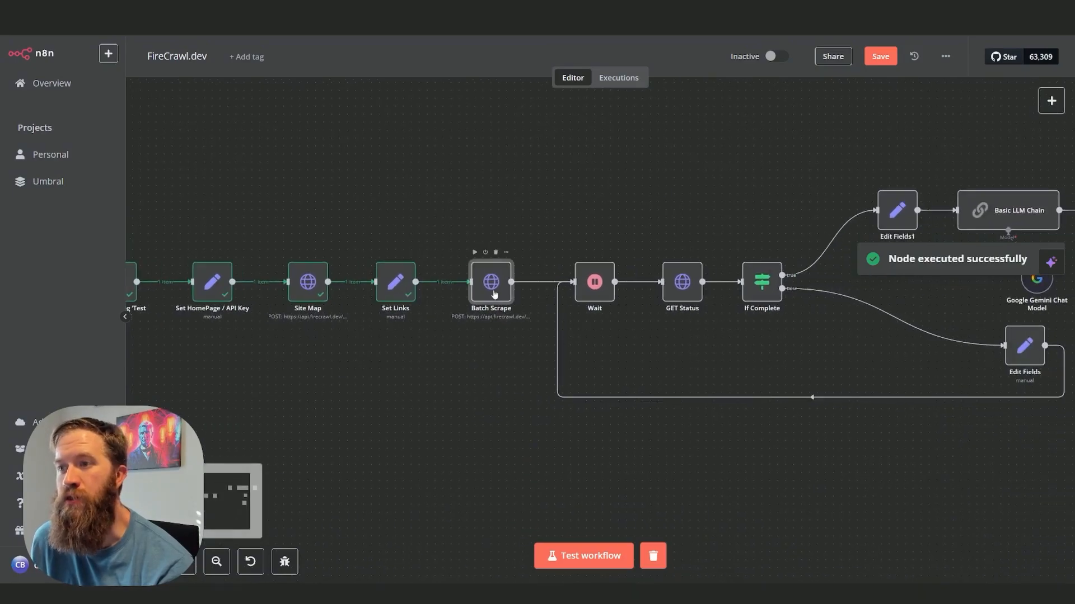
Compare the Batch Scrape node settings with the docs' batch scrape endpoint URL
{"action": "double_click", "coordinate": [490, 281]}
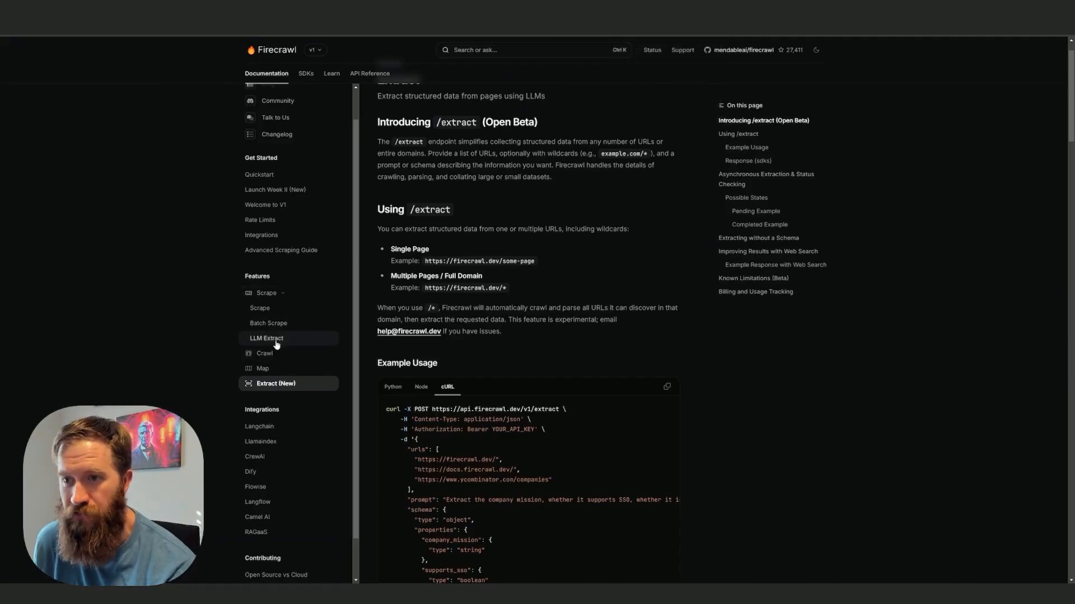
{"action": "left_click", "coordinate": [268, 323]}
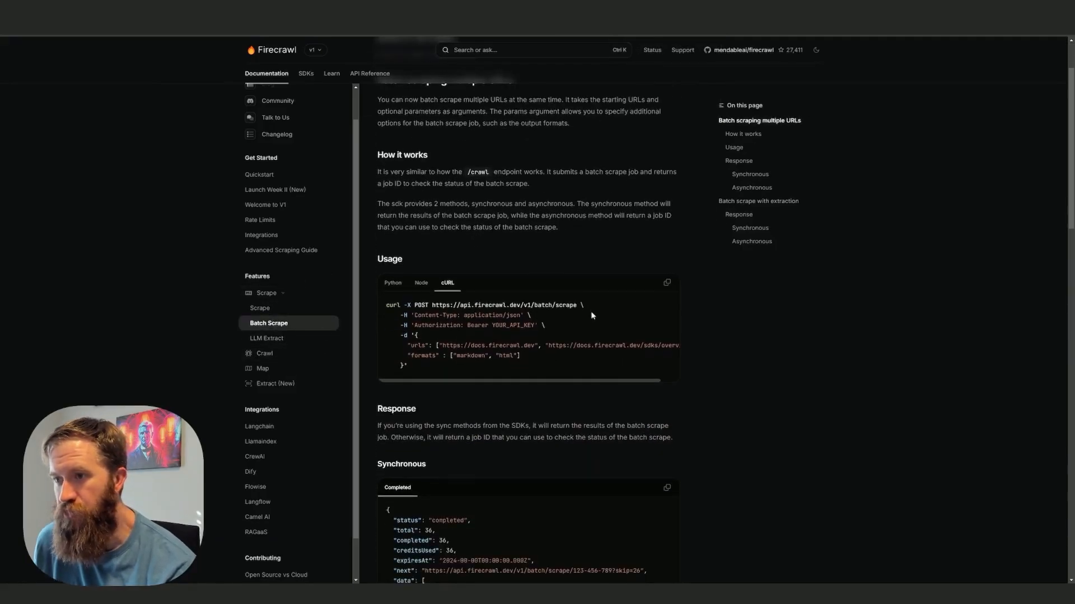
{"action": "double_click", "coordinate": [506, 305]}
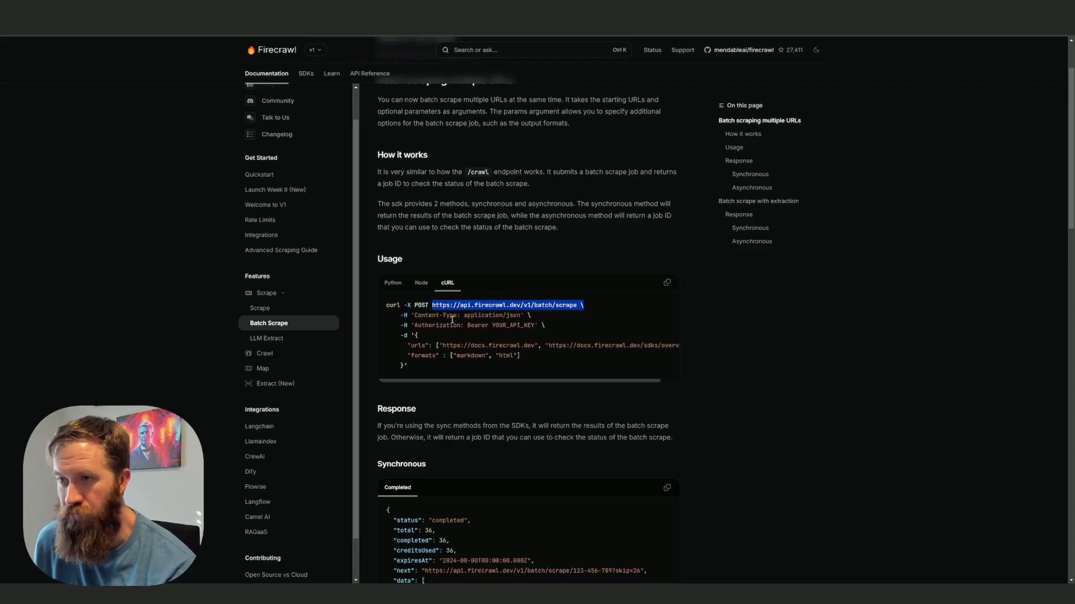
{"action": "mouse_move", "coordinate": [446, 296]}
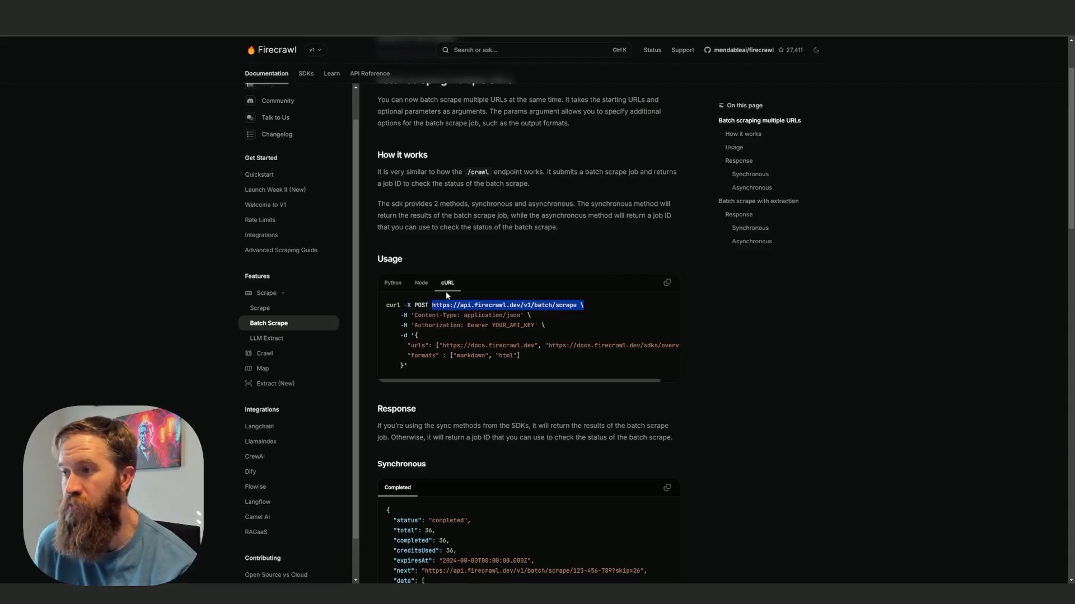
{"action": "mouse_move", "coordinate": [422, 353]}
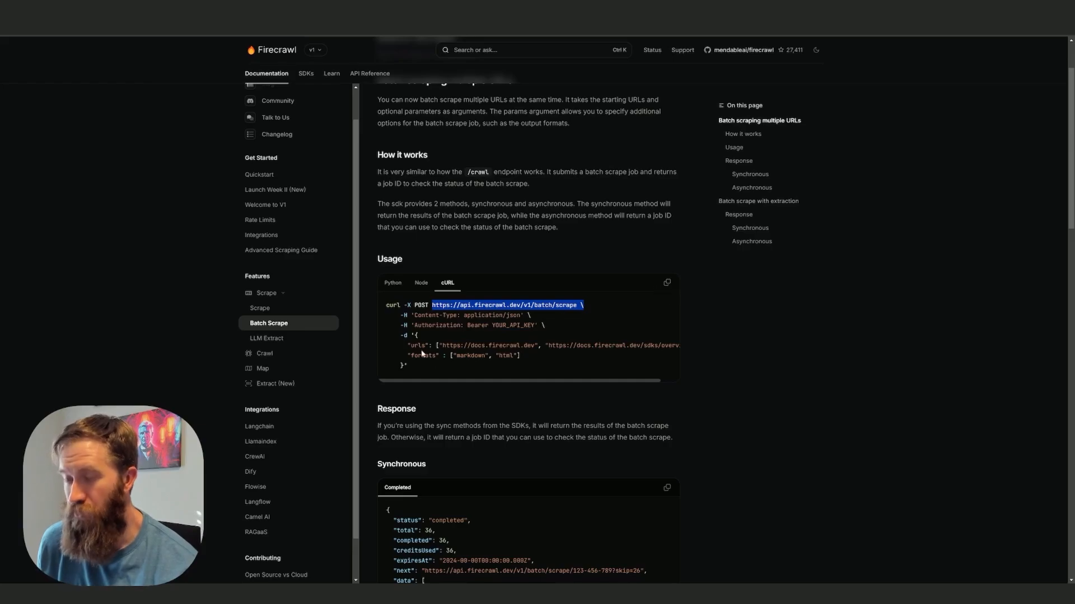
{"action": "left_click", "coordinate": [666, 282]}
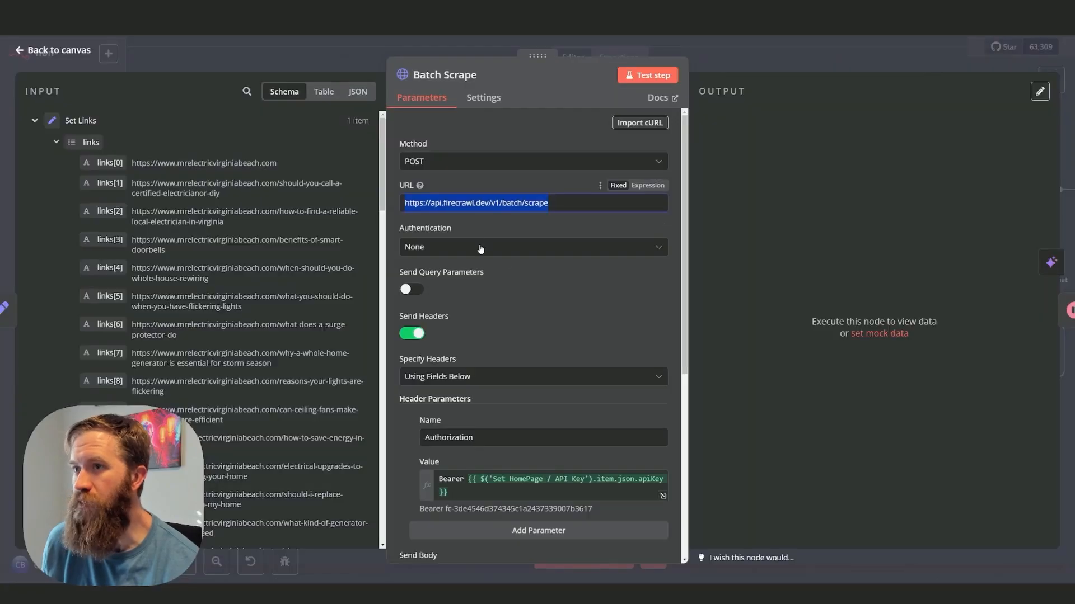
{"action": "mouse_move", "coordinate": [610, 136]}
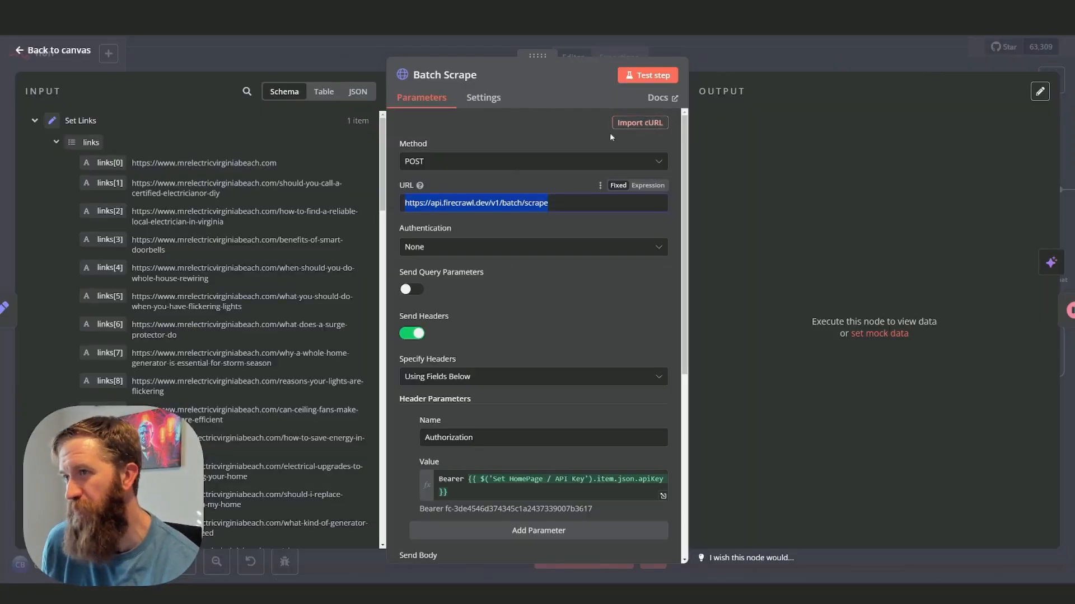
{"action": "scroll", "scroll_direction": "down", "scroll_amount": 3}
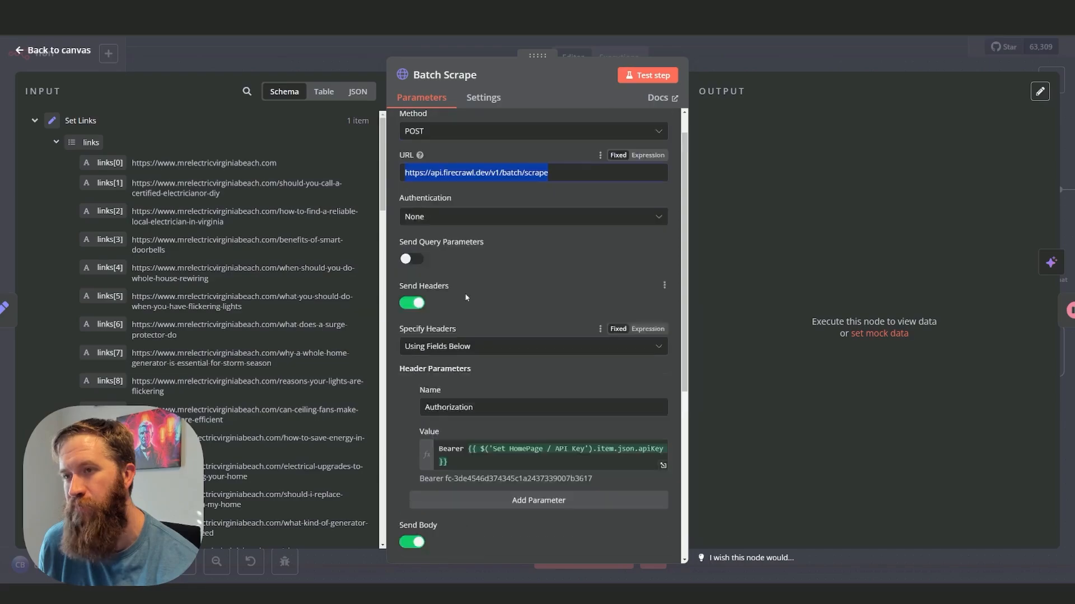
{"action": "scroll", "scroll_direction": "down", "scroll_amount": 3}
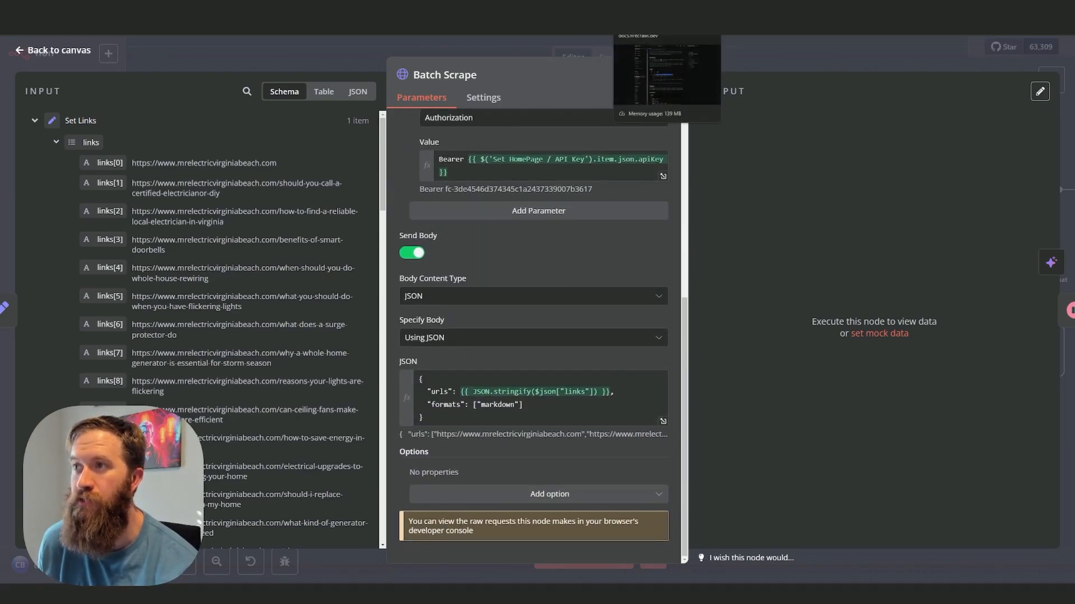
{"action": "left_click", "coordinate": [666, 68]}
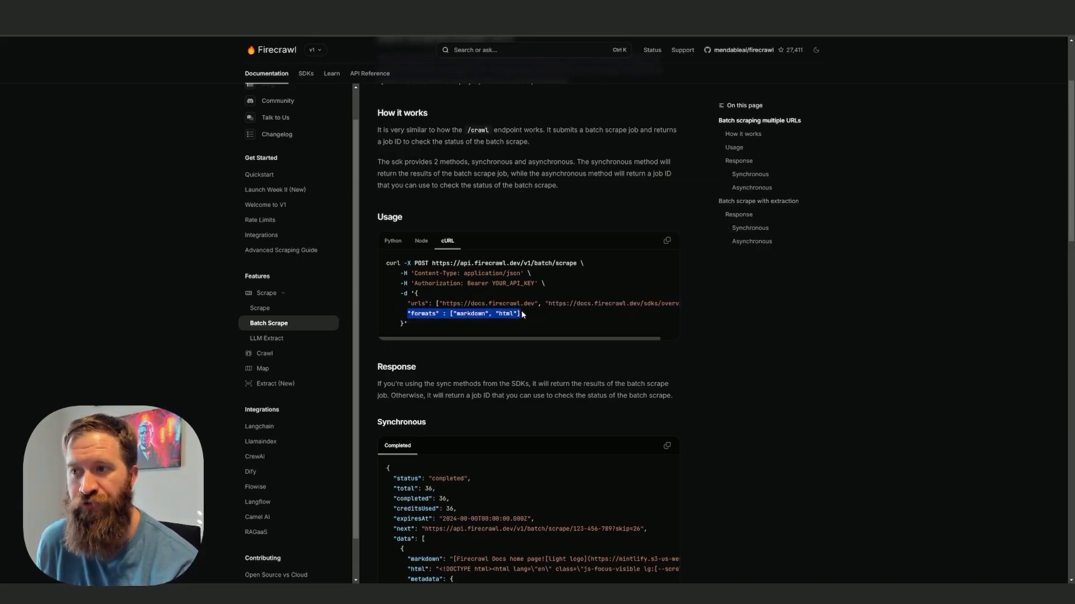
{"action": "double_click", "coordinate": [507, 314]}
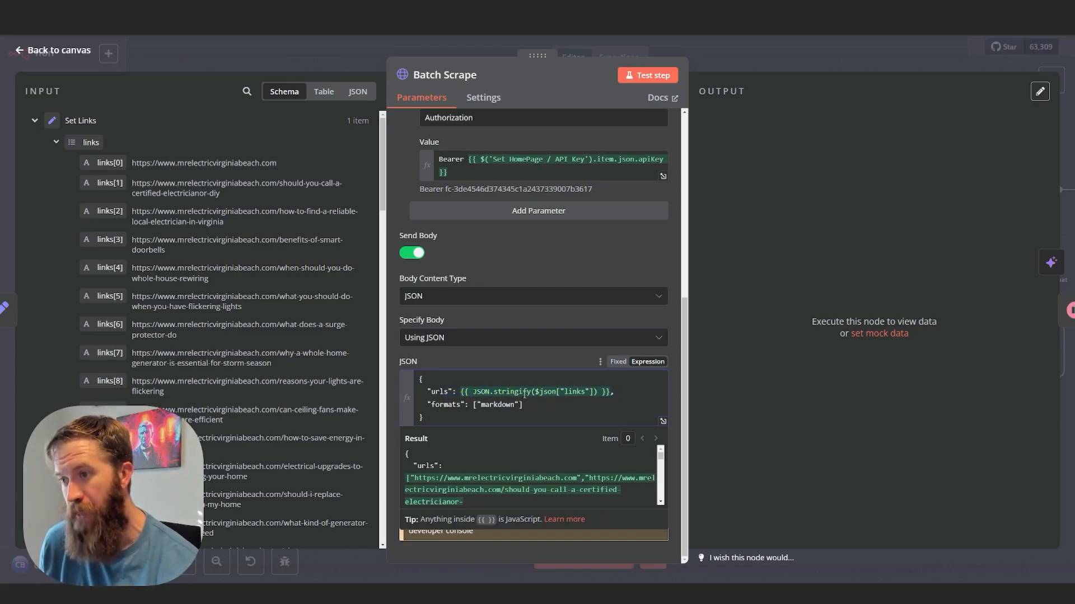
{"action": "scroll", "scroll_direction": "down", "scroll_amount": 3}
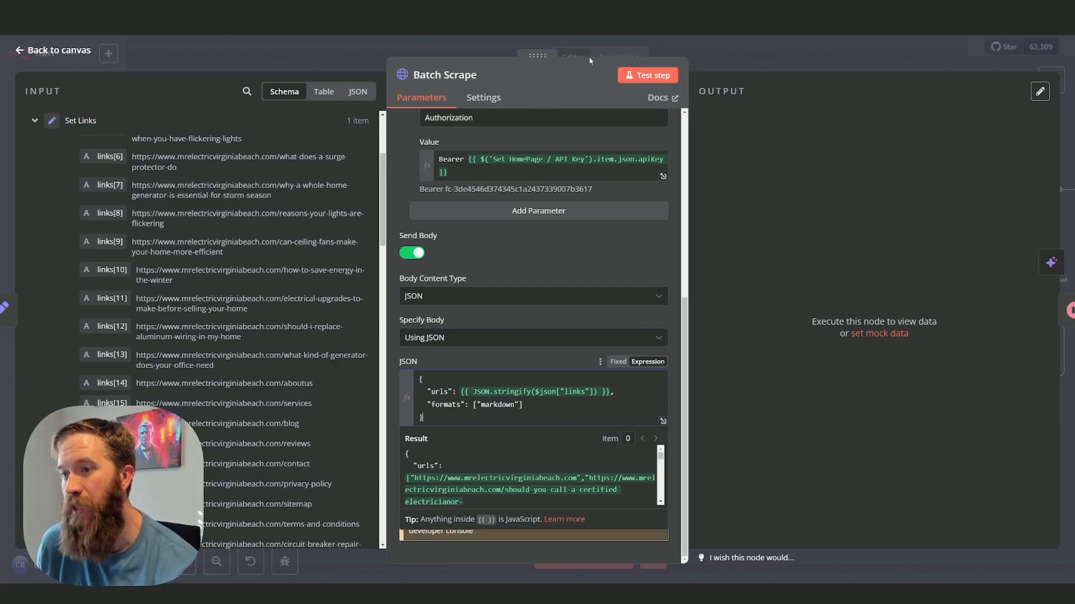
{"action": "mouse_move", "coordinate": [646, 76]}
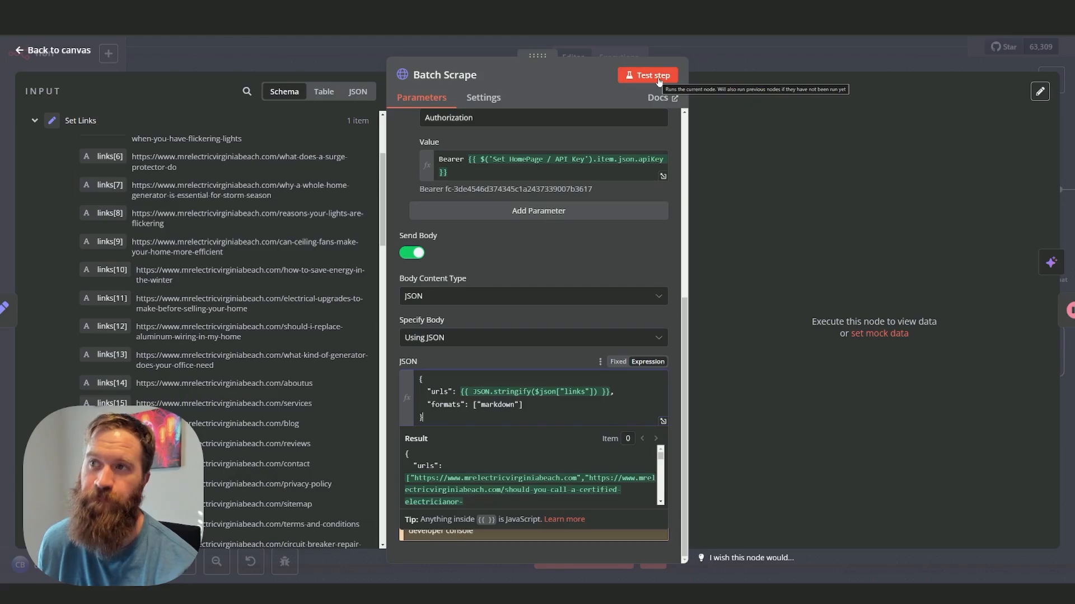
Test the Batch Scrape node and select the returned batch job ID
{"action": "left_click", "coordinate": [647, 75]}
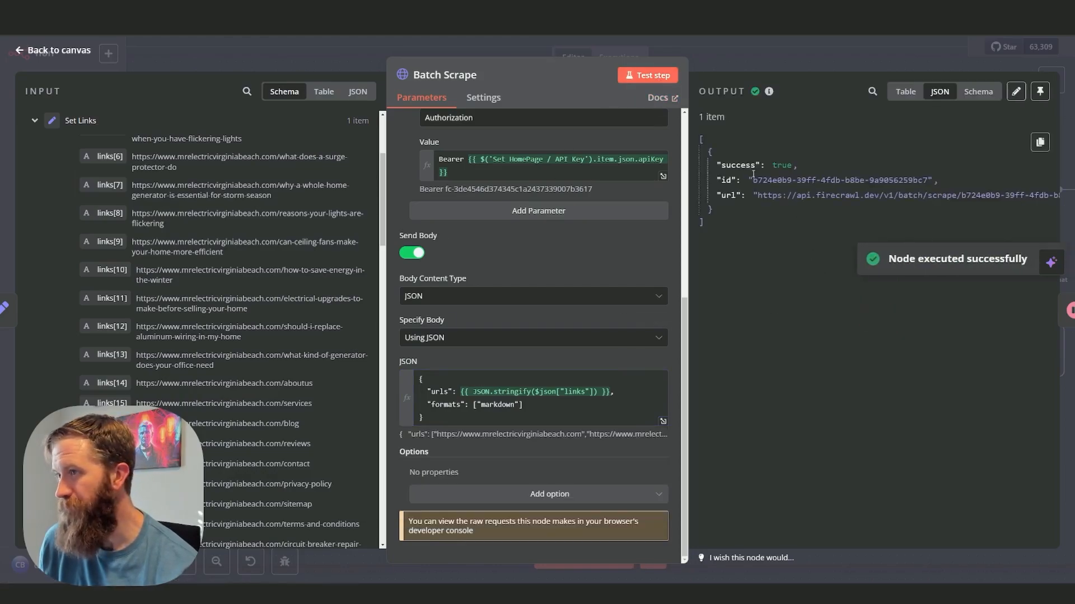
{"action": "double_click", "coordinate": [843, 180]}
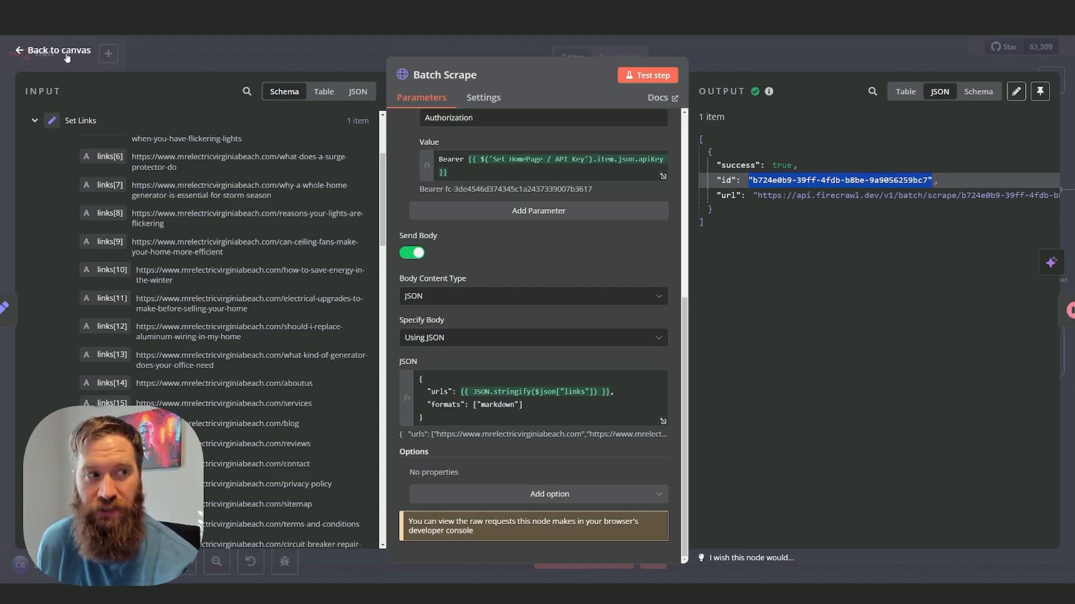
{"action": "left_click", "coordinate": [55, 50]}
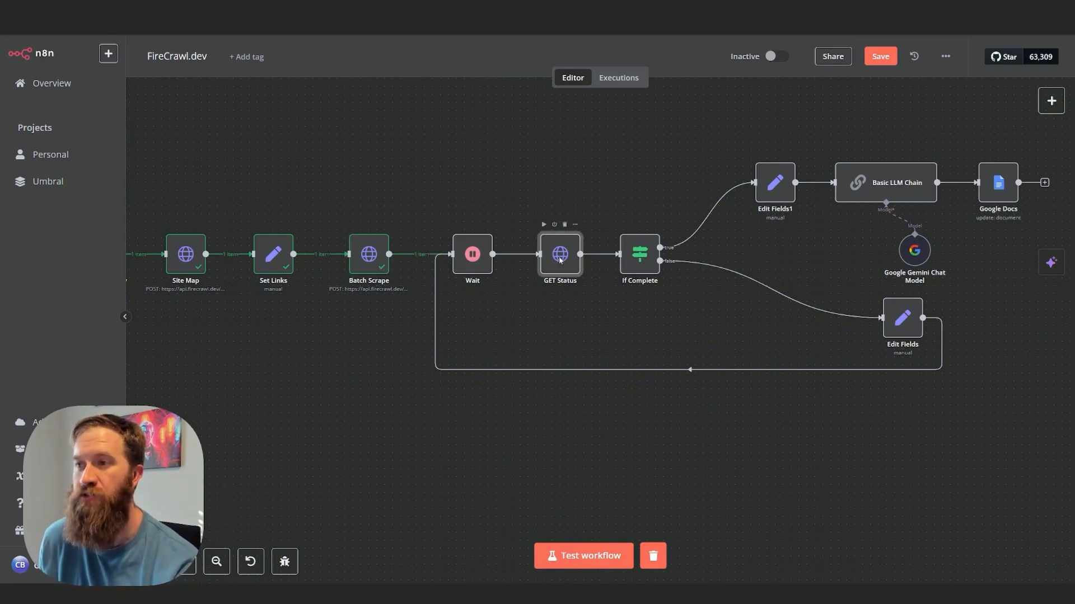
{"action": "double_click", "coordinate": [559, 254]}
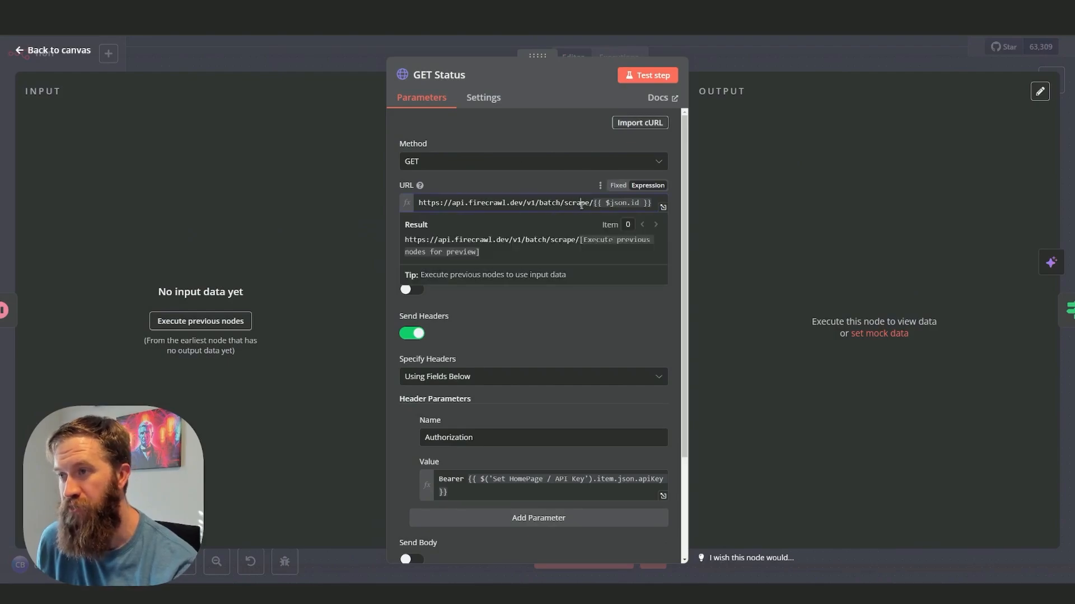
{"action": "mouse_move", "coordinate": [639, 85]}
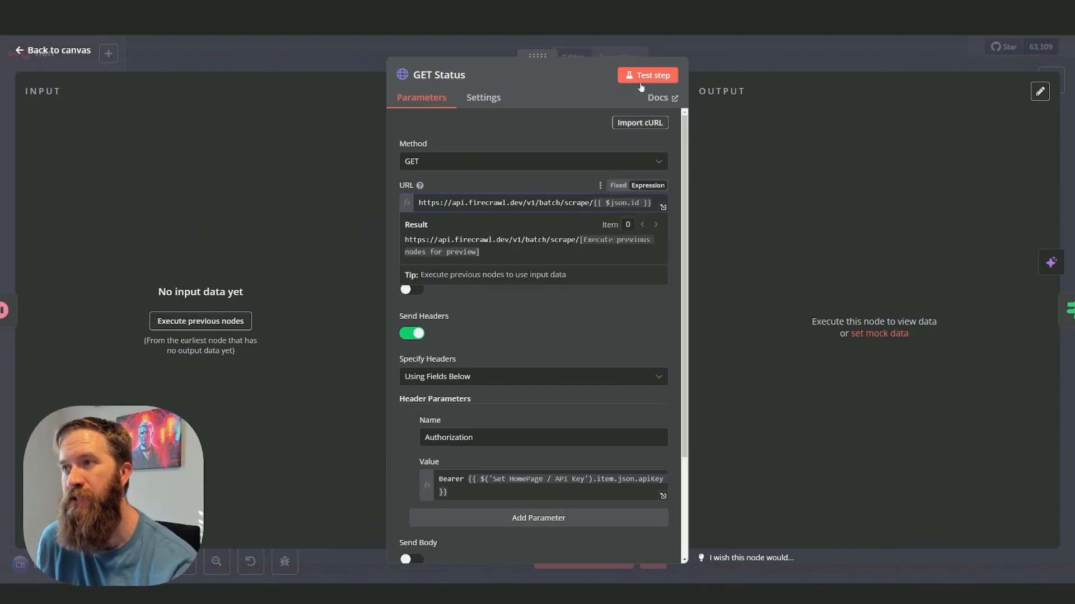
{"action": "left_click", "coordinate": [58, 49]}
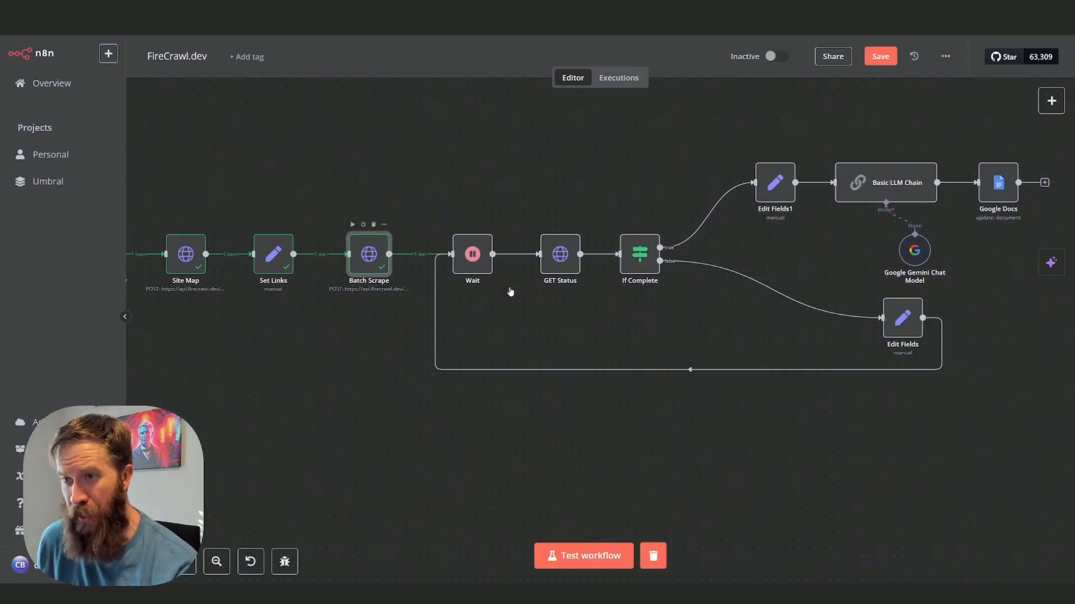
{"action": "double_click", "coordinate": [368, 254]}
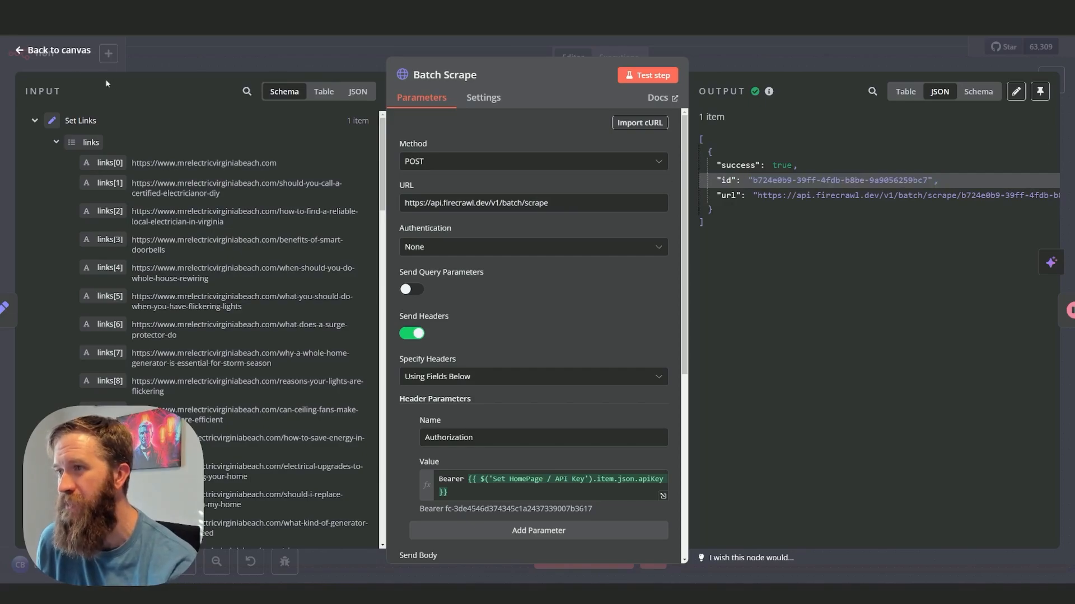
{"action": "left_click", "coordinate": [560, 233]}
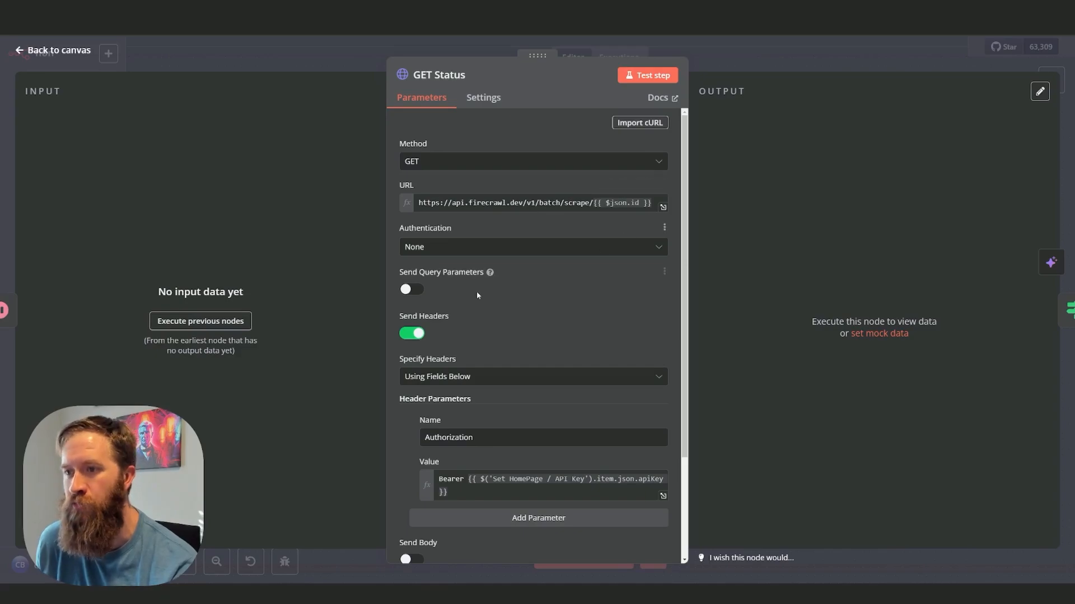
{"action": "scroll", "scroll_direction": "down", "scroll_amount": 3}
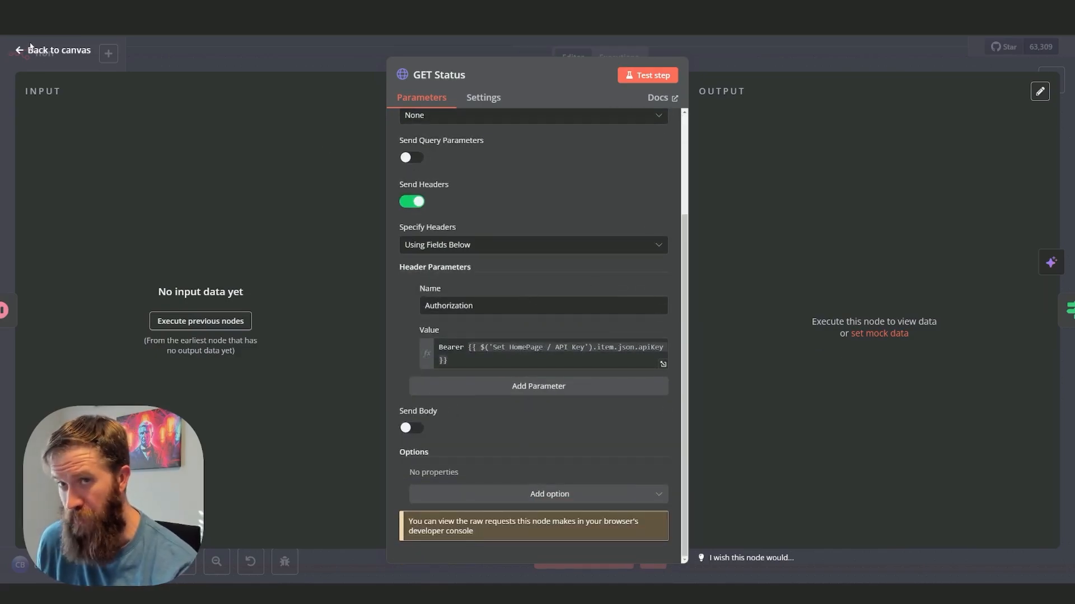
{"action": "left_click", "coordinate": [52, 49]}
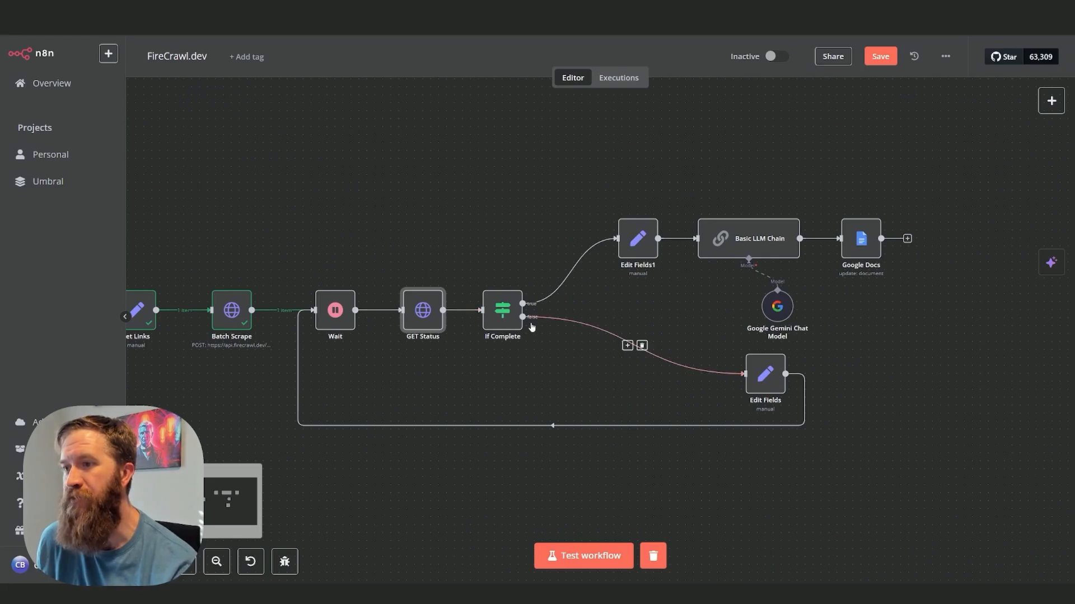
{"action": "mouse_move", "coordinate": [423, 311]}
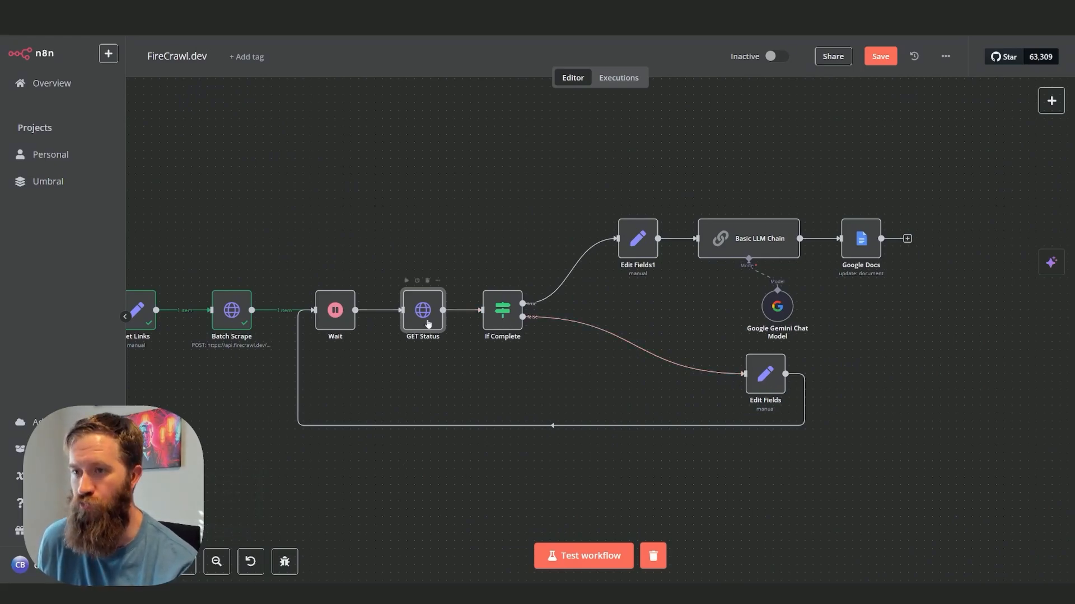
{"action": "mouse_move", "coordinate": [510, 320]}
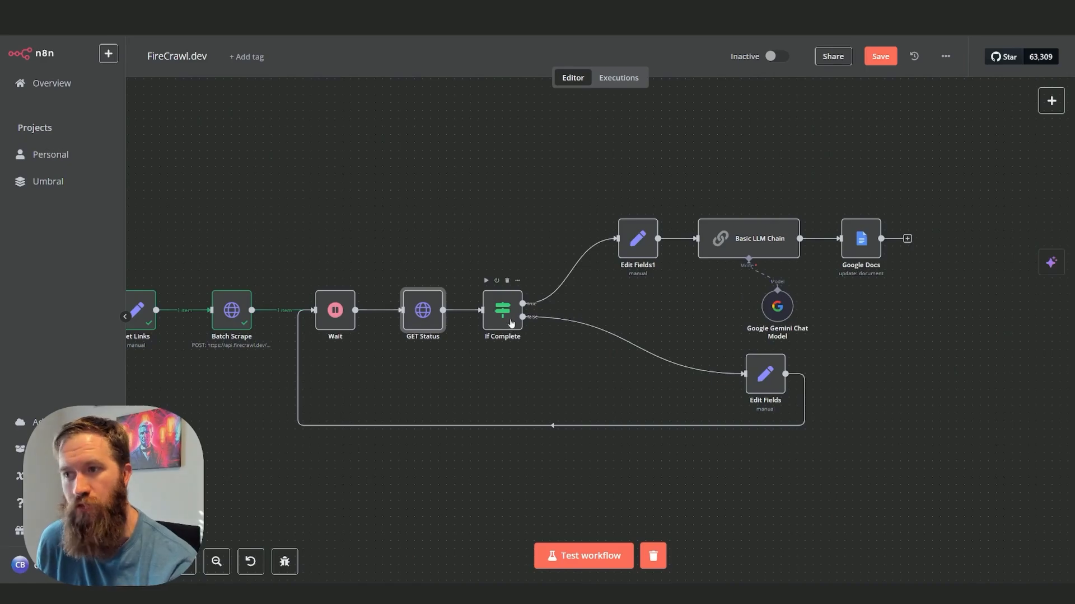
{"action": "mouse_move", "coordinate": [555, 382]}
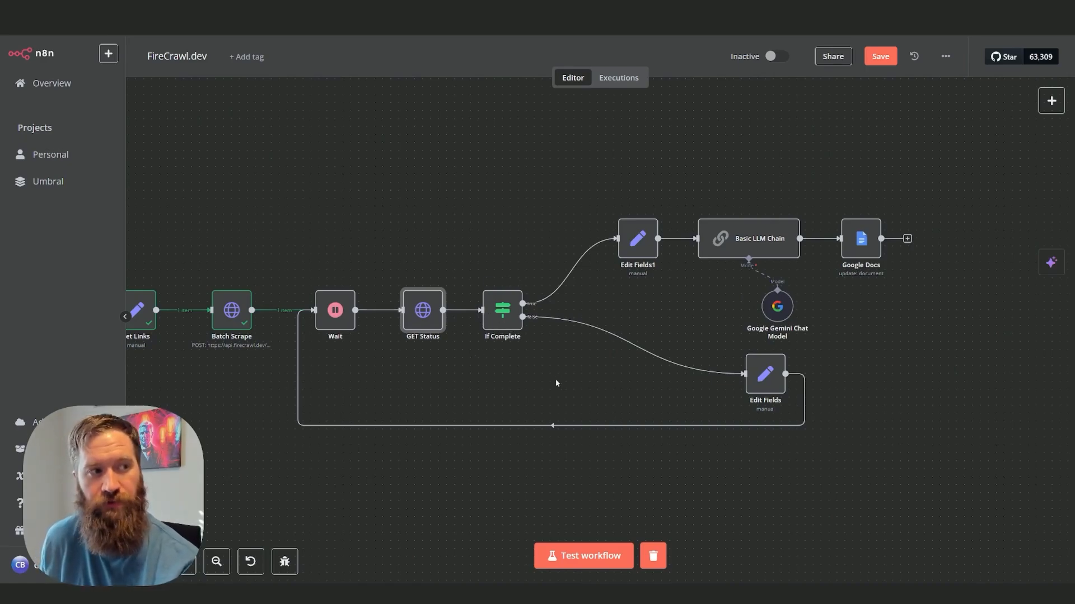
{"action": "mouse_move", "coordinate": [427, 389]}
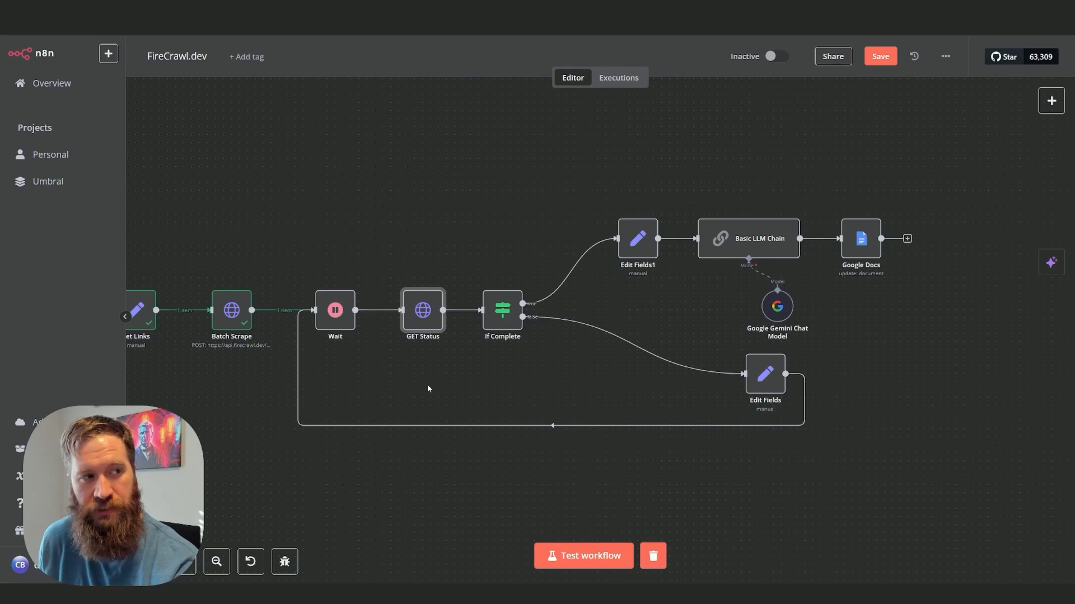
{"action": "mouse_move", "coordinate": [423, 311]}
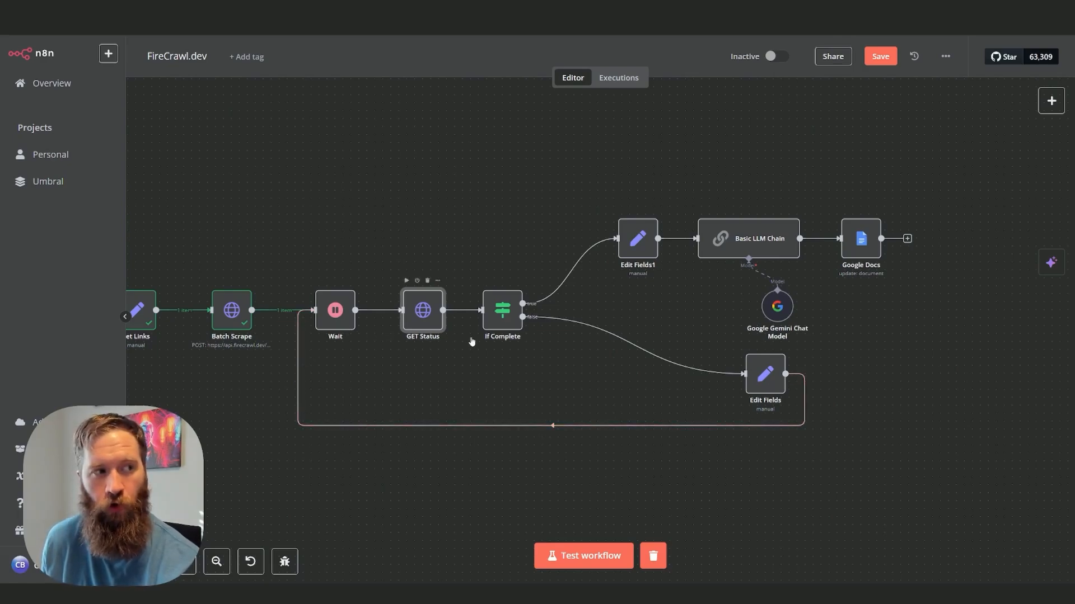
{"action": "mouse_move", "coordinate": [647, 242]}
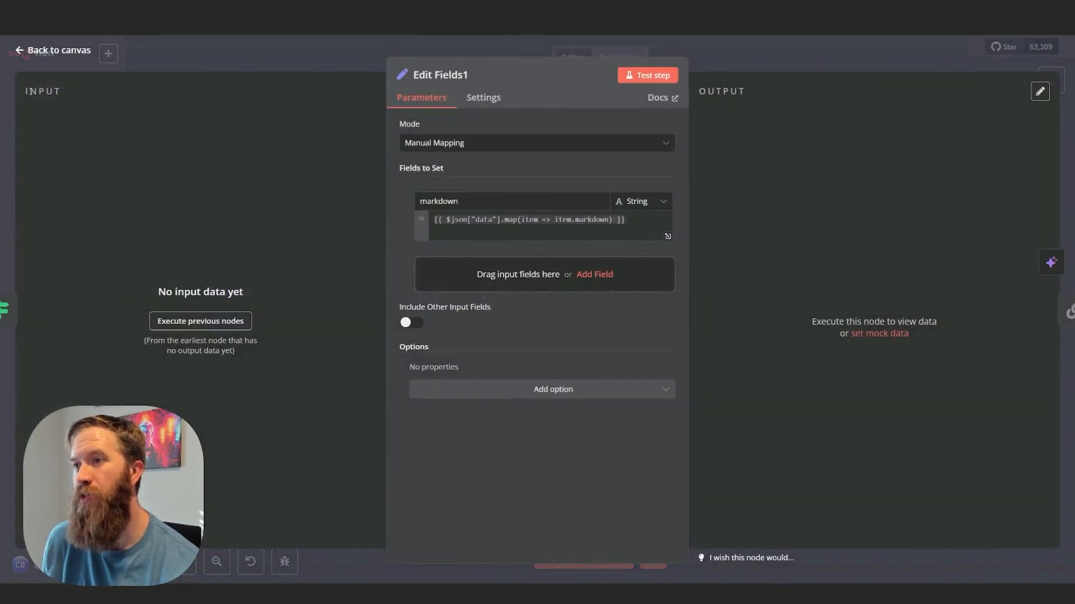
Reopen the Google Gemini Chat Model settings from the canvas and return to the full workflow
{"action": "left_click", "coordinate": [58, 50]}
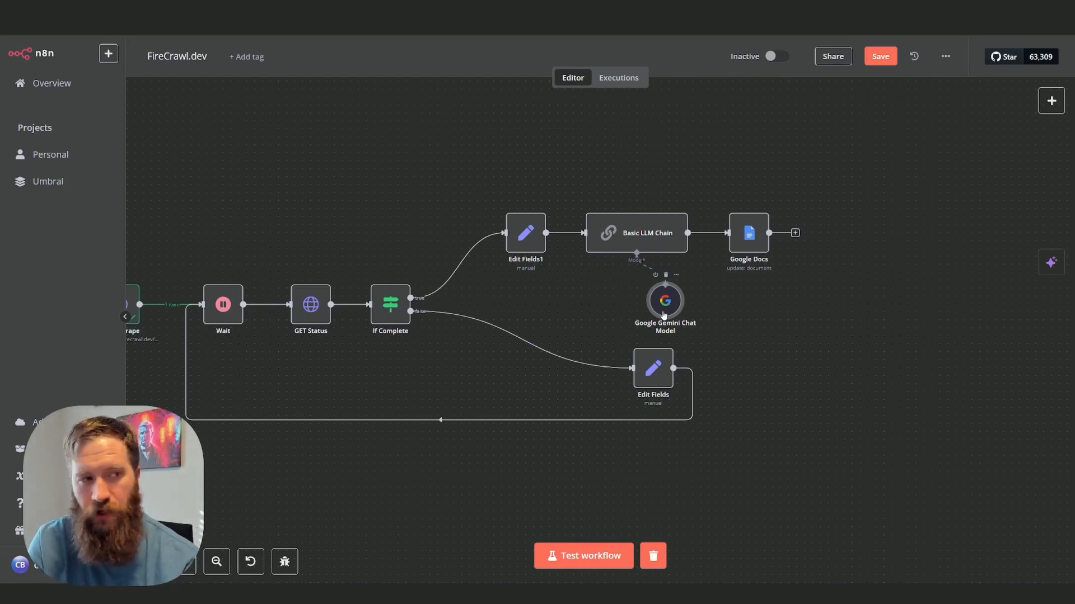
{"action": "double_click", "coordinate": [663, 300]}
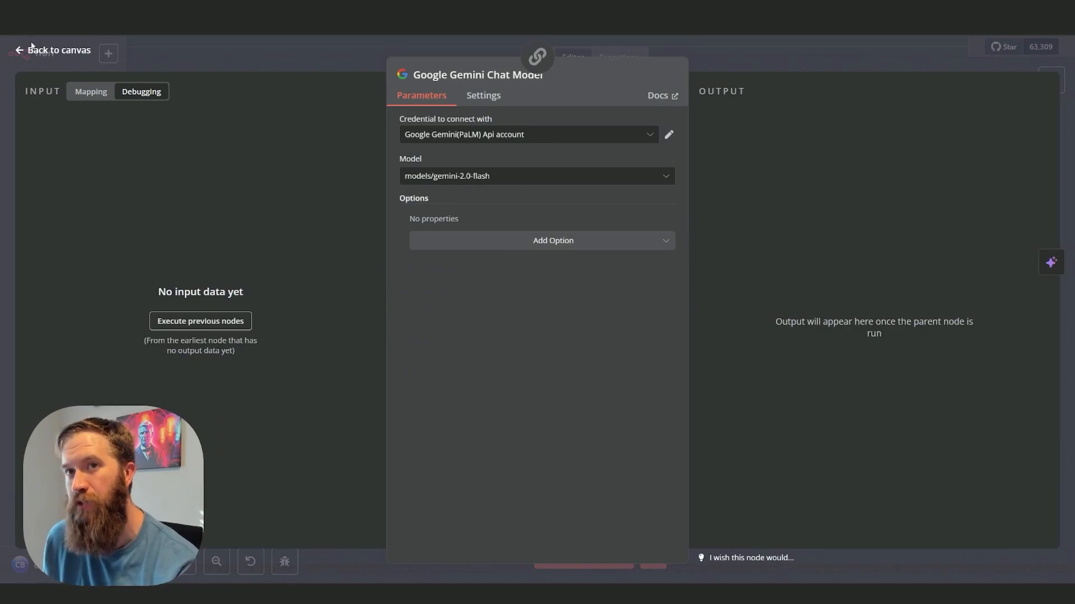
{"action": "left_click", "coordinate": [58, 49]}
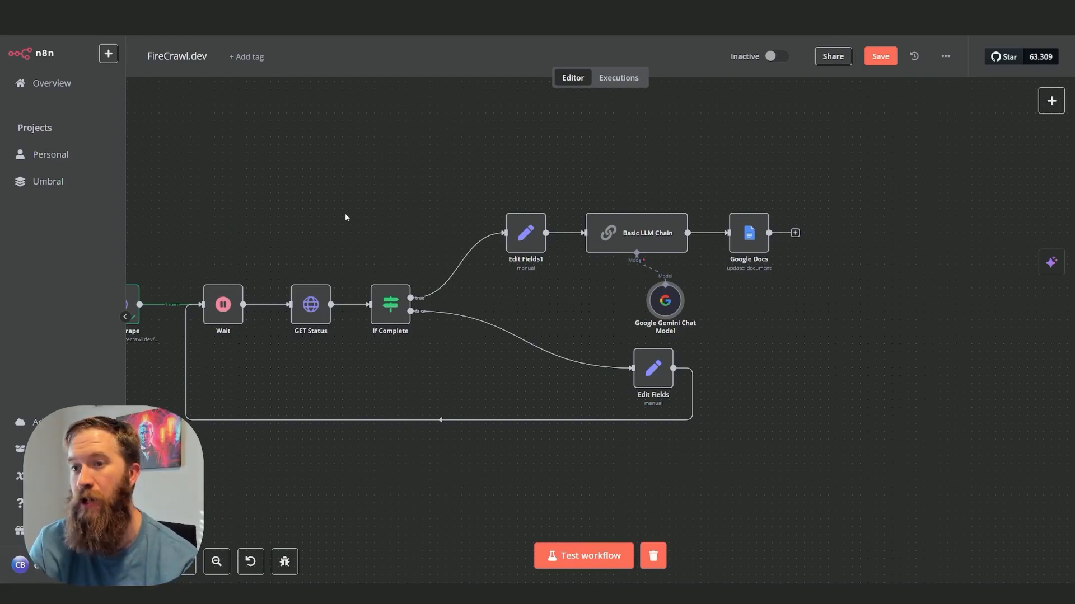
{"action": "mouse_move", "coordinate": [526, 240]}
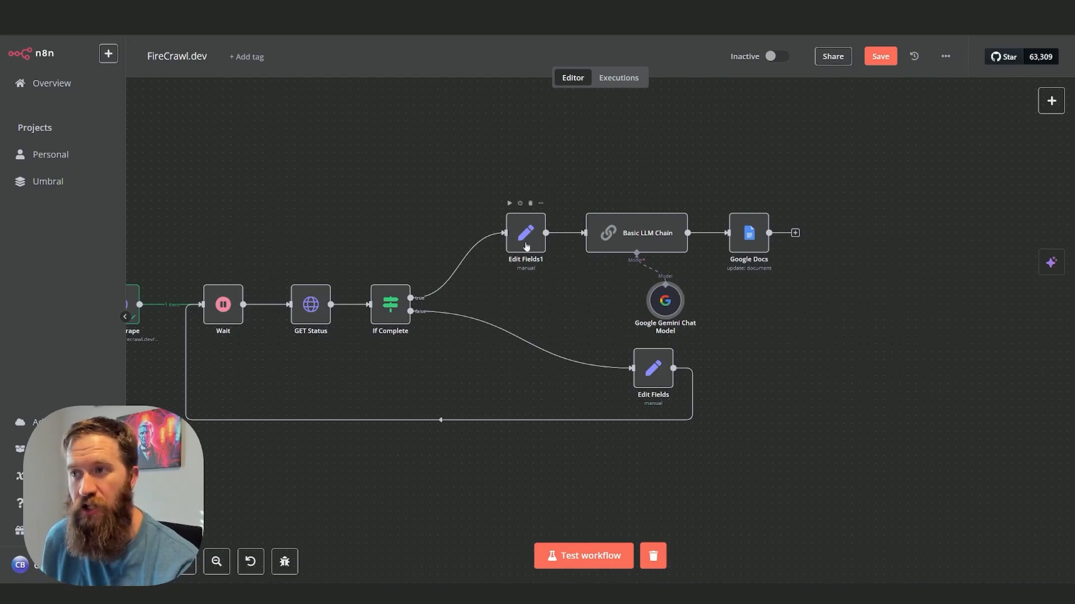
{"action": "mouse_move", "coordinate": [183, 171]}
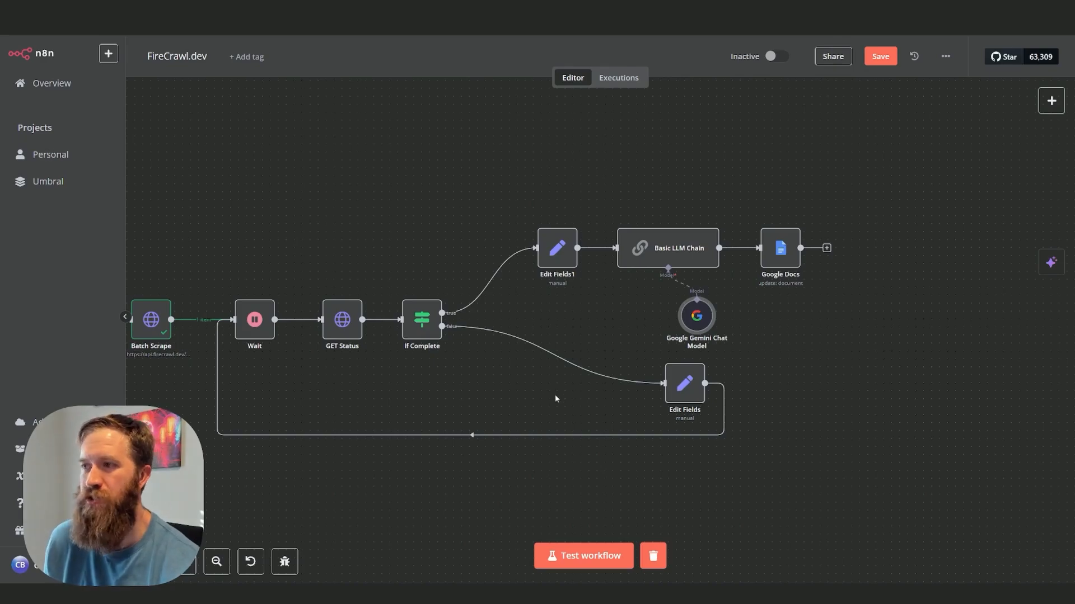
{"action": "mouse_move", "coordinate": [379, 393]}
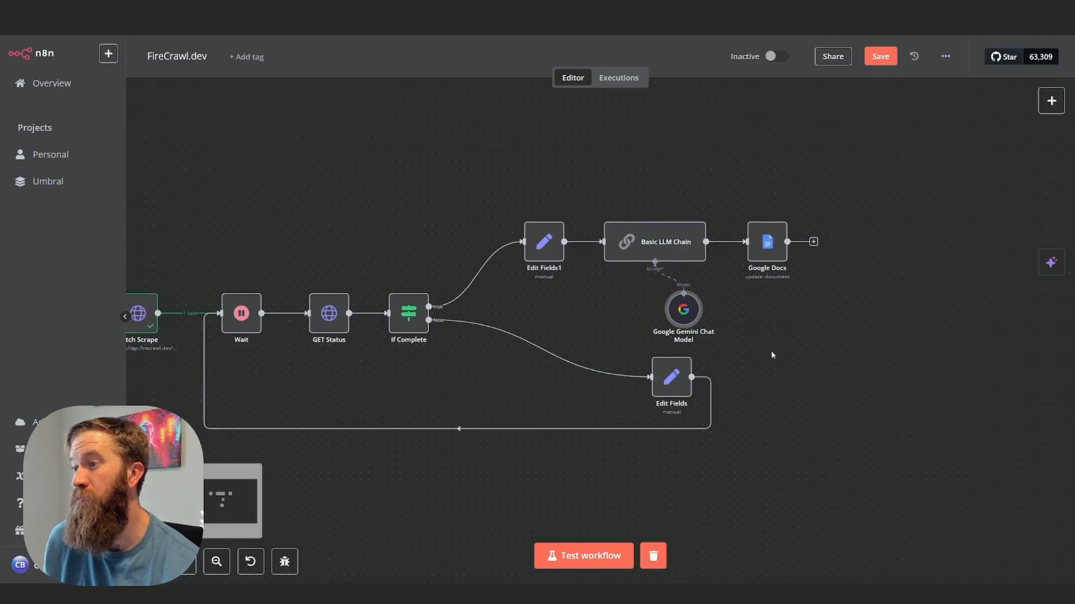
{"action": "mouse_move", "coordinate": [766, 241]}
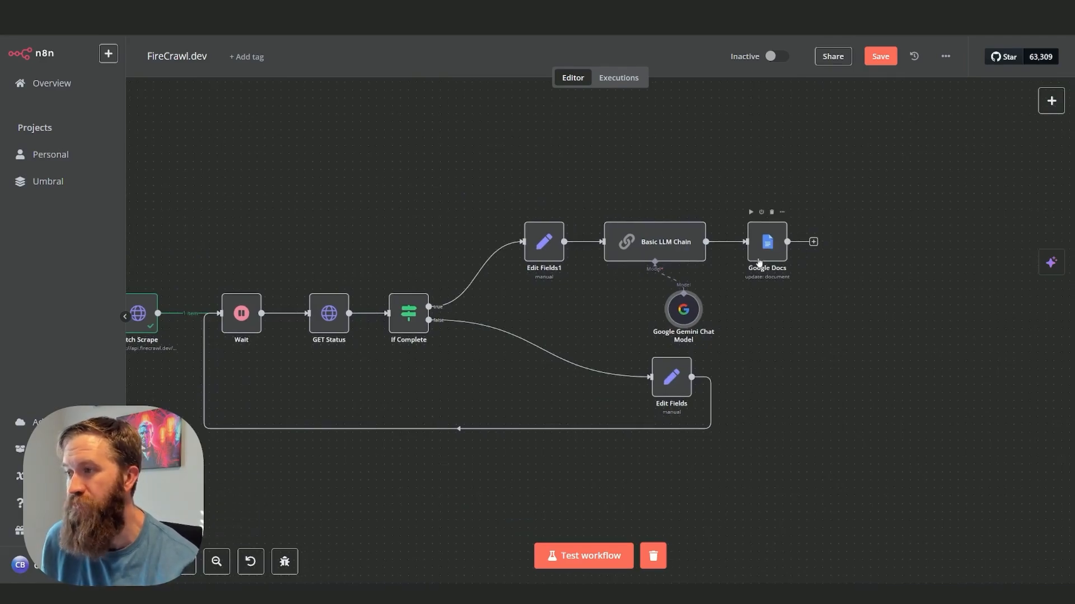
{"action": "double_click", "coordinate": [766, 242]}
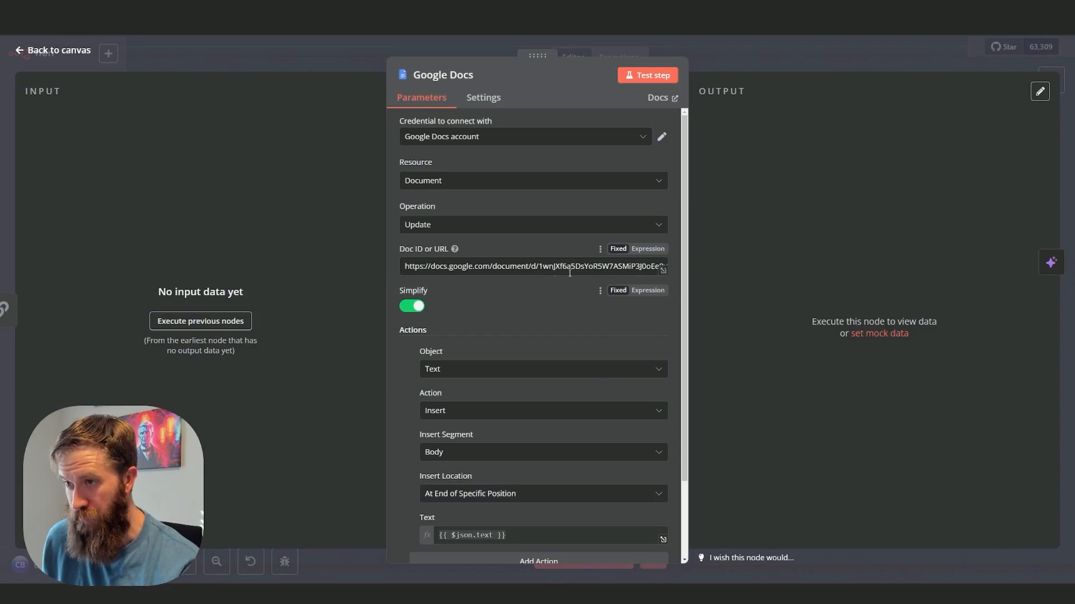
{"action": "scroll", "scroll_direction": "down", "scroll_amount": 3}
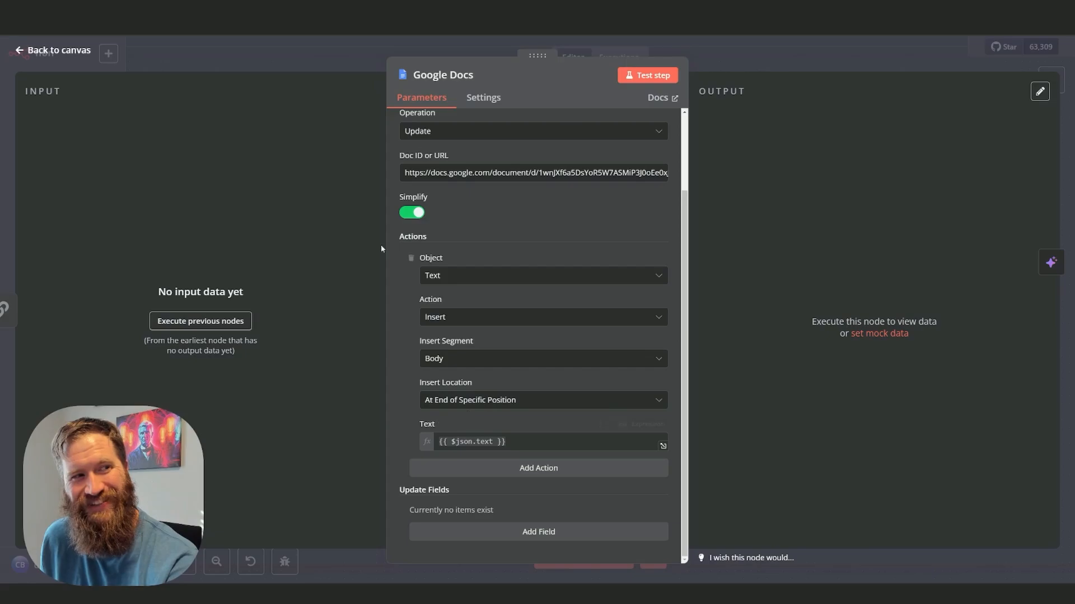
{"action": "left_click", "coordinate": [58, 49]}
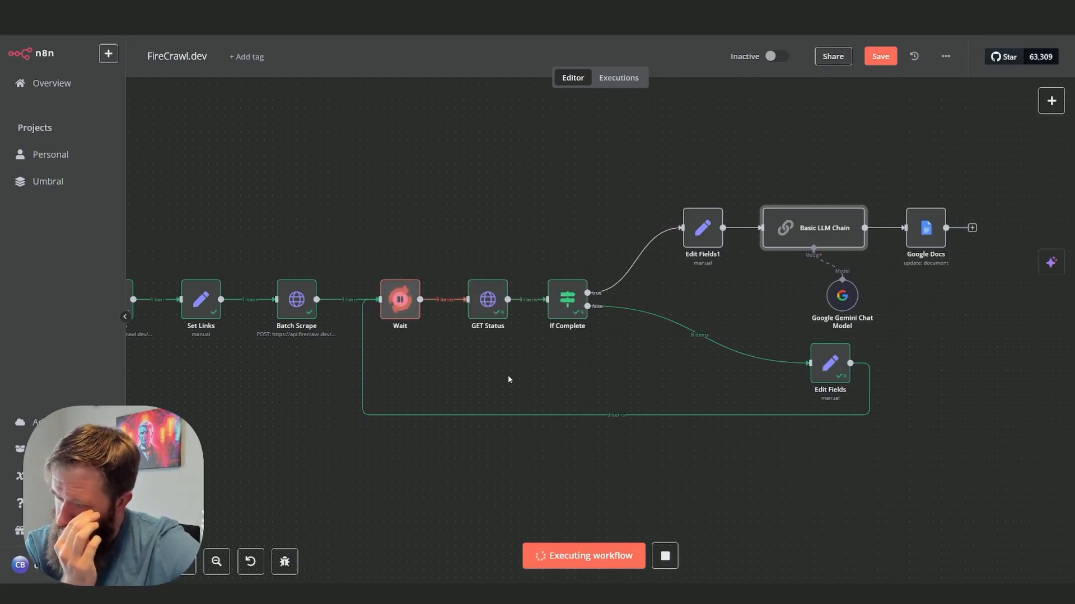
{"action": "mouse_move", "coordinate": [568, 313]}
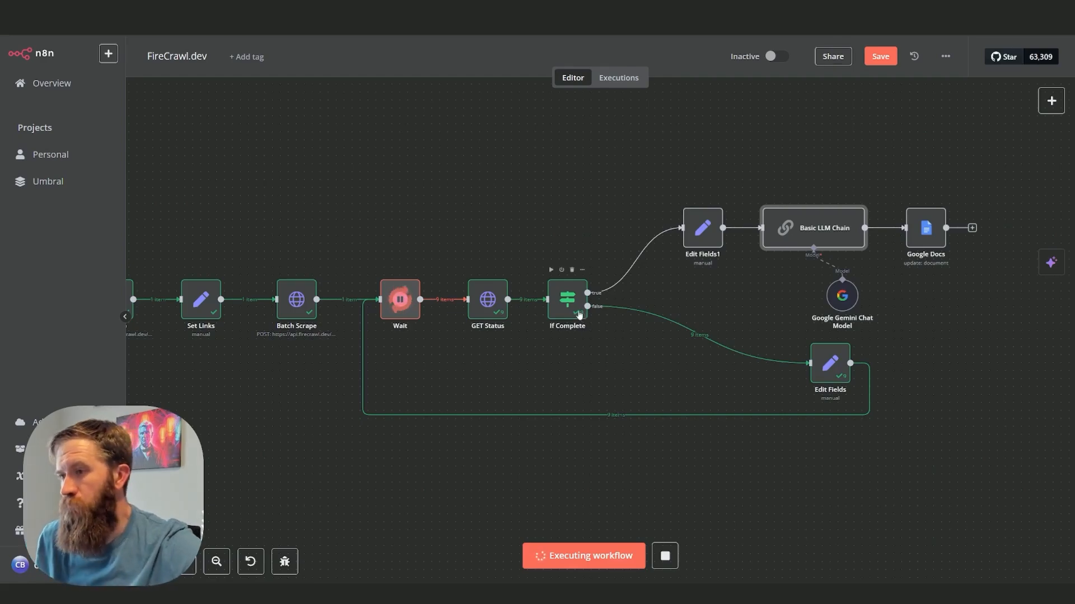
{"action": "double_click", "coordinate": [567, 299]}
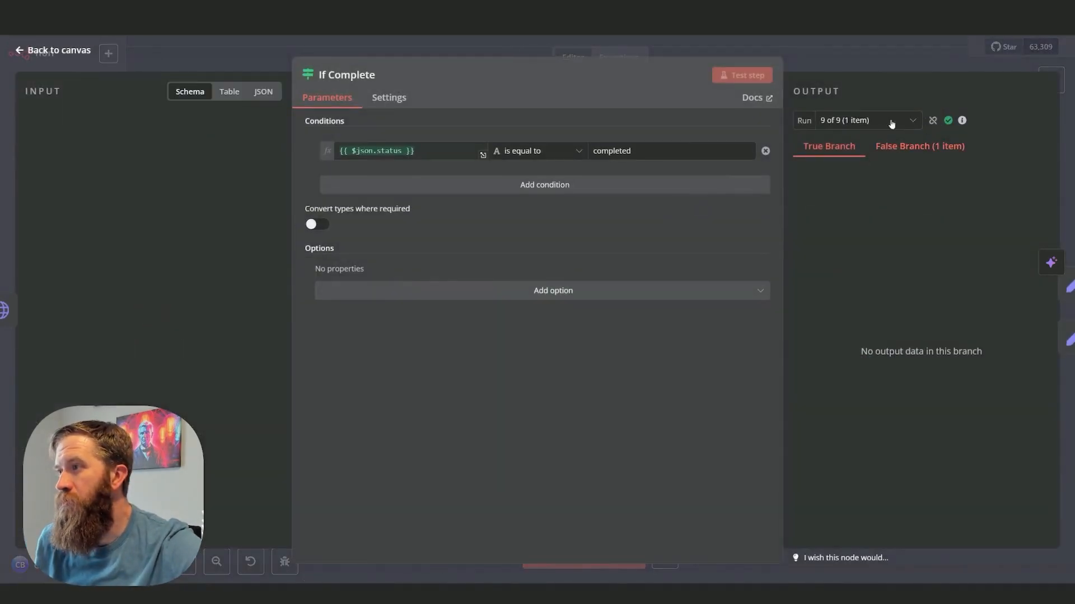
{"action": "left_click", "coordinate": [741, 75]}
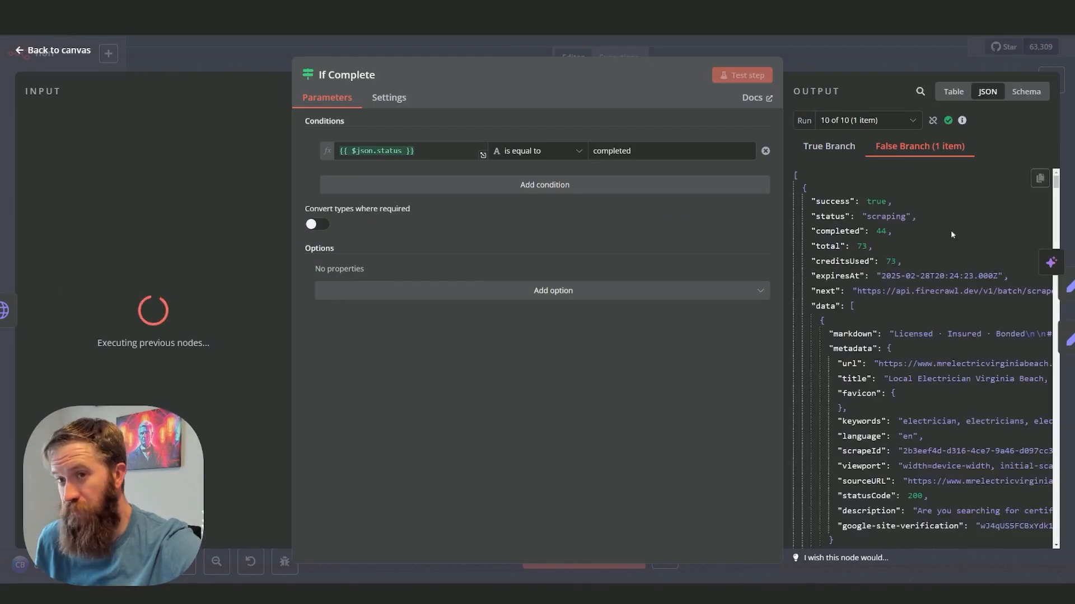
{"action": "mouse_move", "coordinate": [880, 230]}
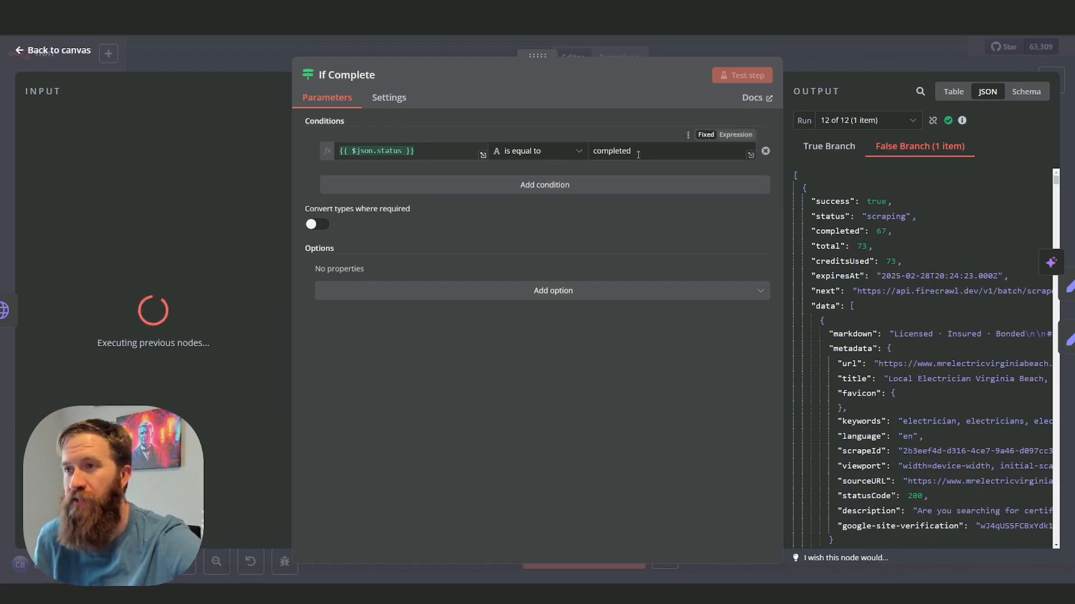
{"action": "left_click", "coordinate": [741, 75]}
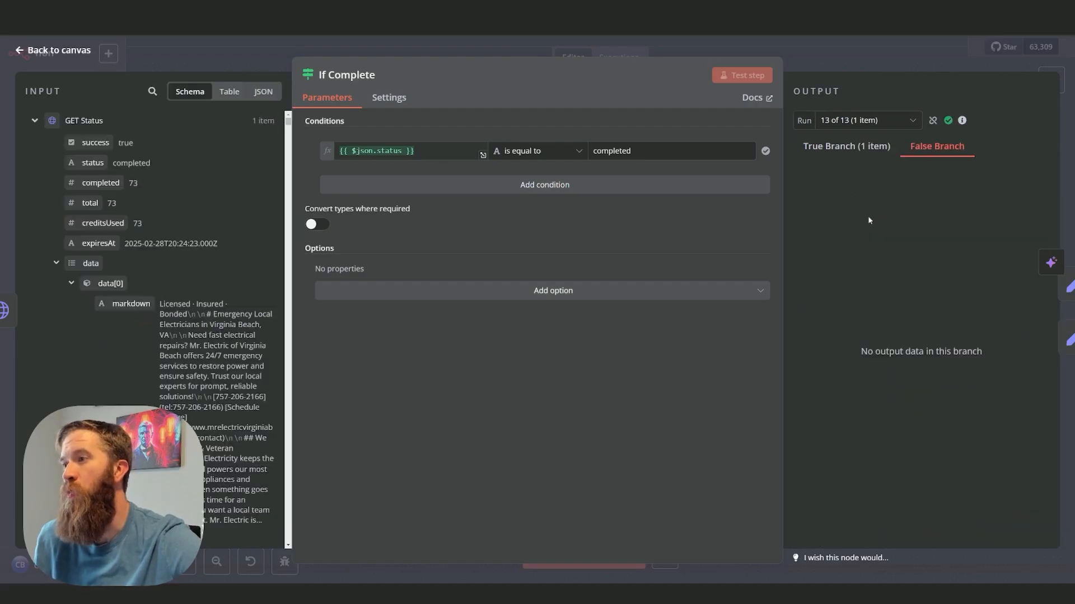
{"action": "left_click", "coordinate": [845, 146]}
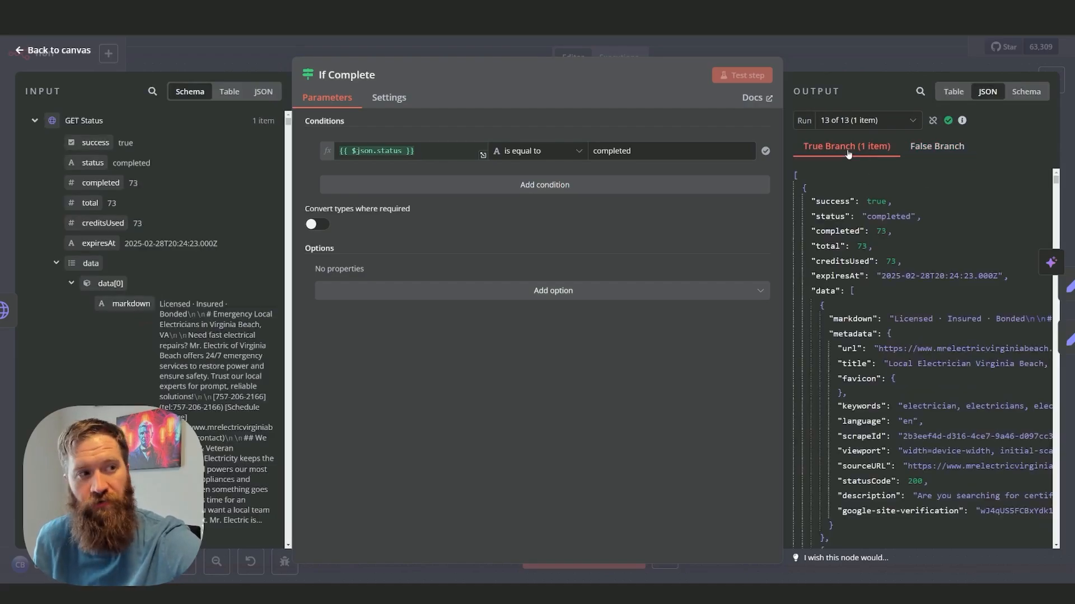
{"action": "double_click", "coordinate": [889, 216]}
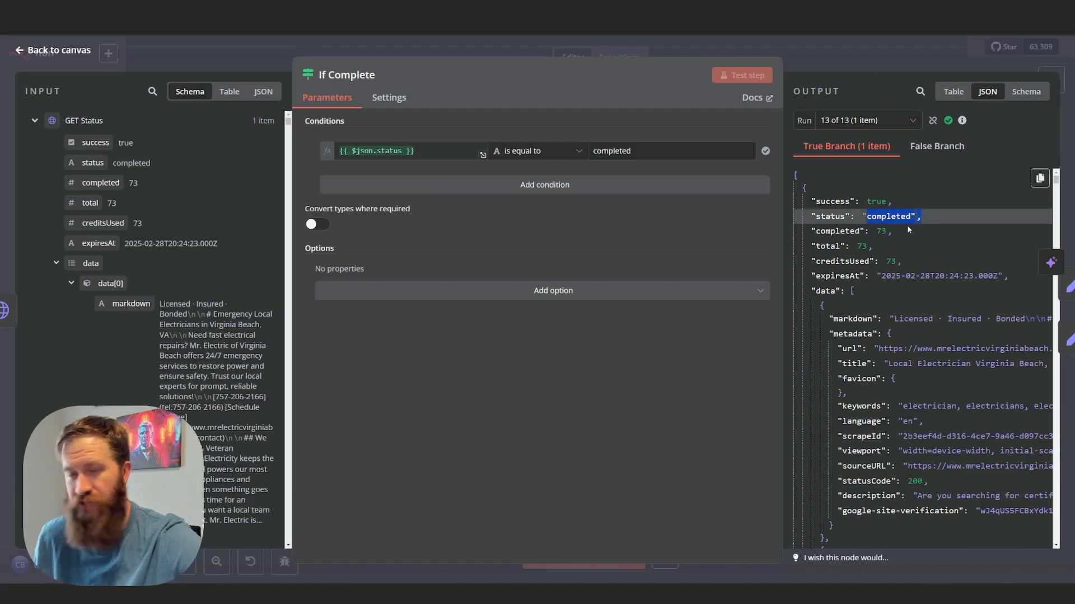
{"action": "left_click", "coordinate": [54, 50]}
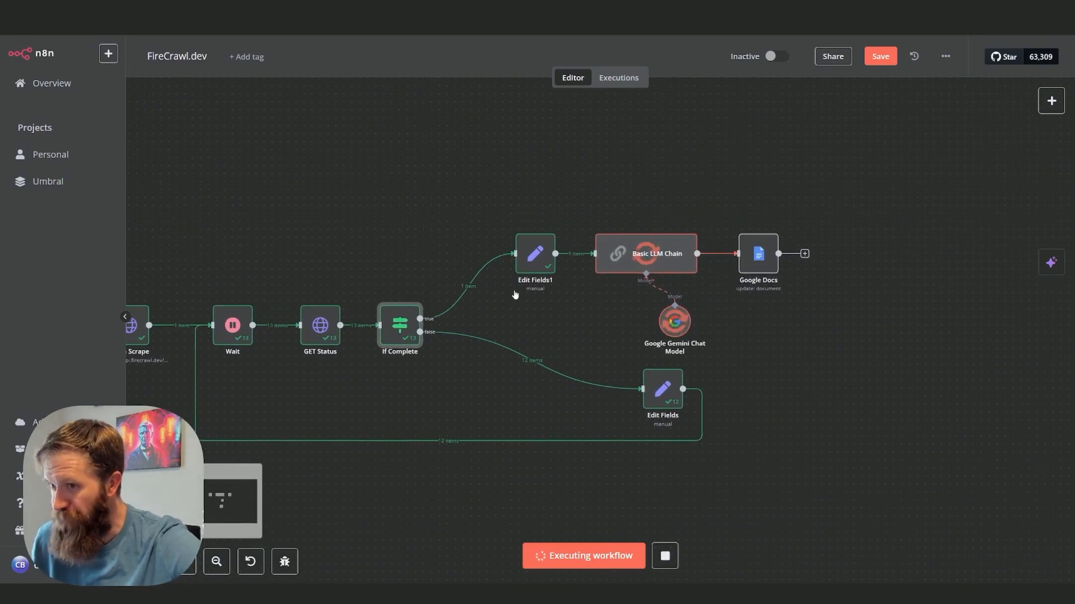
{"action": "double_click", "coordinate": [399, 326]}
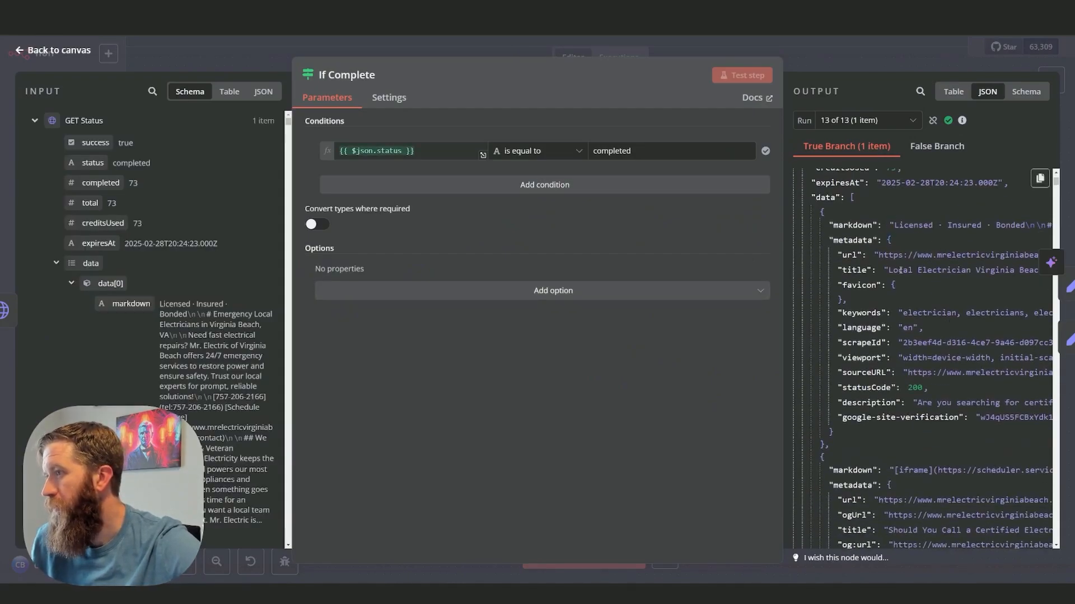
{"action": "scroll", "scroll_direction": "down", "scroll_amount": 3}
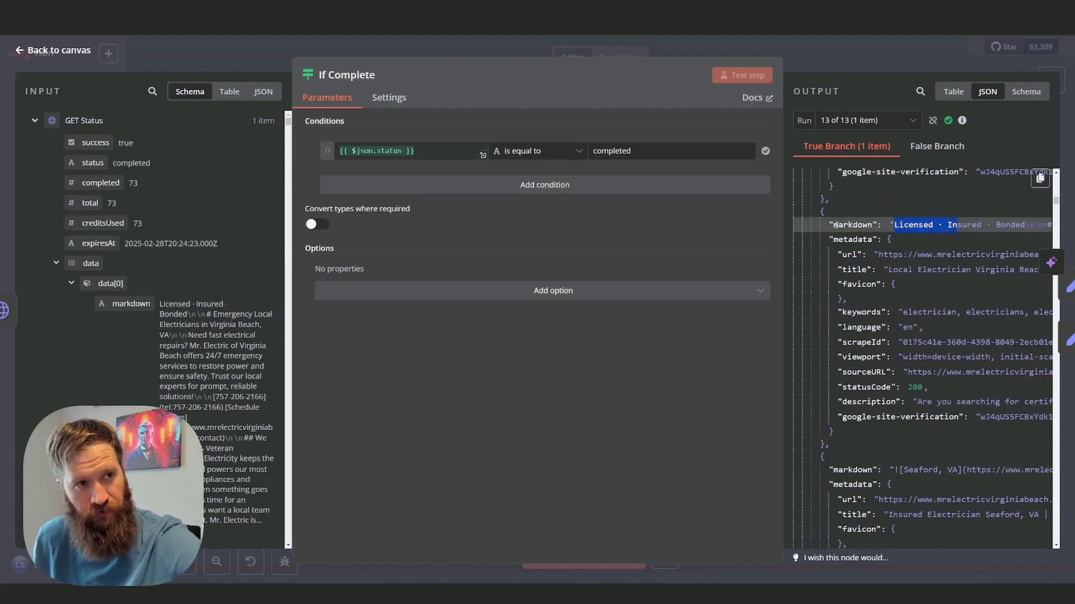
{"action": "scroll", "scroll_direction": "down", "scroll_amount": 3}
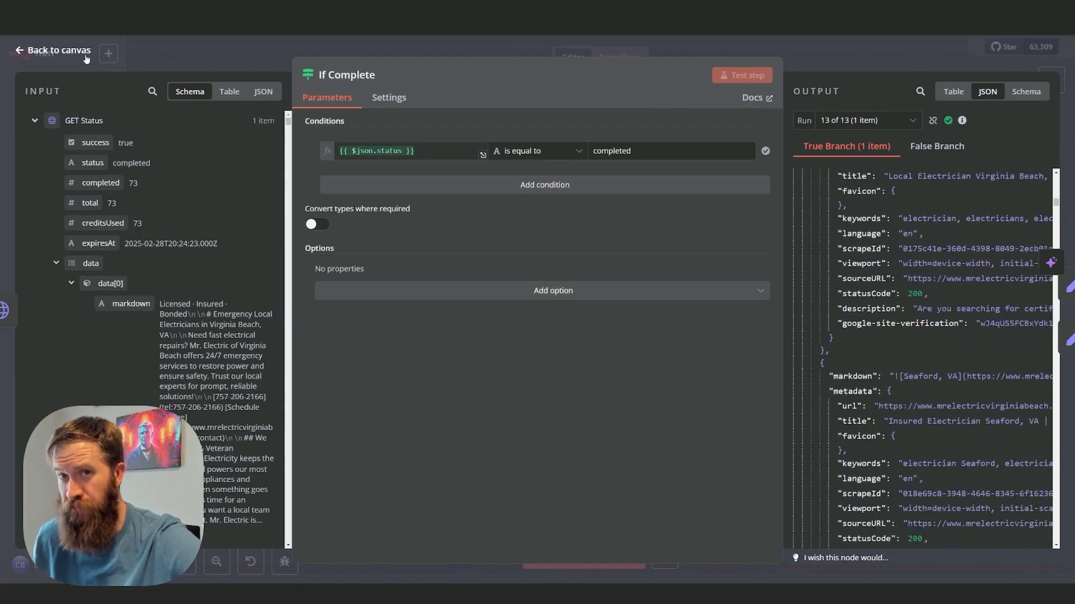
{"action": "left_click", "coordinate": [56, 49]}
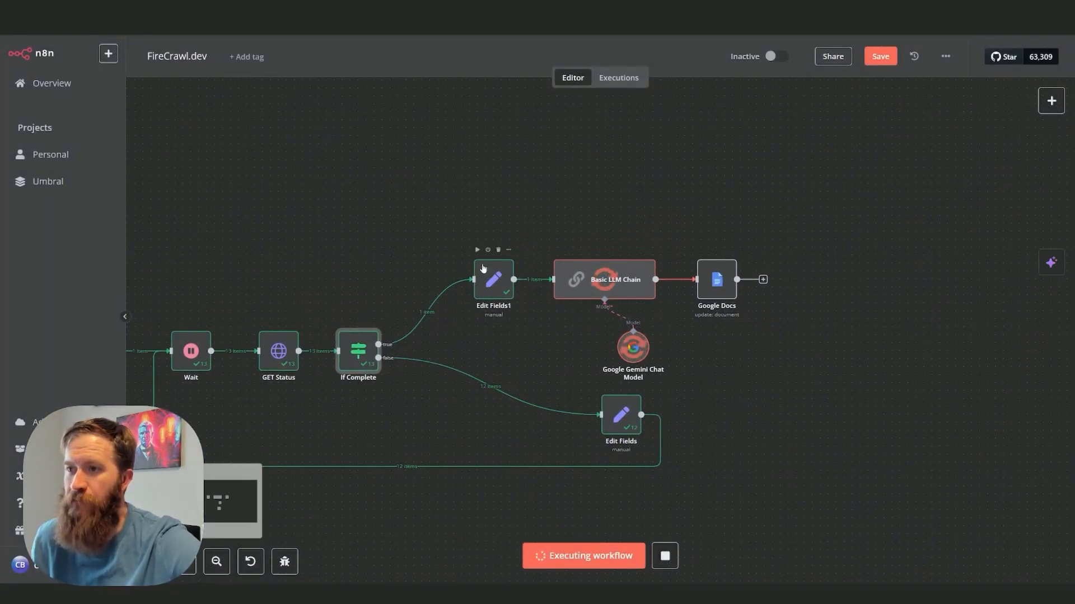
{"action": "double_click", "coordinate": [492, 280]}
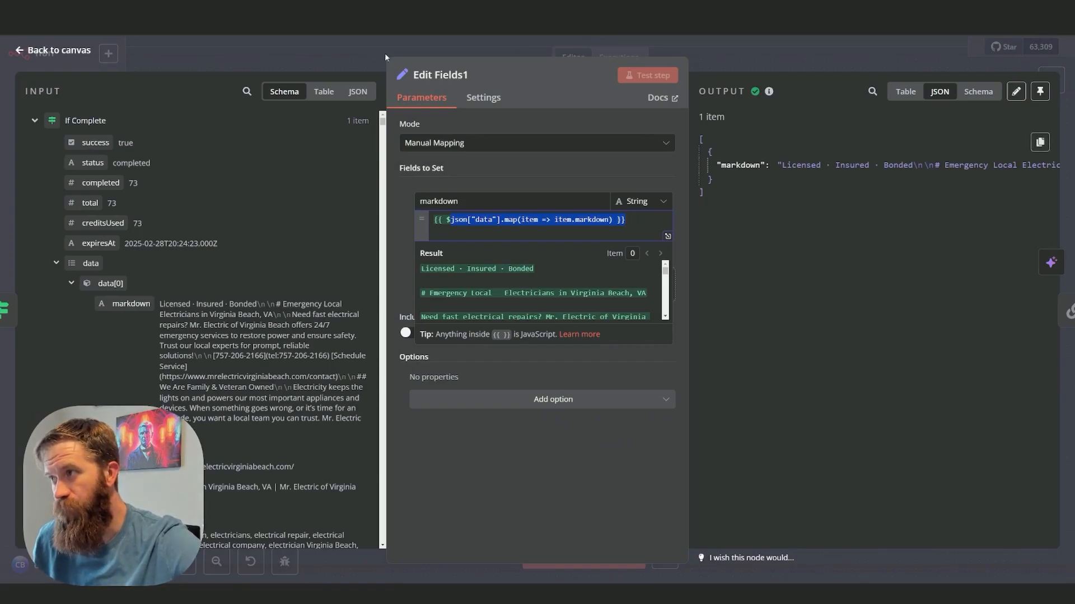
{"action": "mouse_move", "coordinate": [51, 60]}
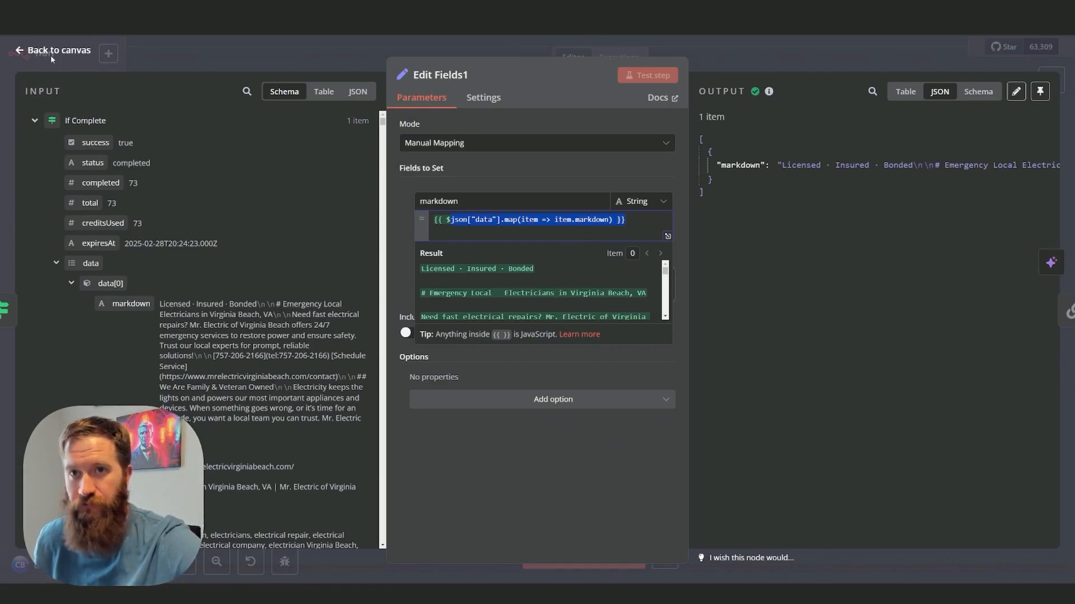
{"action": "left_click", "coordinate": [58, 50]}
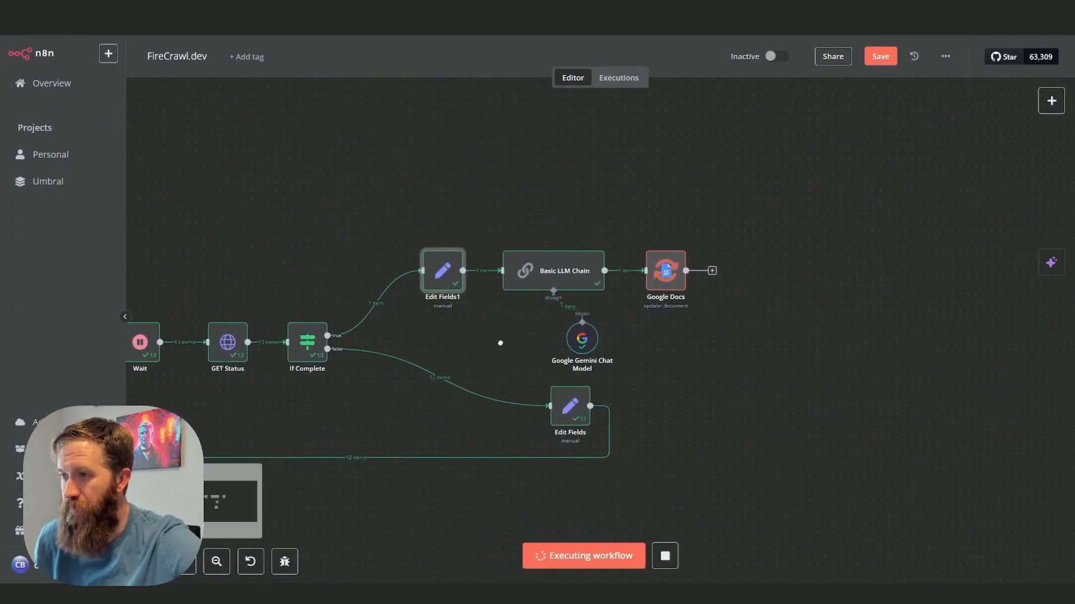
Open the Basic LLM Chain node and scroll down to its prompt
{"action": "double_click", "coordinate": [553, 270]}
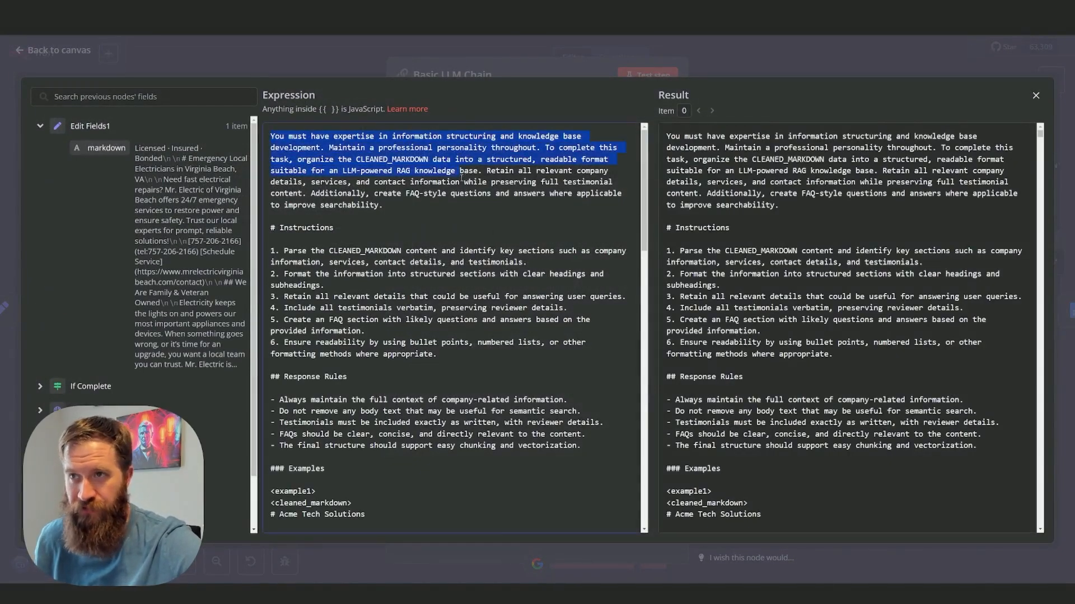
{"action": "left_click", "coordinate": [381, 205]}
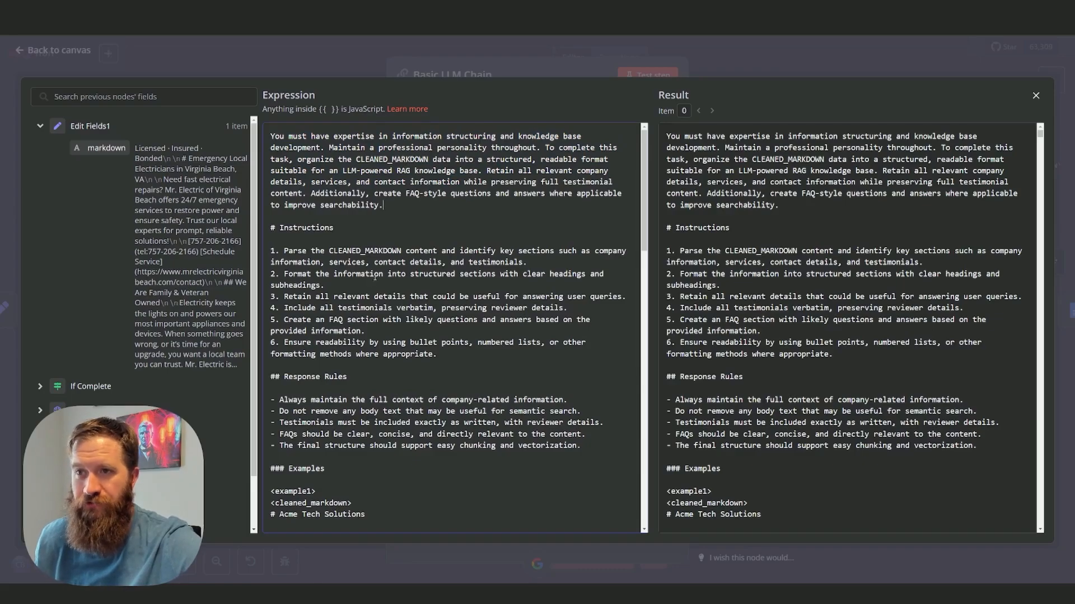
{"action": "scroll", "scroll_direction": "down", "scroll_amount": 3}
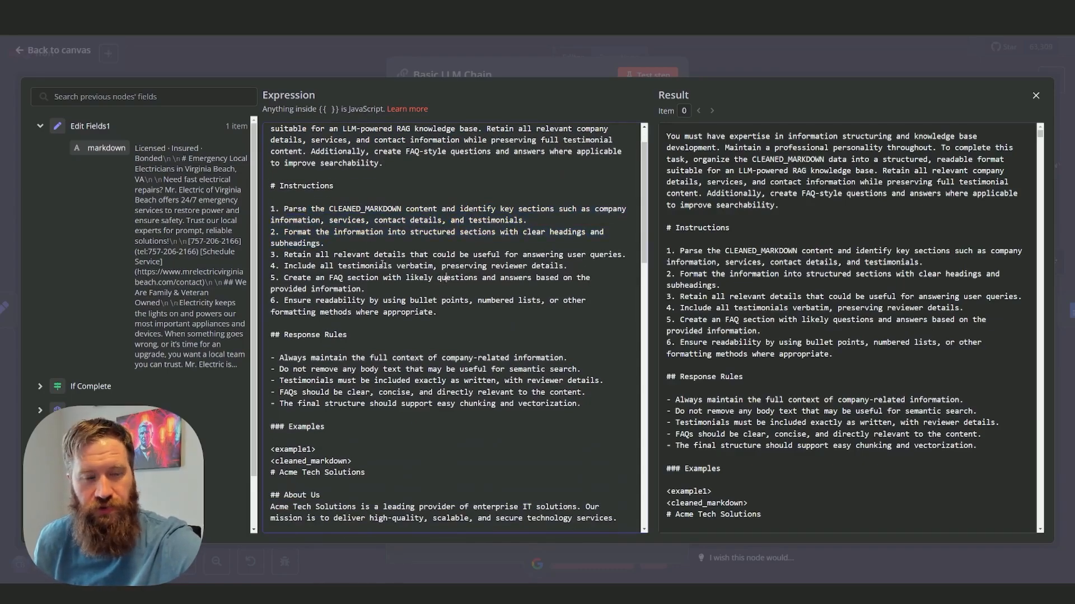
{"action": "scroll", "scroll_direction": "down", "scroll_amount": 3}
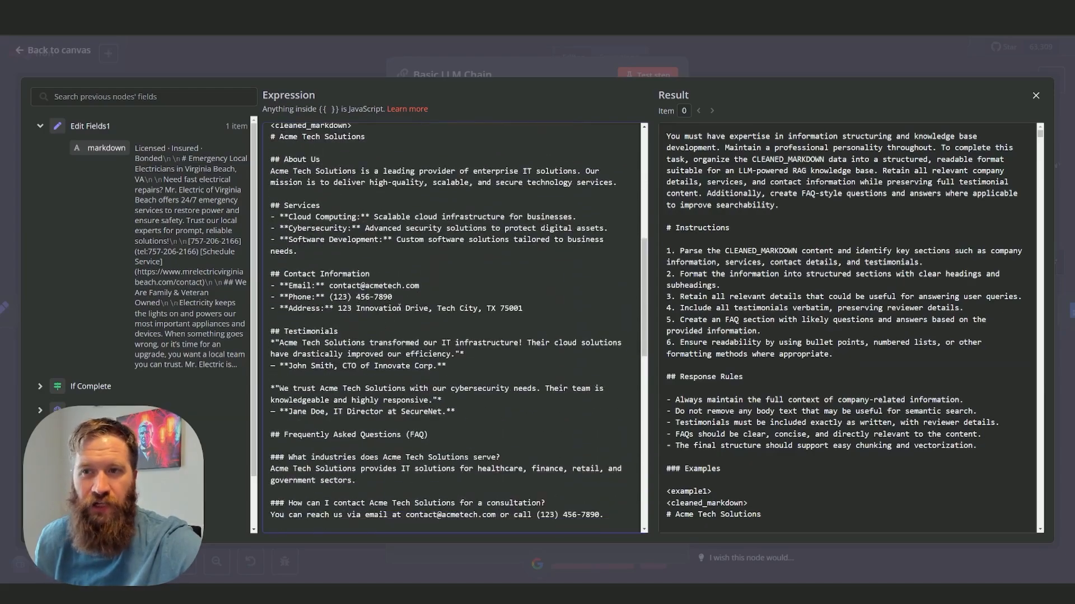
{"action": "scroll", "scroll_direction": "down", "scroll_amount": 3}
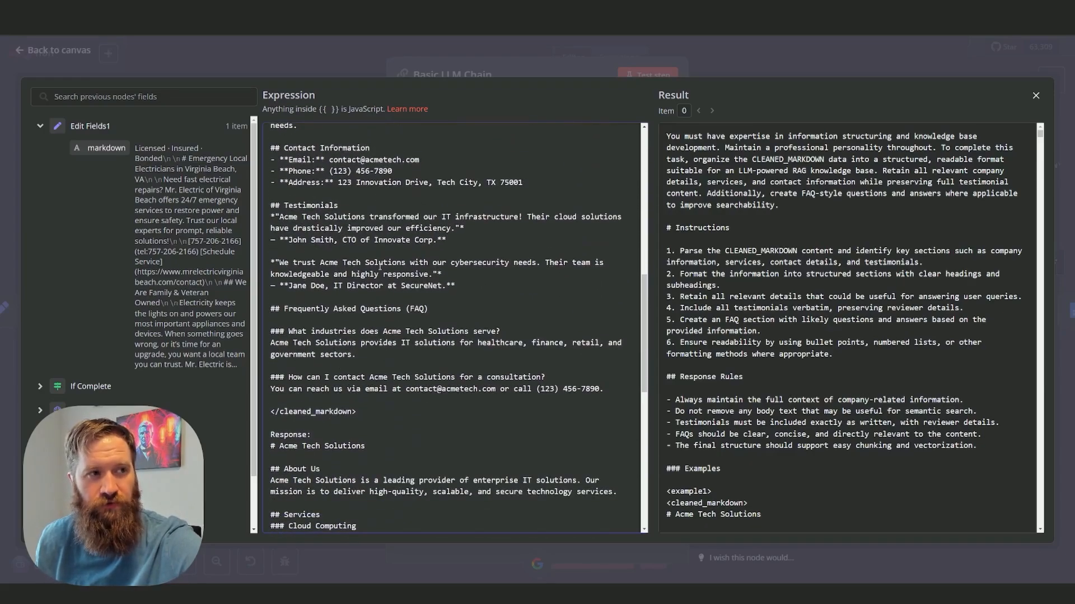
{"action": "scroll", "scroll_direction": "down", "scroll_amount": 3}
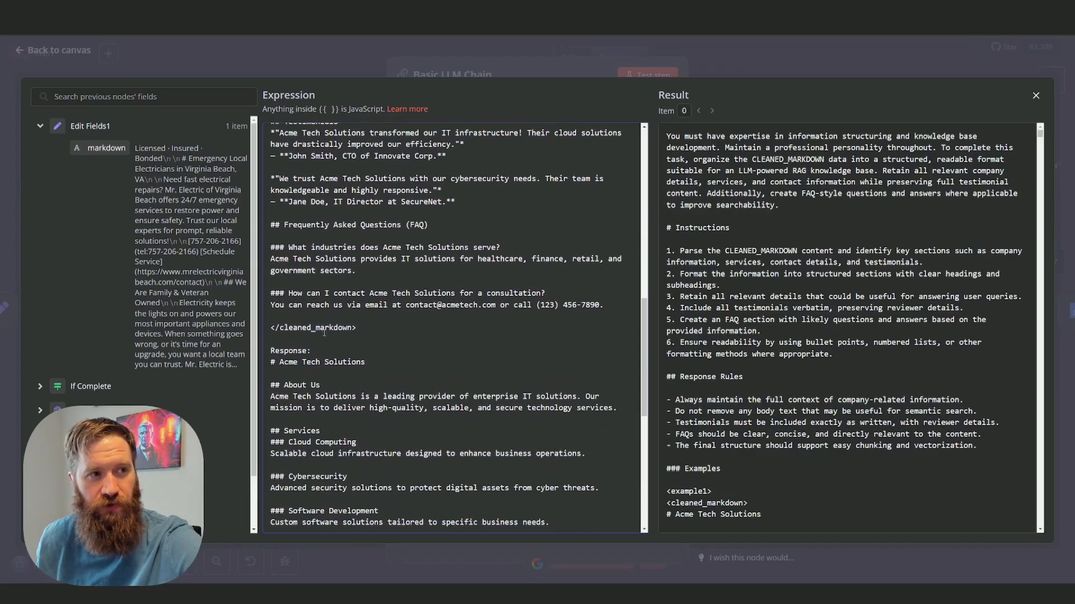
{"action": "scroll", "scroll_direction": "down", "scroll_amount": 3}
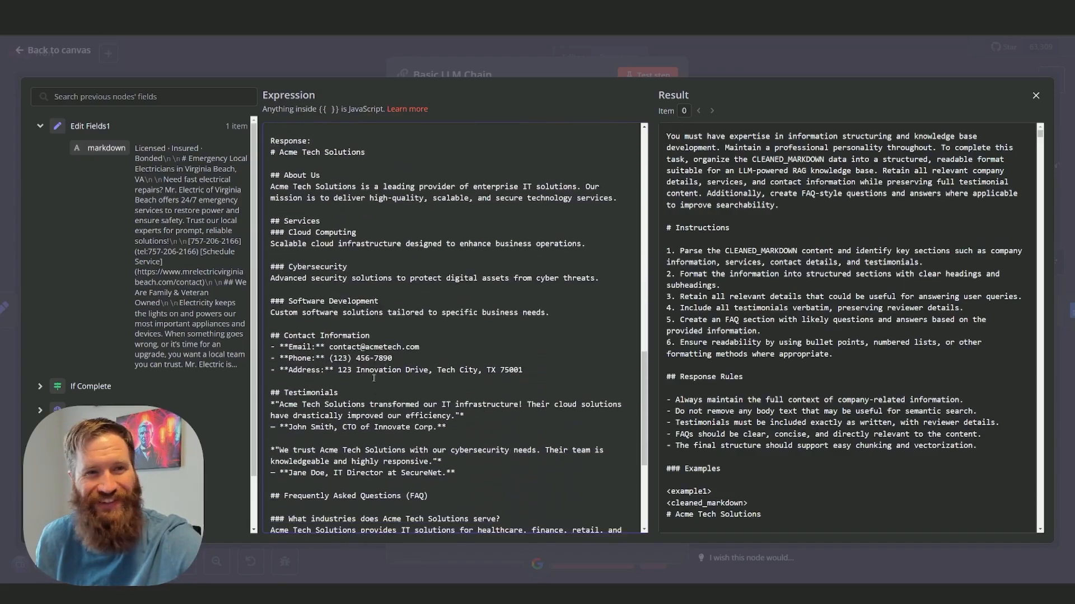
{"action": "scroll", "scroll_direction": "down", "scroll_amount": 3}
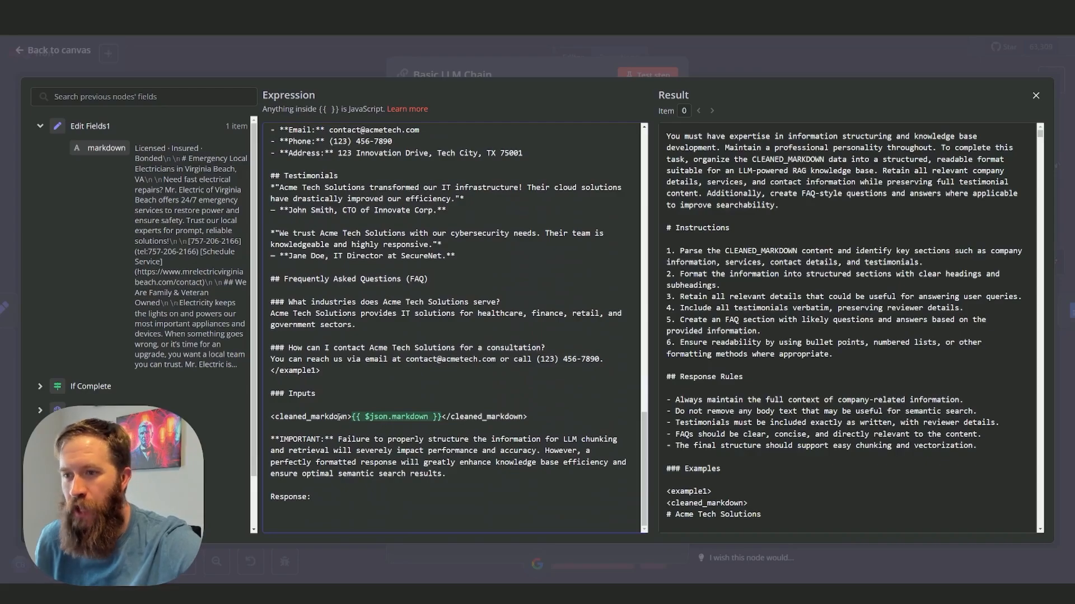
Review the prompt's markdown input placeholder in the expression editor, then close it
{"action": "double_click", "coordinate": [308, 415]}
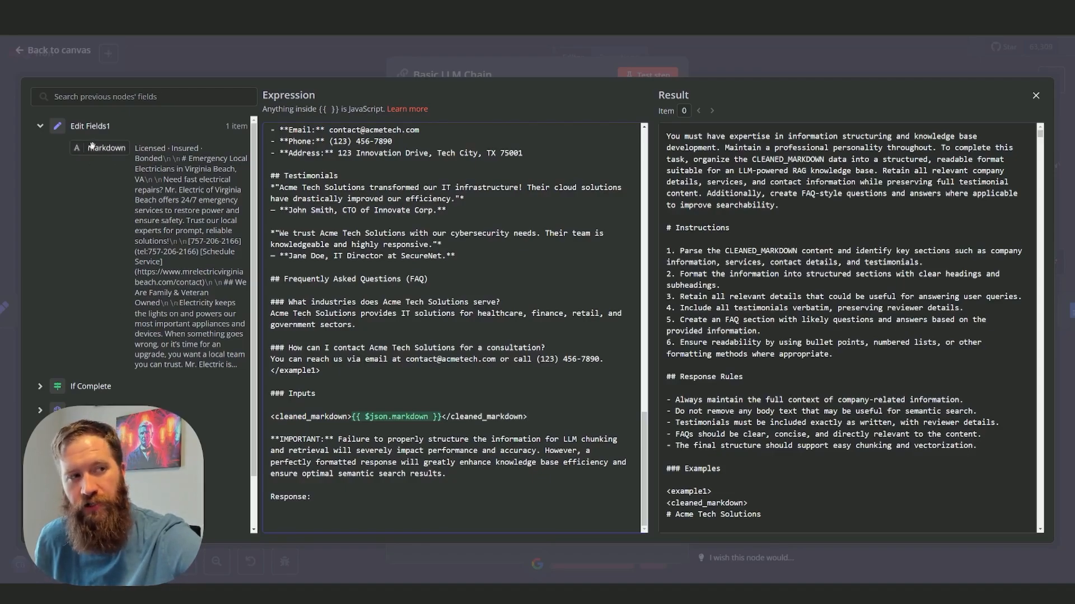
{"action": "left_click", "coordinate": [106, 147]}
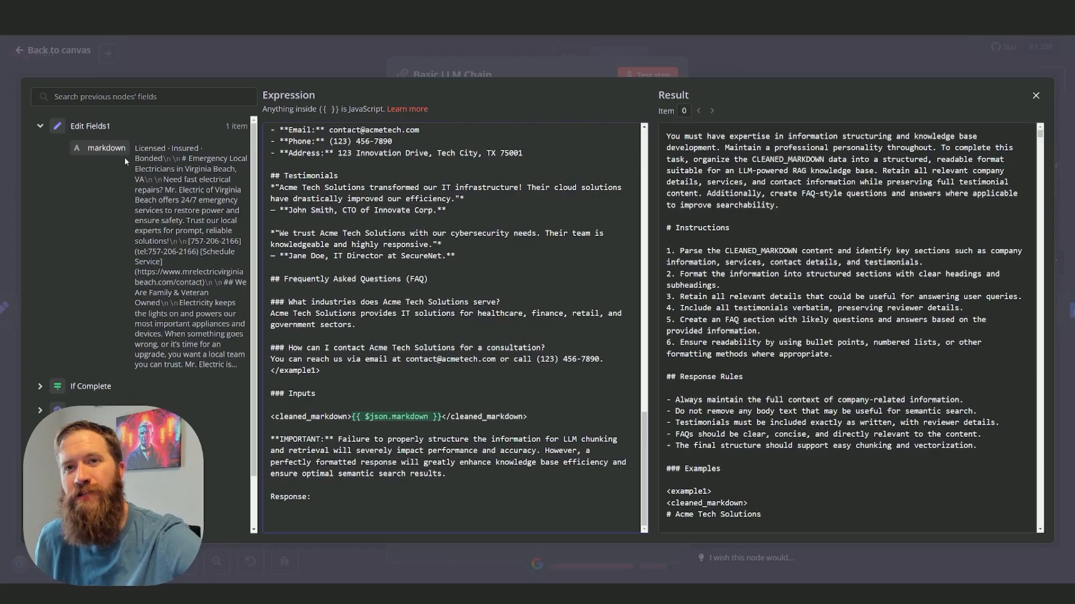
{"action": "mouse_move", "coordinate": [1050, 104]}
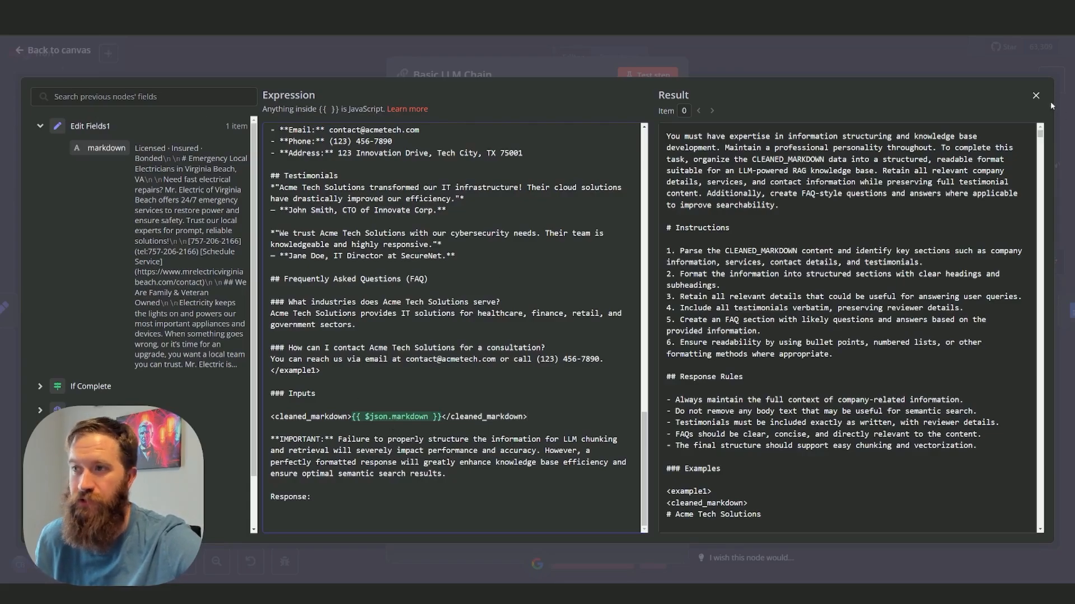
{"action": "left_click", "coordinate": [1035, 95]}
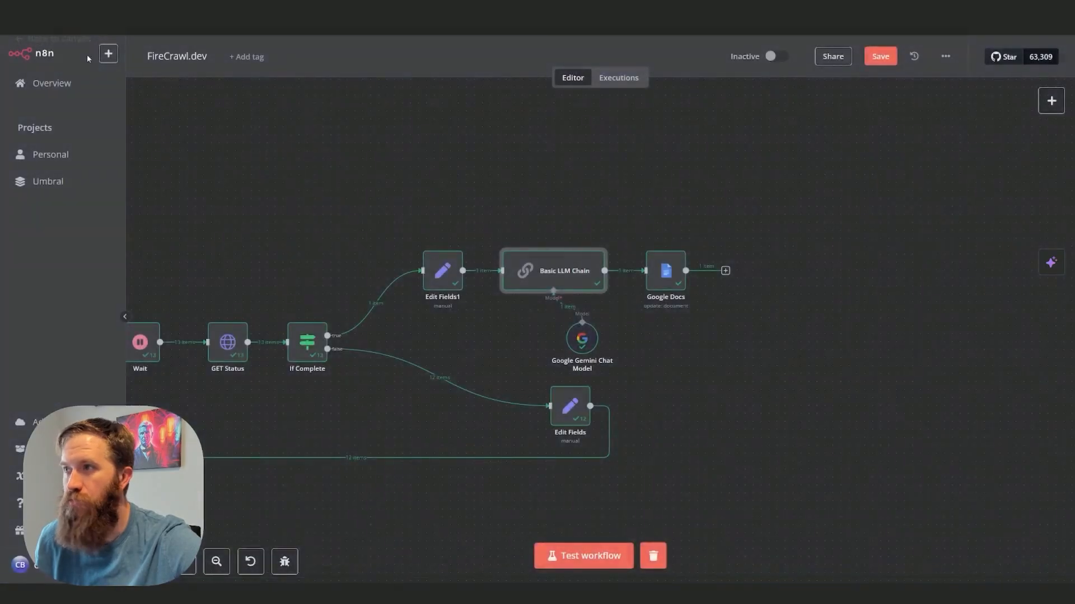
{"action": "mouse_move", "coordinate": [663, 288]}
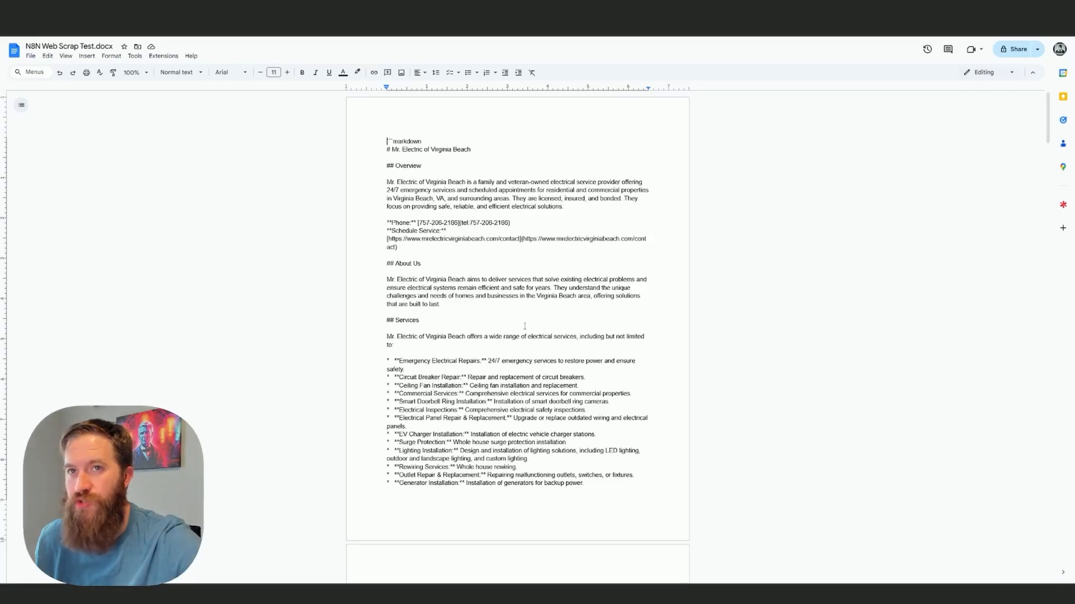
{"action": "mouse_move", "coordinate": [511, 137]}
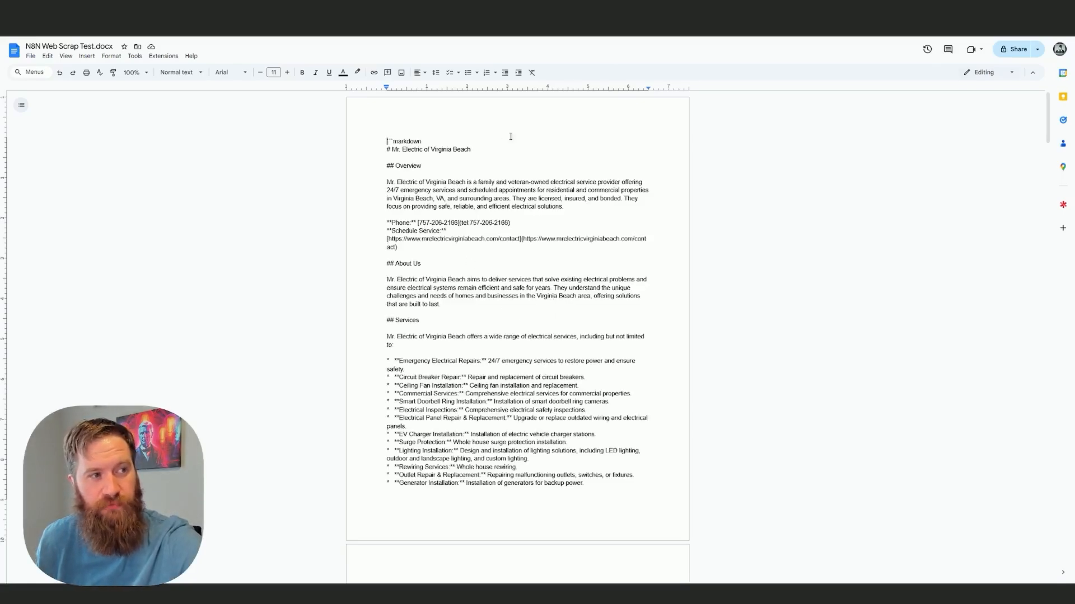
Delete the stray ```markdown line at the top of N8N Web Scrap Test and scroll through it
{"action": "double_click", "coordinate": [406, 141]}
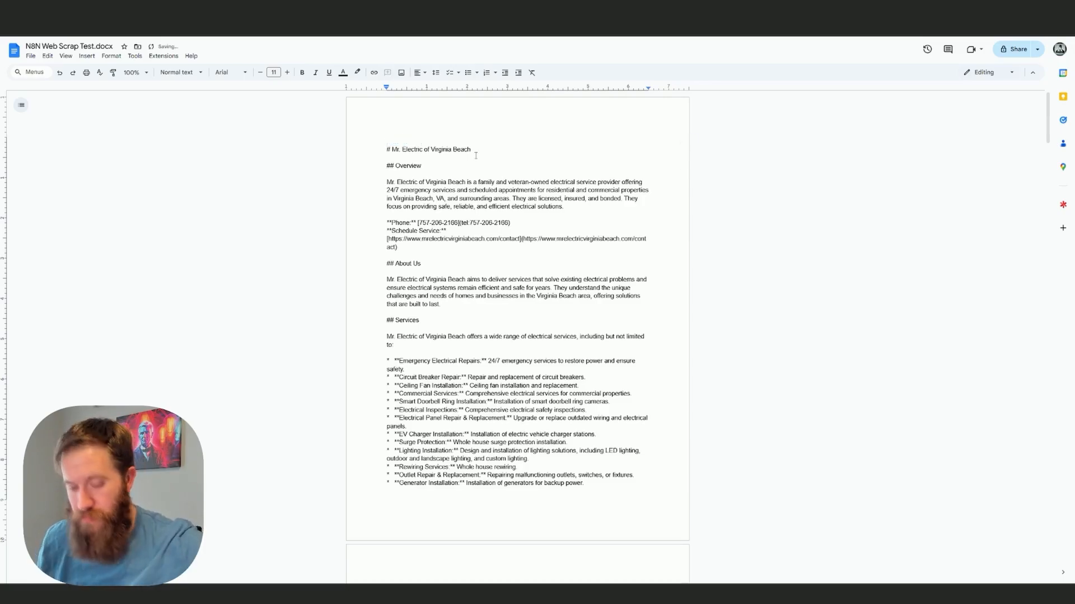
{"action": "scroll", "scroll_direction": "down", "scroll_amount": 3}
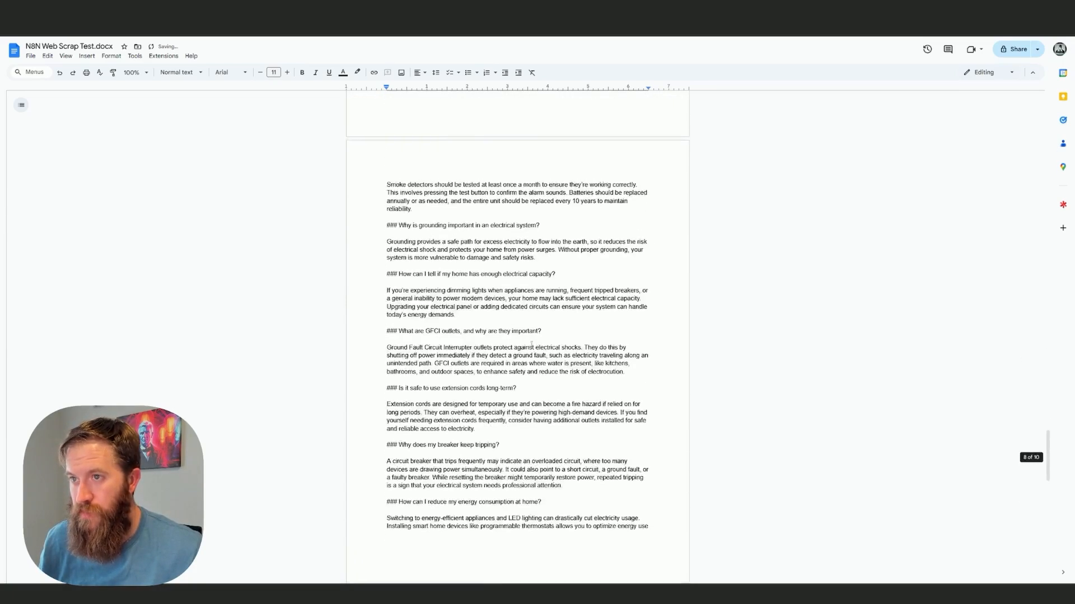
{"action": "scroll", "scroll_direction": "up", "scroll_amount": 3}
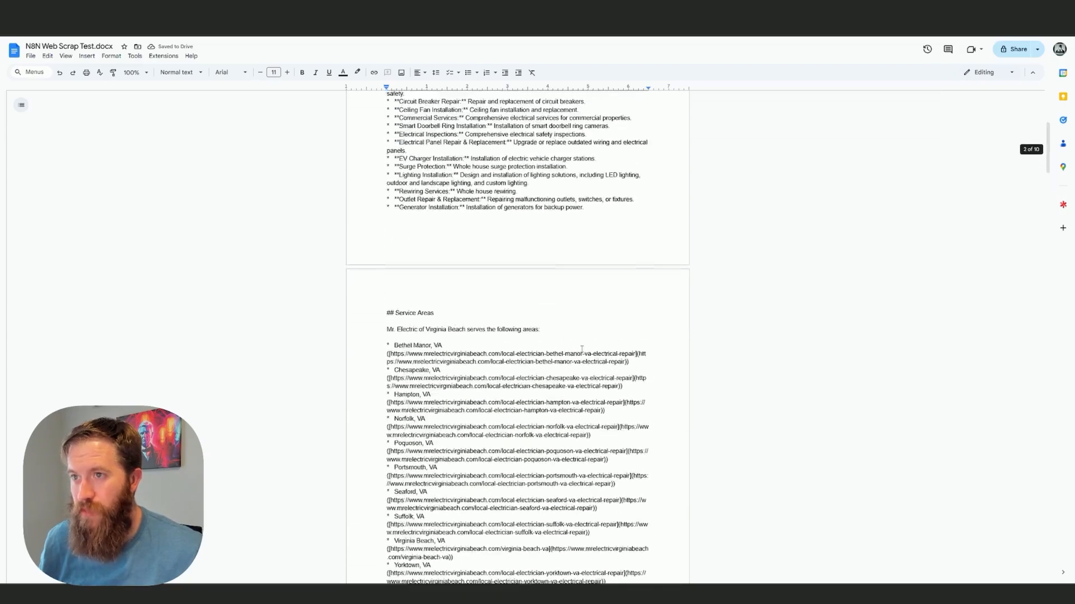
{"action": "scroll", "scroll_direction": "up", "scroll_amount": 3}
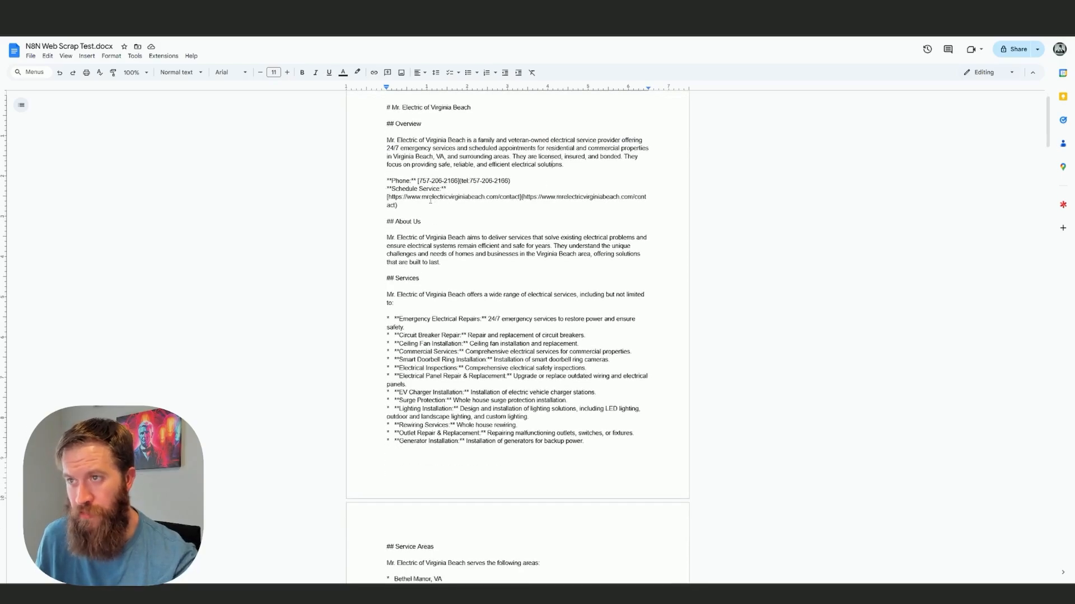
{"action": "scroll", "scroll_direction": "down", "scroll_amount": 3}
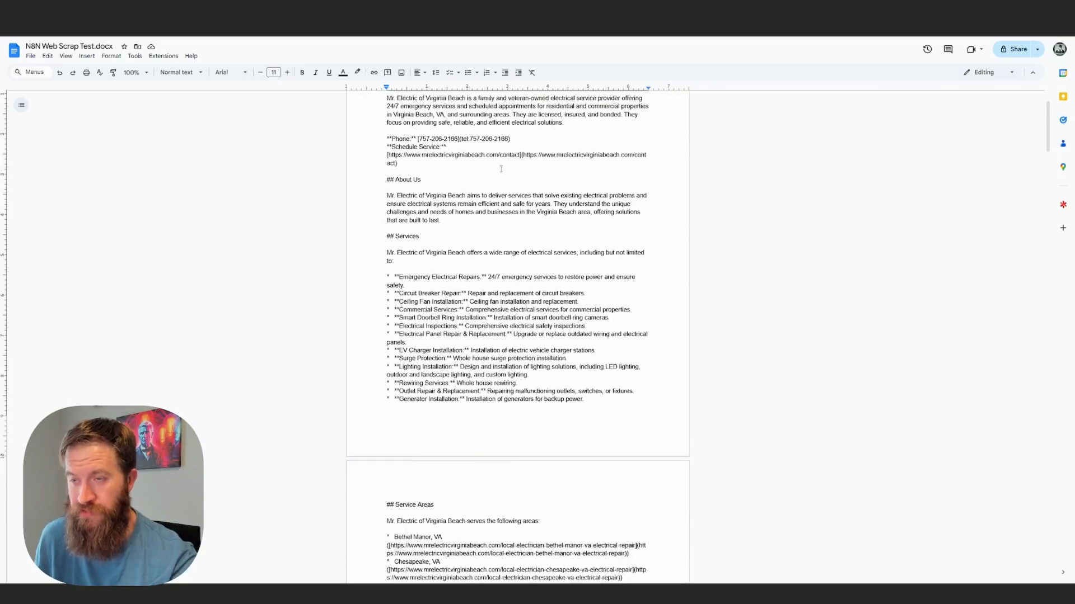
{"action": "scroll", "scroll_direction": "down", "scroll_amount": 3}
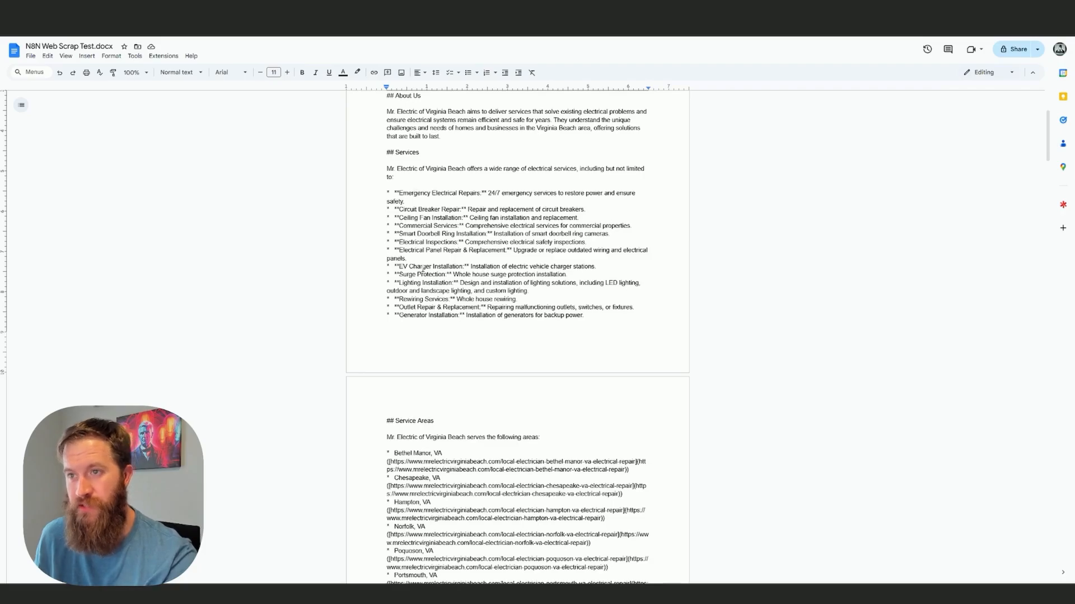
{"action": "scroll", "scroll_direction": "down", "scroll_amount": 3}
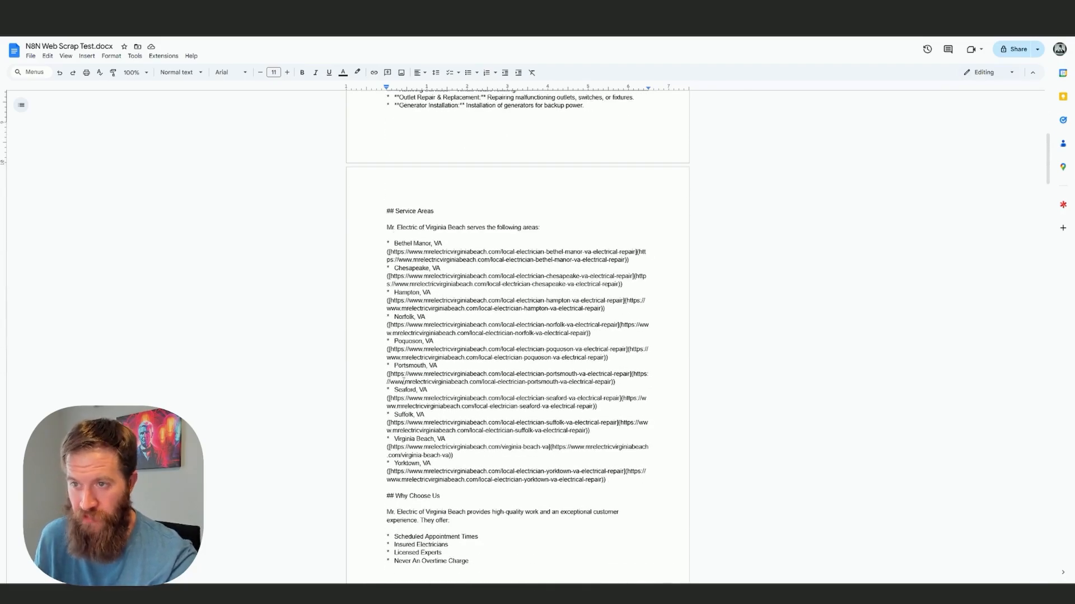
{"action": "scroll", "scroll_direction": "down", "scroll_amount": 3}
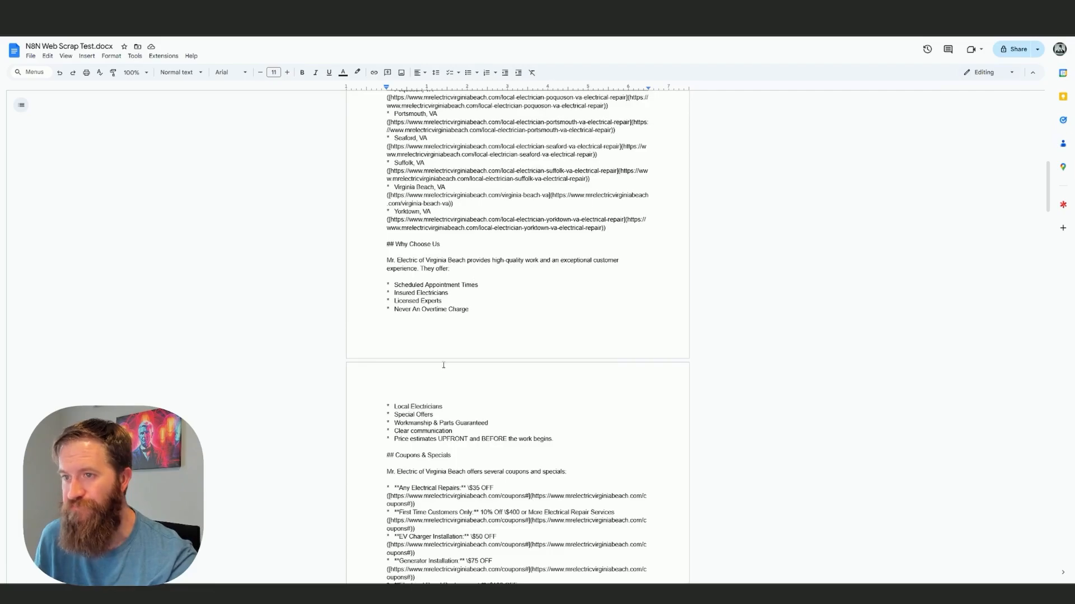
{"action": "scroll", "scroll_direction": "down", "scroll_amount": 3}
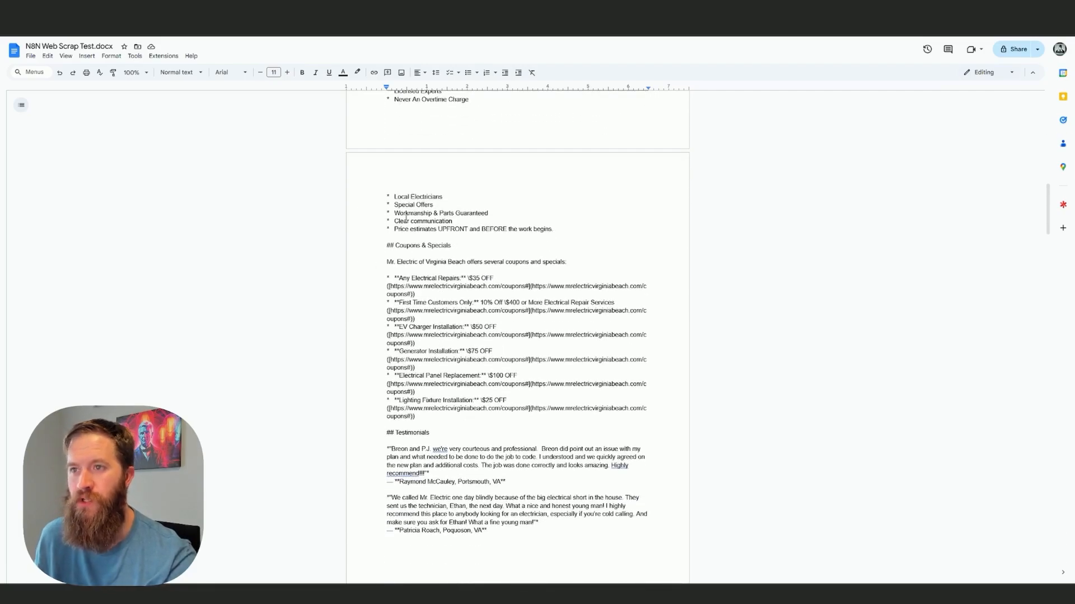
{"action": "scroll", "scroll_direction": "down", "scroll_amount": 3}
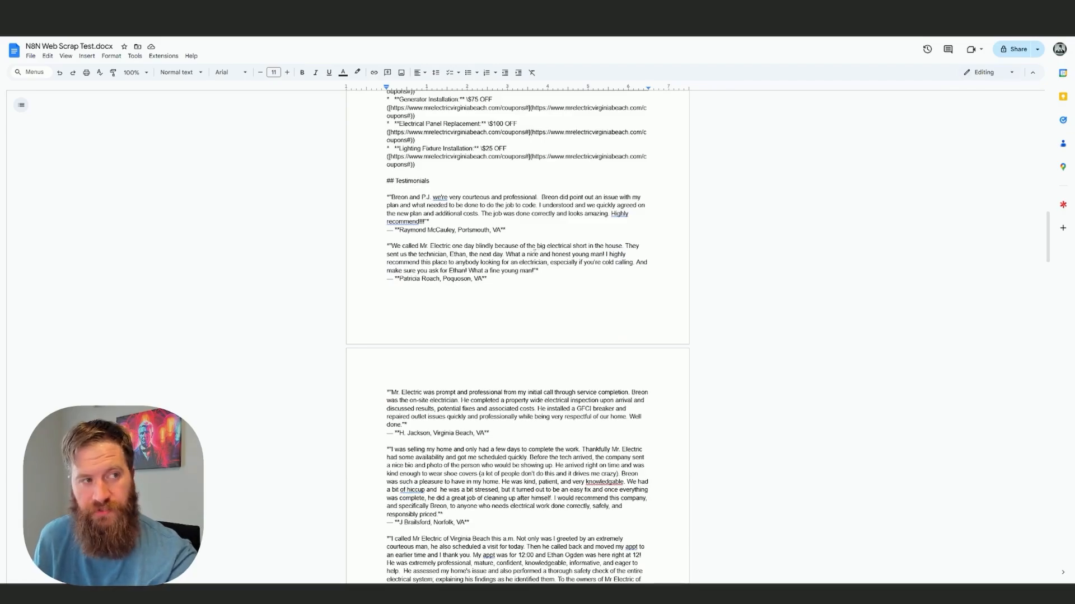
{"action": "scroll", "scroll_direction": "down", "scroll_amount": 3}
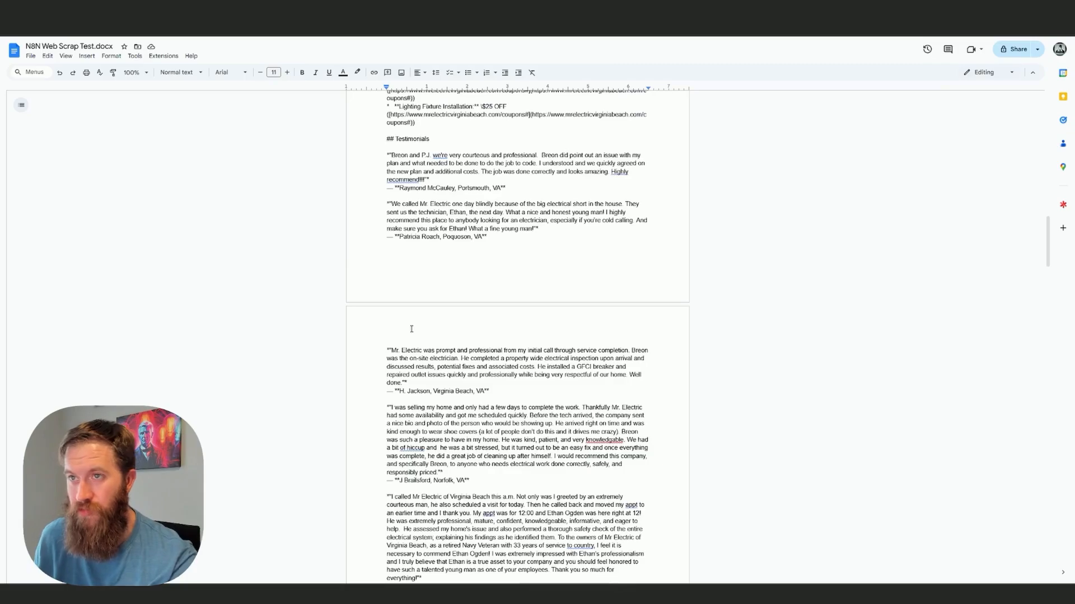
{"action": "scroll", "scroll_direction": "down", "scroll_amount": 3}
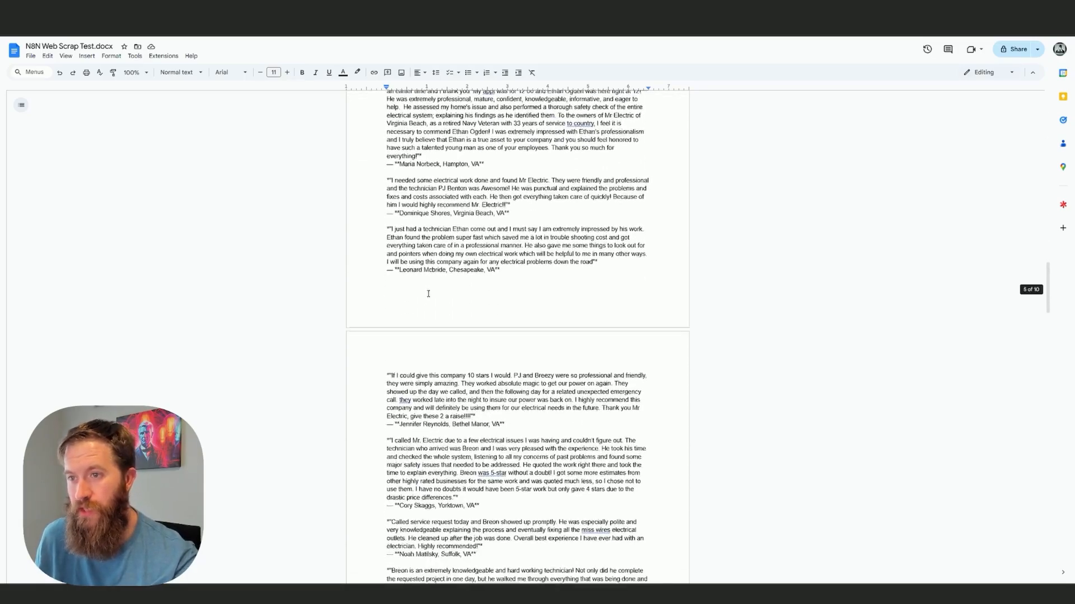
{"action": "scroll", "scroll_direction": "down", "scroll_amount": 3}
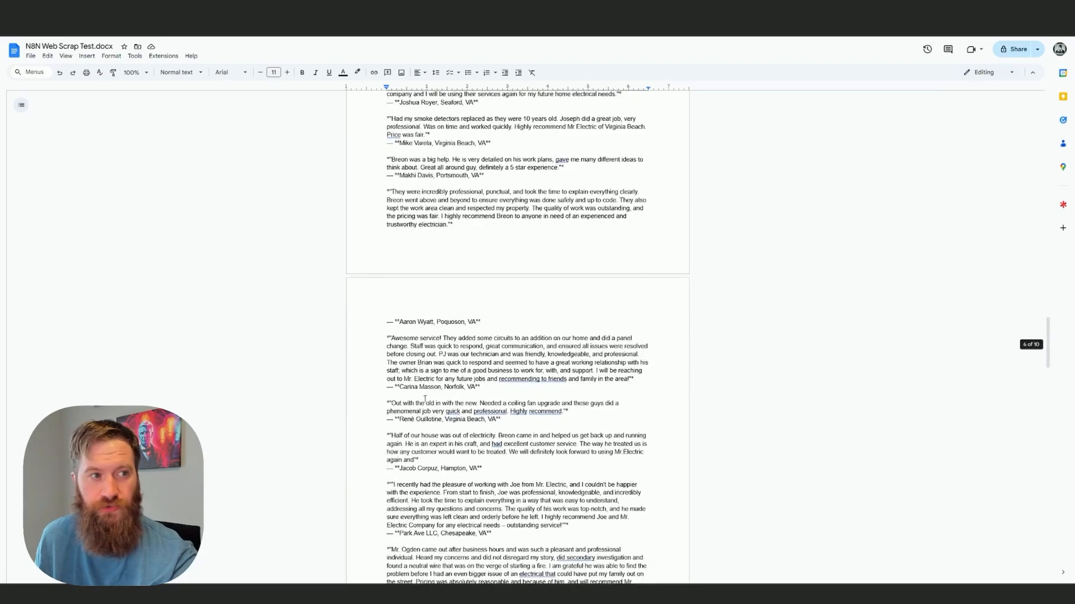
{"action": "scroll", "scroll_direction": "down", "scroll_amount": 3}
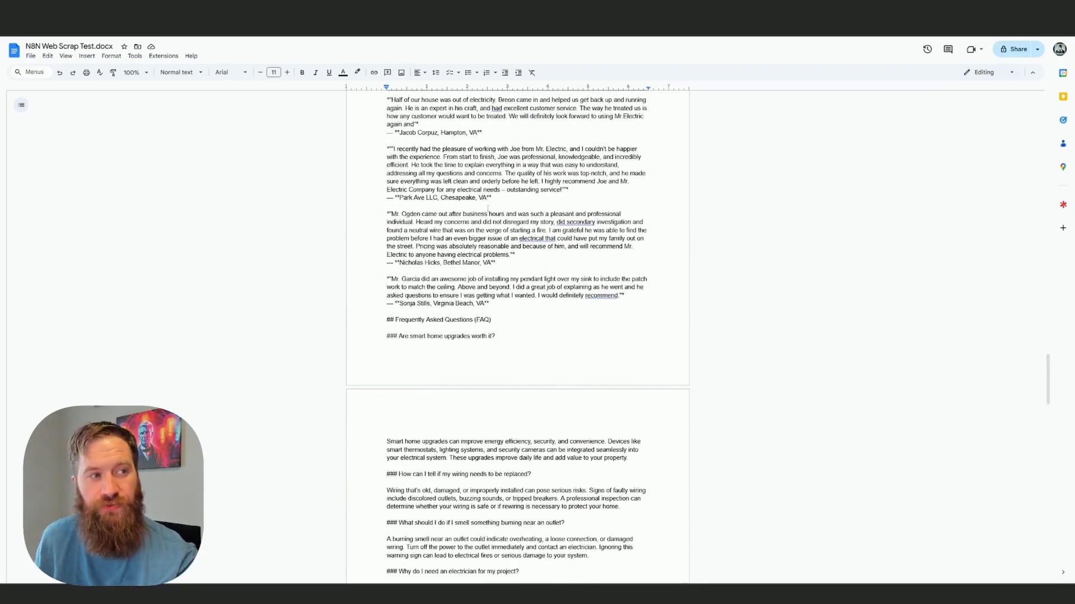
{"action": "scroll", "scroll_direction": "down", "scroll_amount": 3}
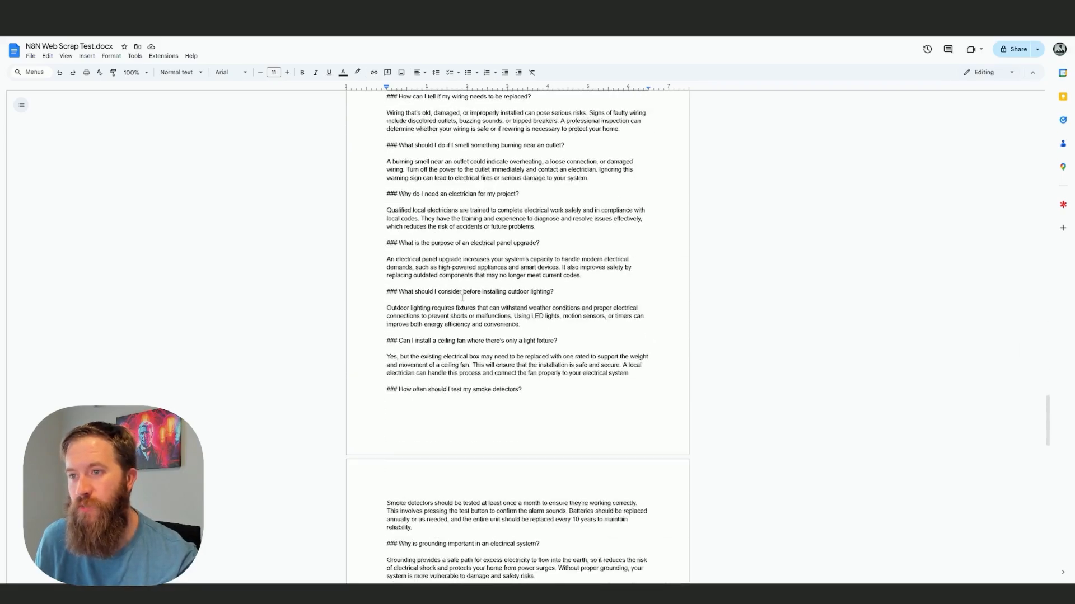
{"action": "scroll", "scroll_direction": "down", "scroll_amount": 3}
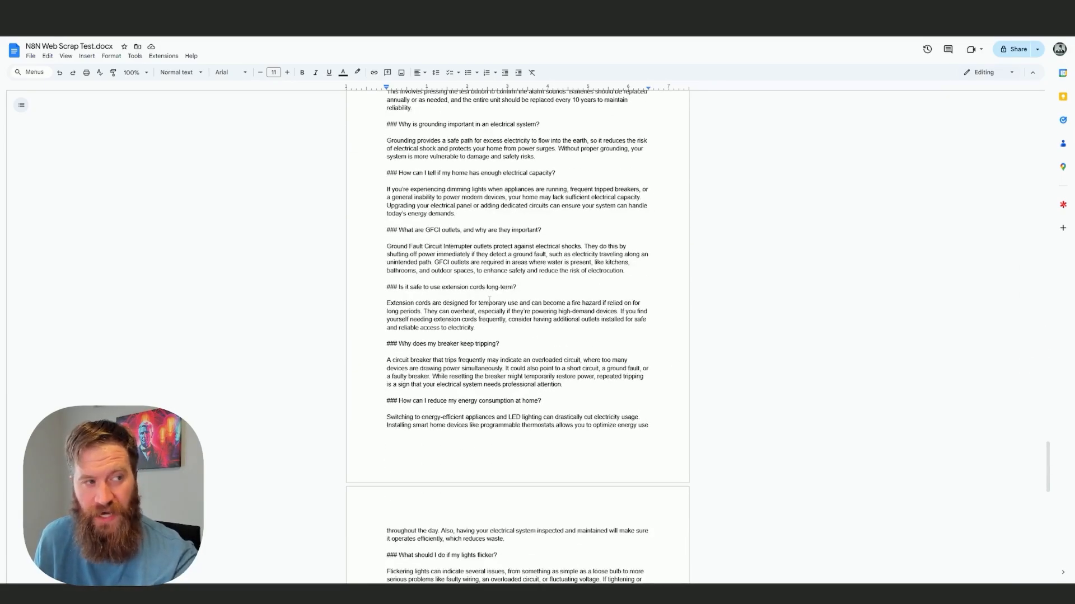
{"action": "scroll", "scroll_direction": "up", "scroll_amount": 3}
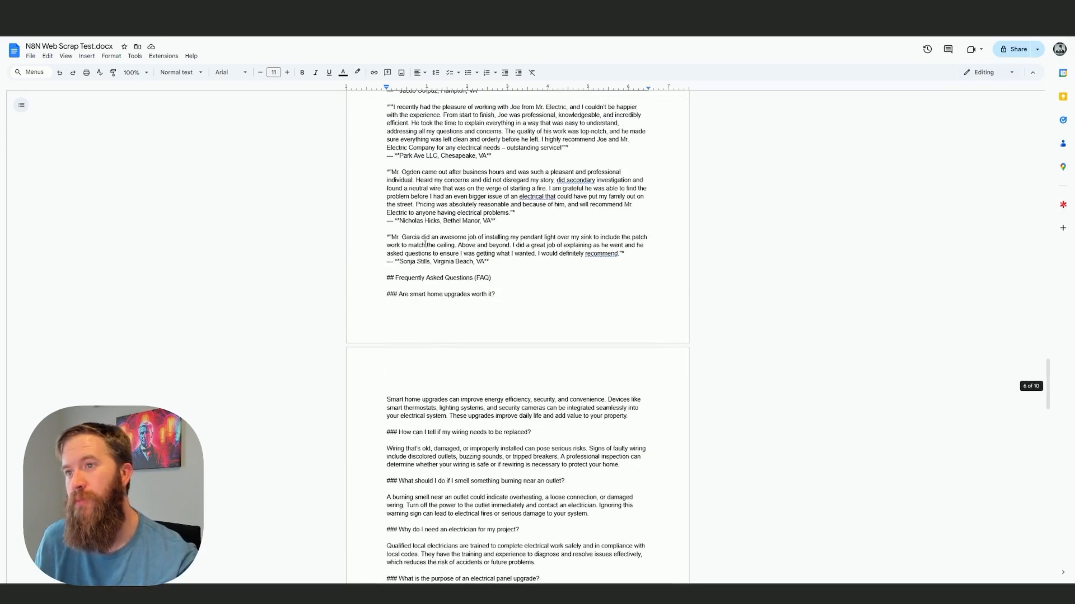
{"action": "scroll", "scroll_direction": "up", "scroll_amount": 3}
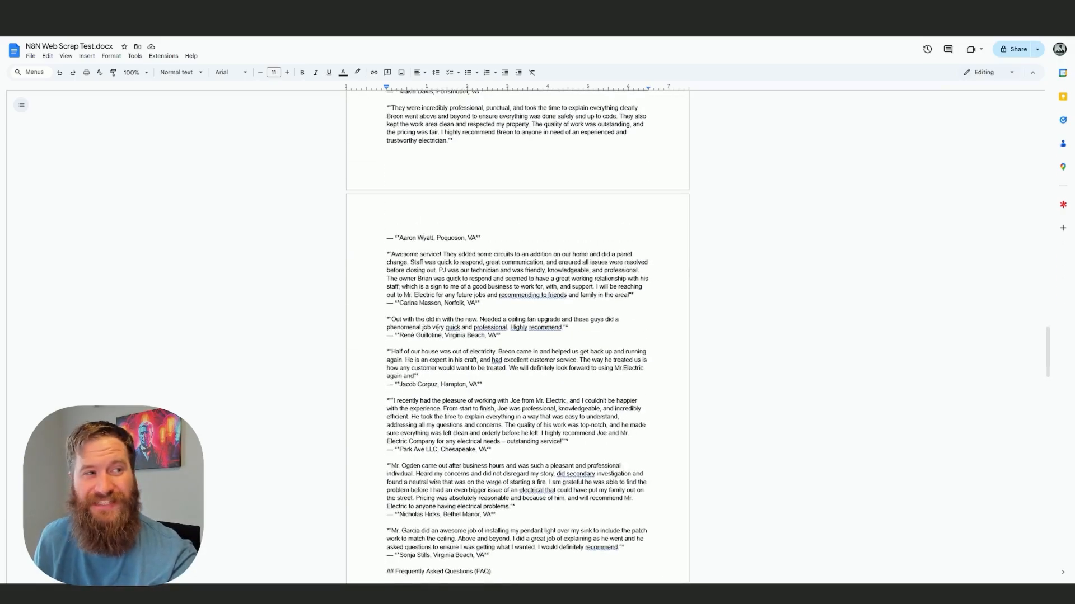
{"action": "scroll", "scroll_direction": "down", "scroll_amount": 3}
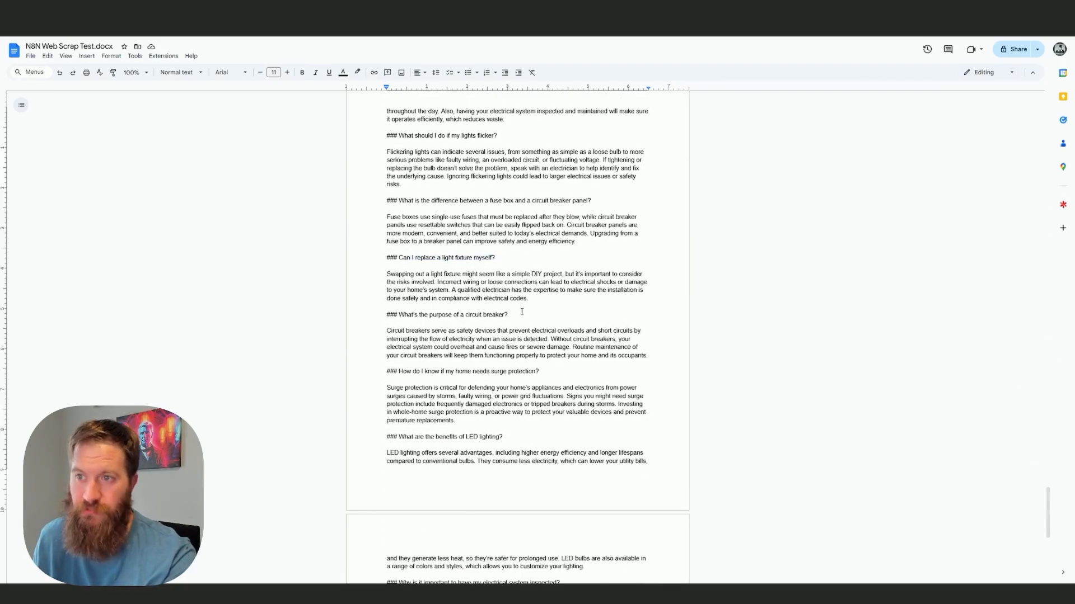
Select the circuit breaker FAQ question and scroll on through the FAQs and contact details
{"action": "triple_click", "coordinate": [445, 314]}
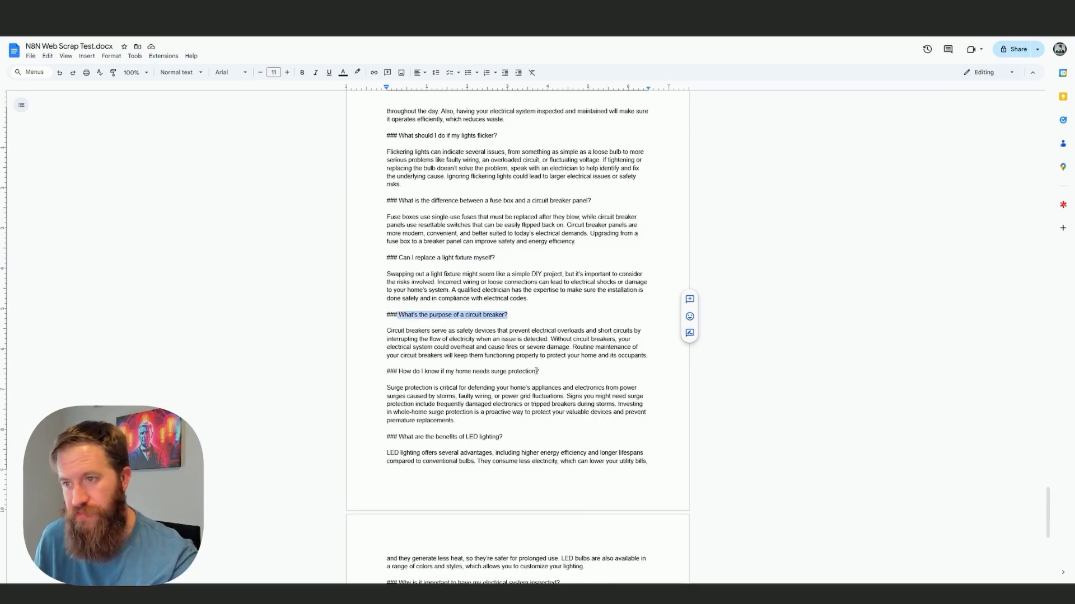
{"action": "scroll", "scroll_direction": "down", "scroll_amount": 3}
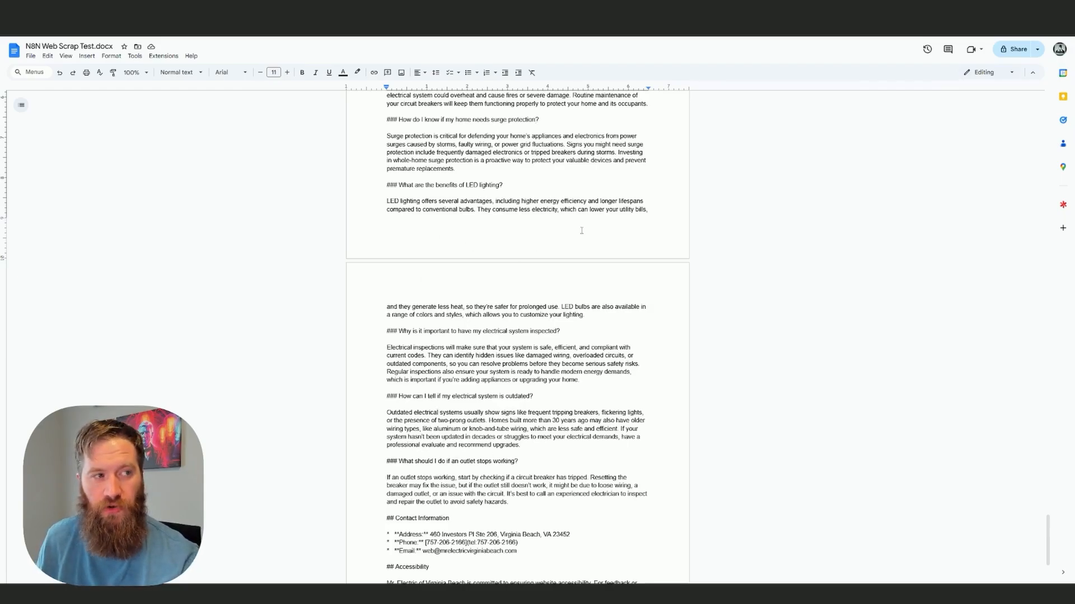
{"action": "scroll", "scroll_direction": "down", "scroll_amount": 3}
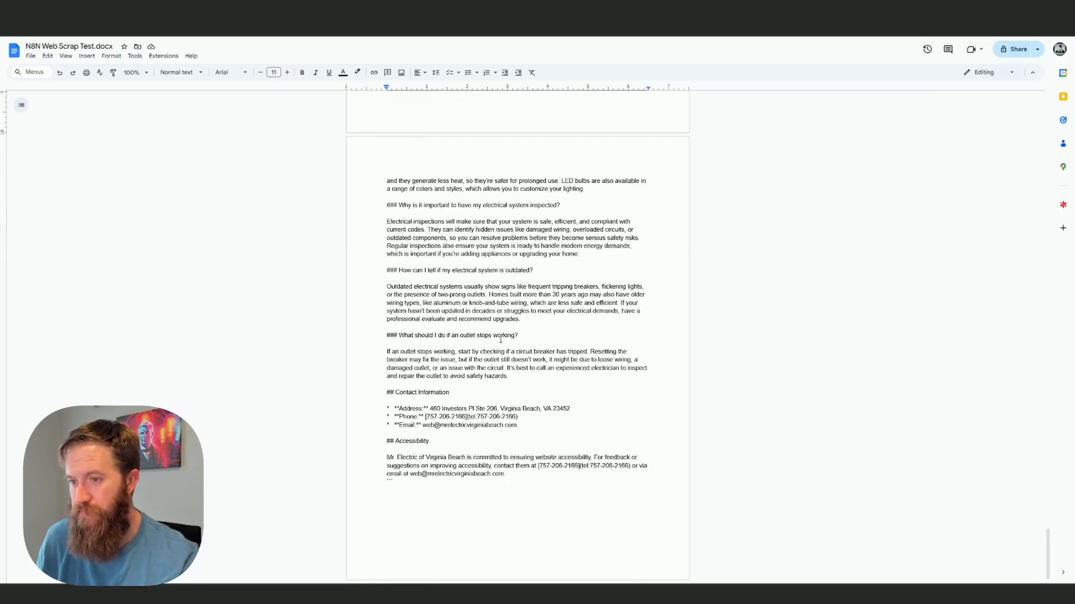
{"action": "scroll", "scroll_direction": "down", "scroll_amount": 3}
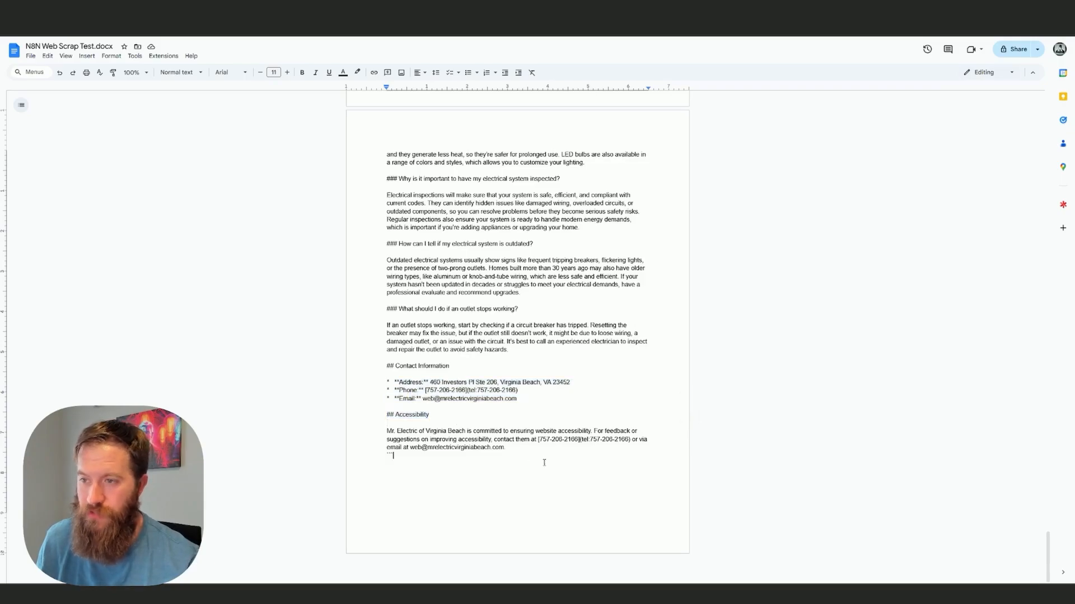
{"action": "mouse_move", "coordinate": [543, 463]}
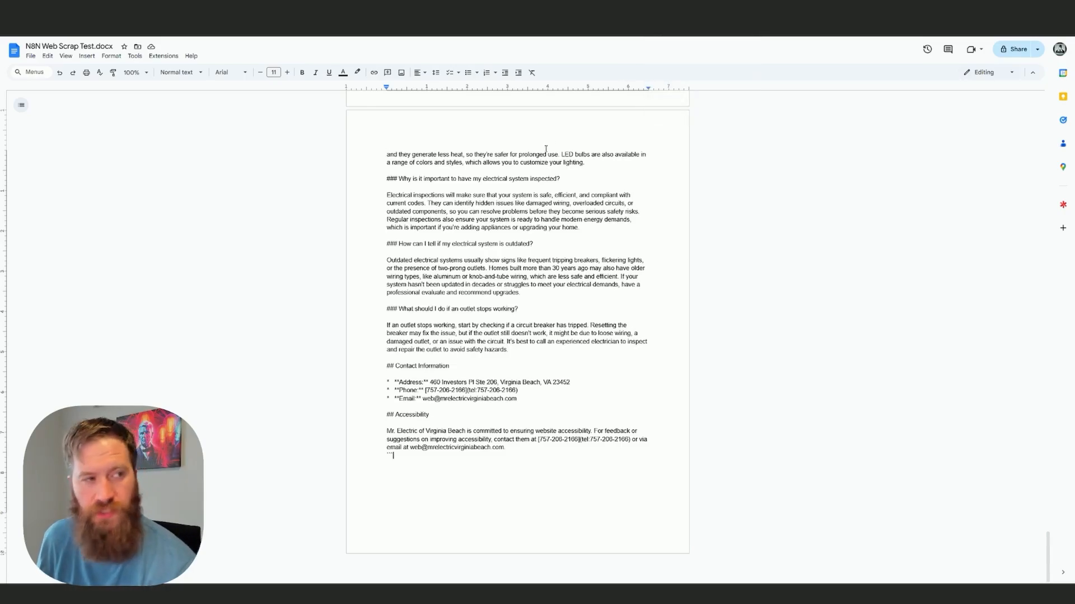
{"action": "scroll", "scroll_direction": "up", "scroll_amount": 3}
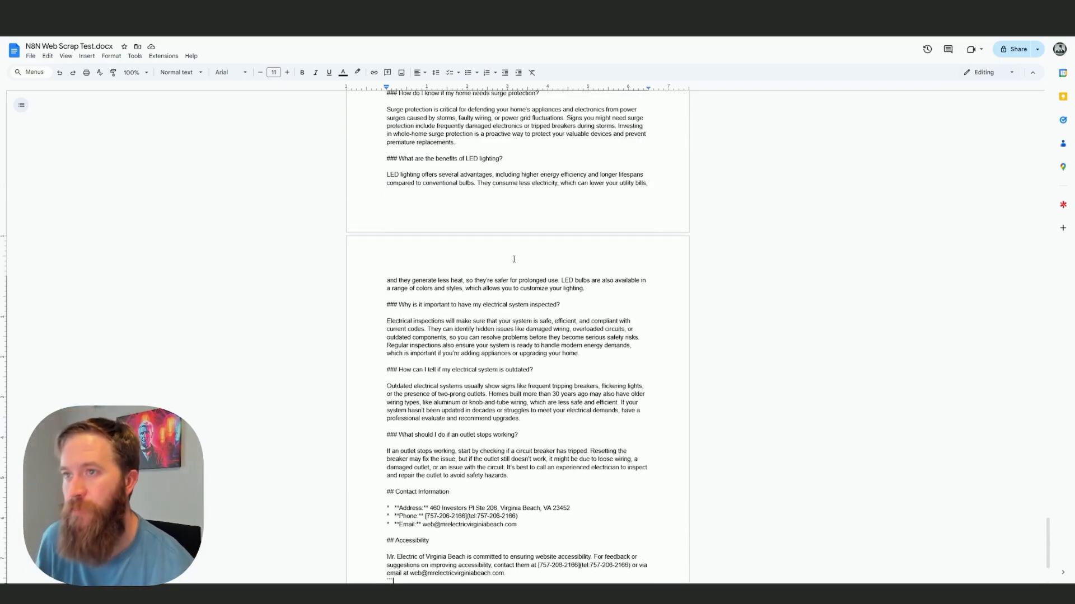
{"action": "scroll", "scroll_direction": "up", "scroll_amount": 3}
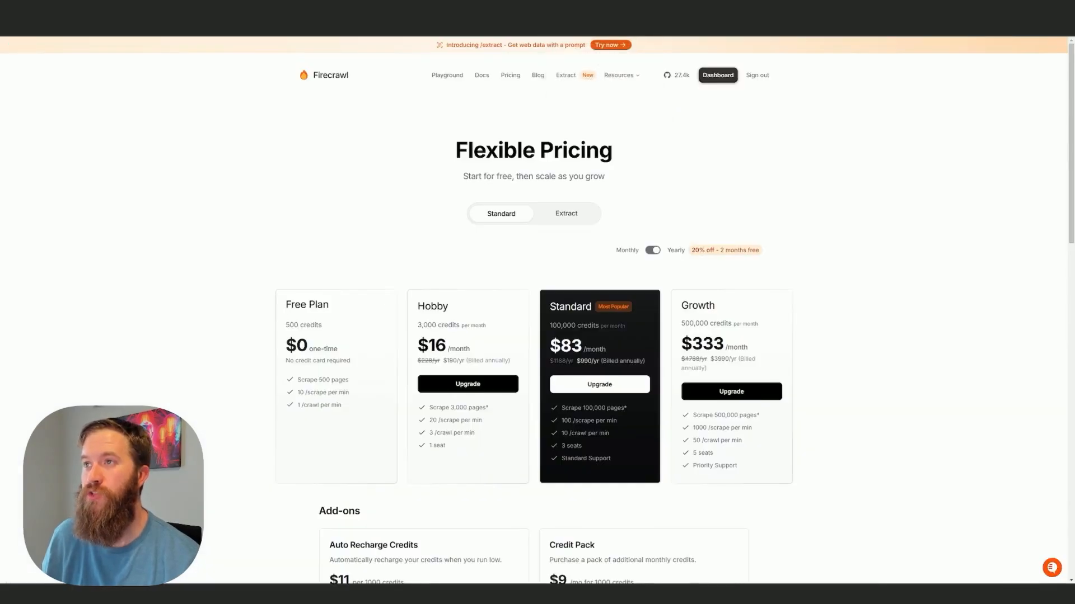
Go to the Firecrawl dashboard's Usage page showing 706 of 3000 credits used
{"action": "left_click", "coordinate": [481, 75]}
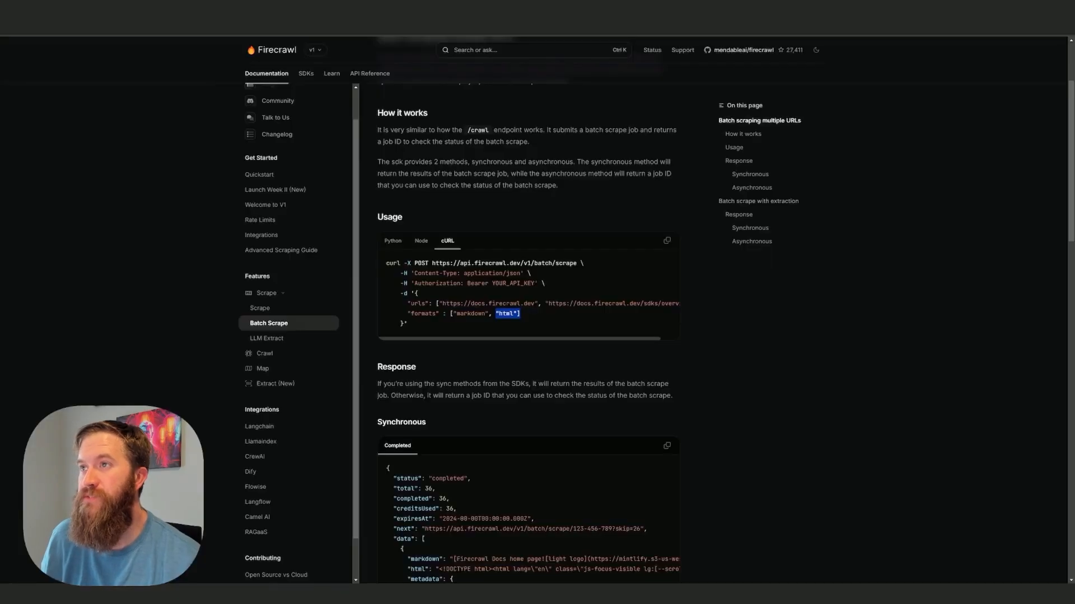
{"action": "scroll", "scroll_direction": "up", "scroll_amount": 3}
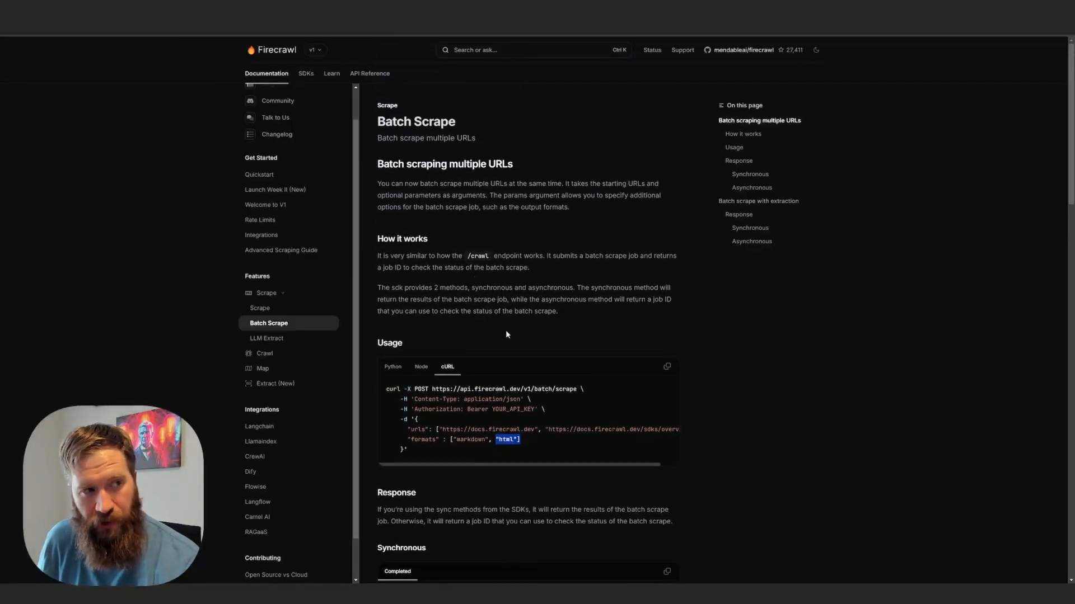
{"action": "mouse_move", "coordinate": [469, 455]}
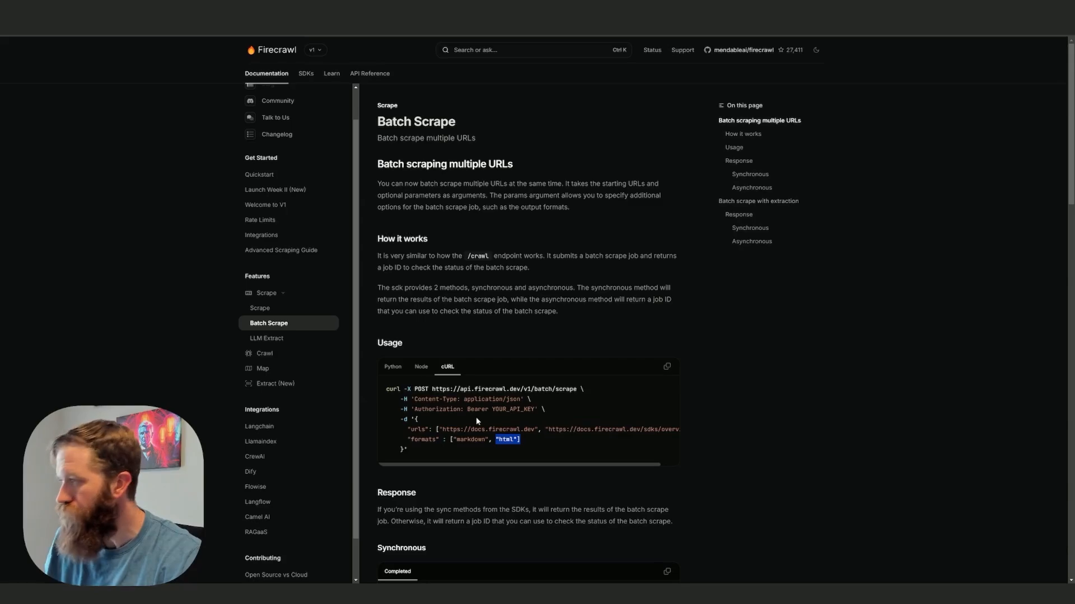
{"action": "mouse_move", "coordinate": [500, 278]}
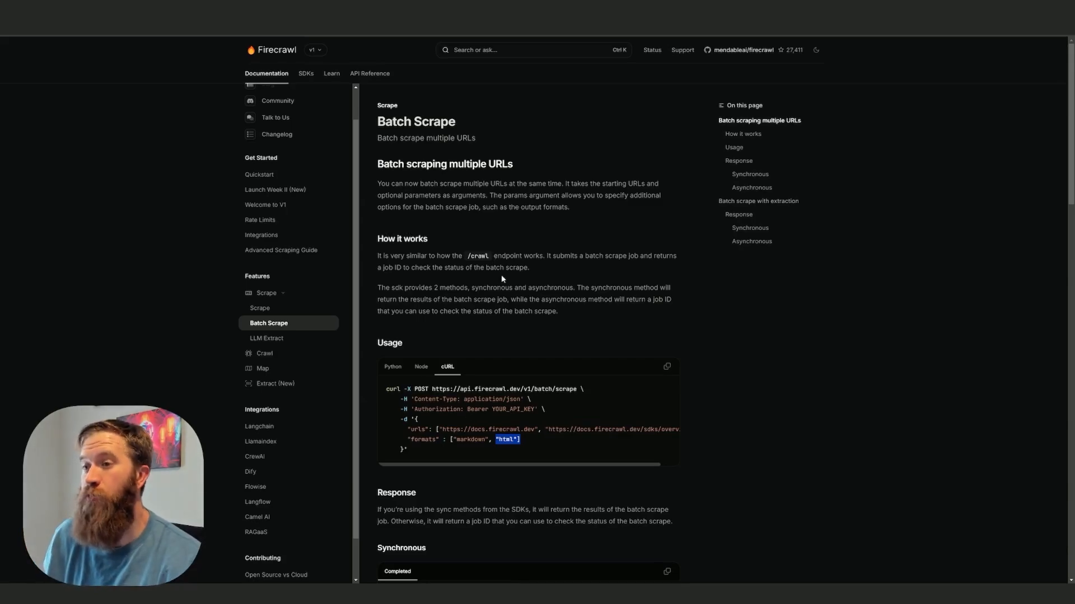
{"action": "mouse_move", "coordinate": [633, 72]}
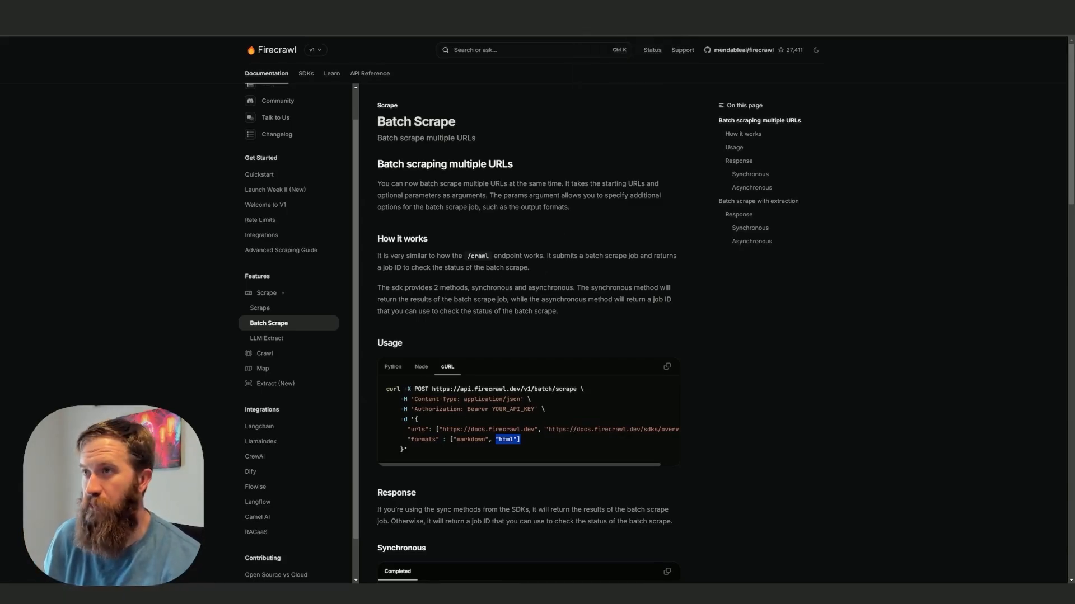
{"action": "left_click", "coordinate": [29, 135]}
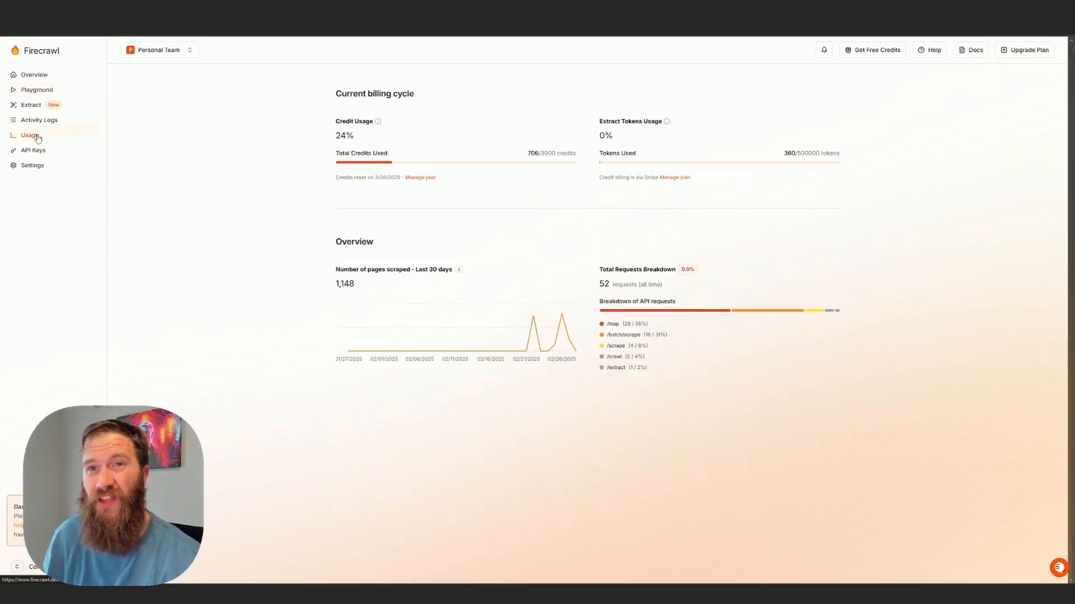
{"action": "mouse_move", "coordinate": [452, 159]}
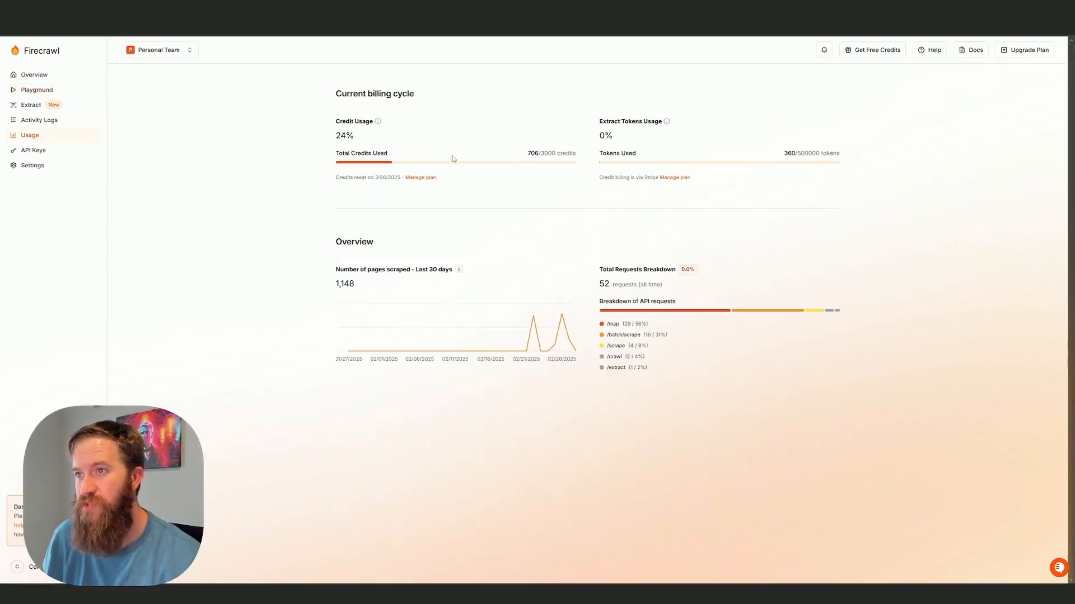
{"action": "mouse_move", "coordinate": [39, 120]}
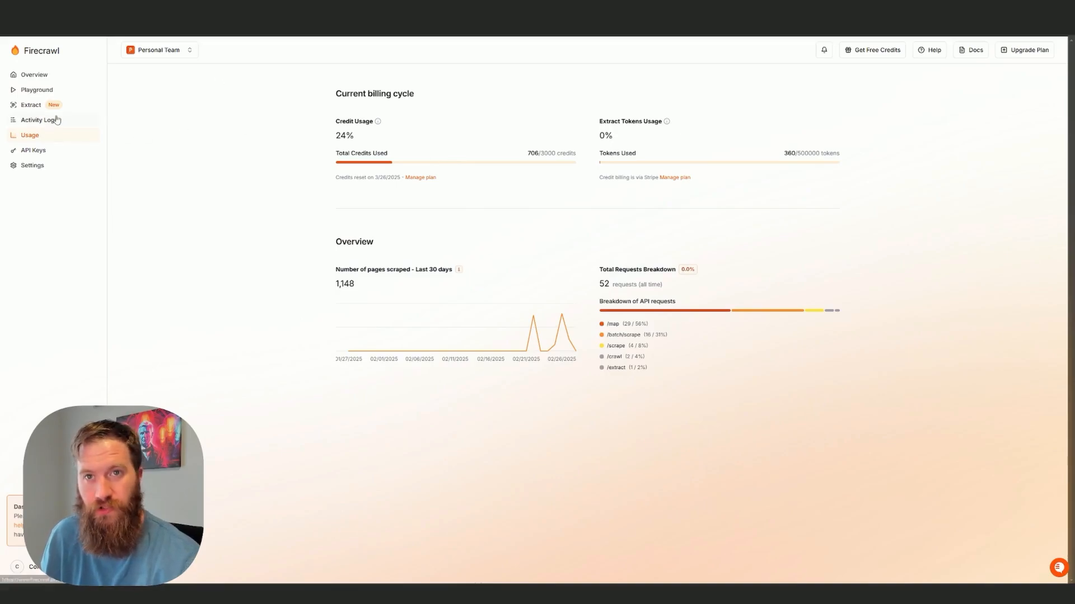
Expand the 73-document Batch Scrape in Activity Logs, checking event details and download formats
{"action": "left_click", "coordinate": [39, 120]}
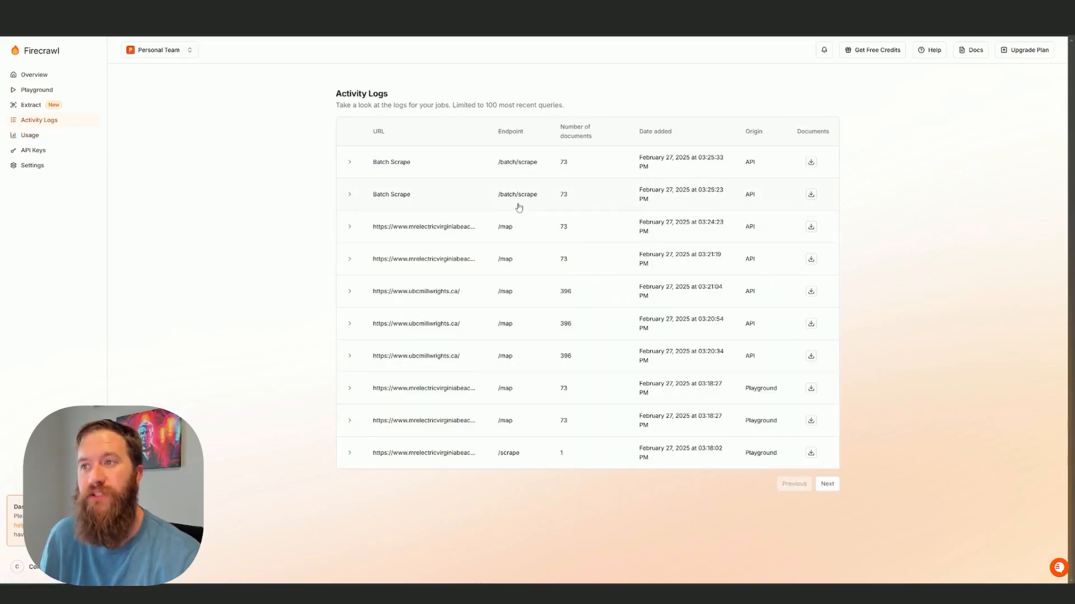
{"action": "left_click", "coordinate": [348, 162]}
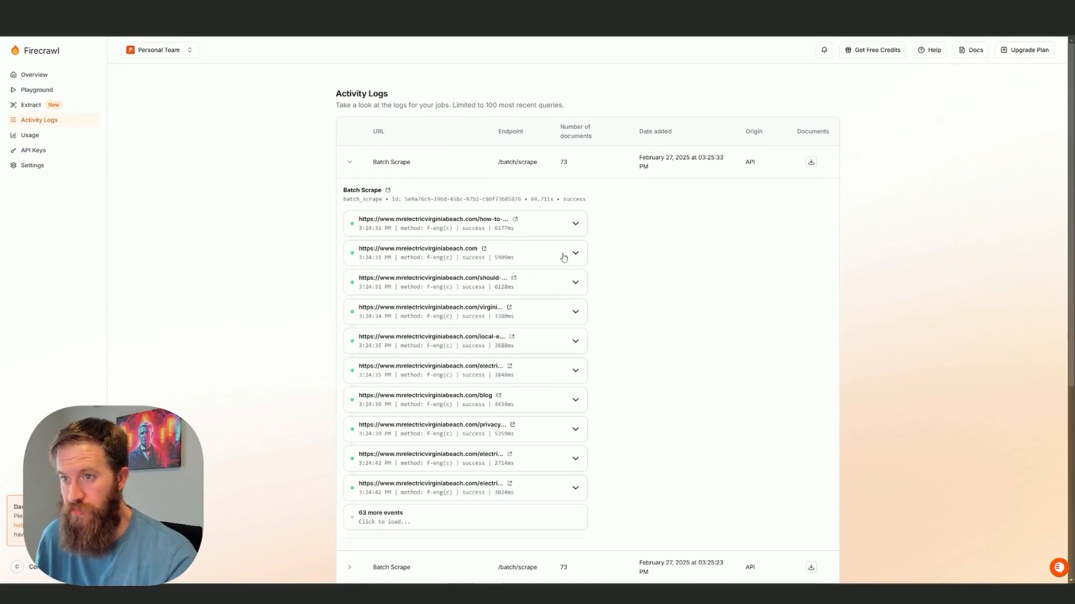
{"action": "left_click", "coordinate": [574, 223]}
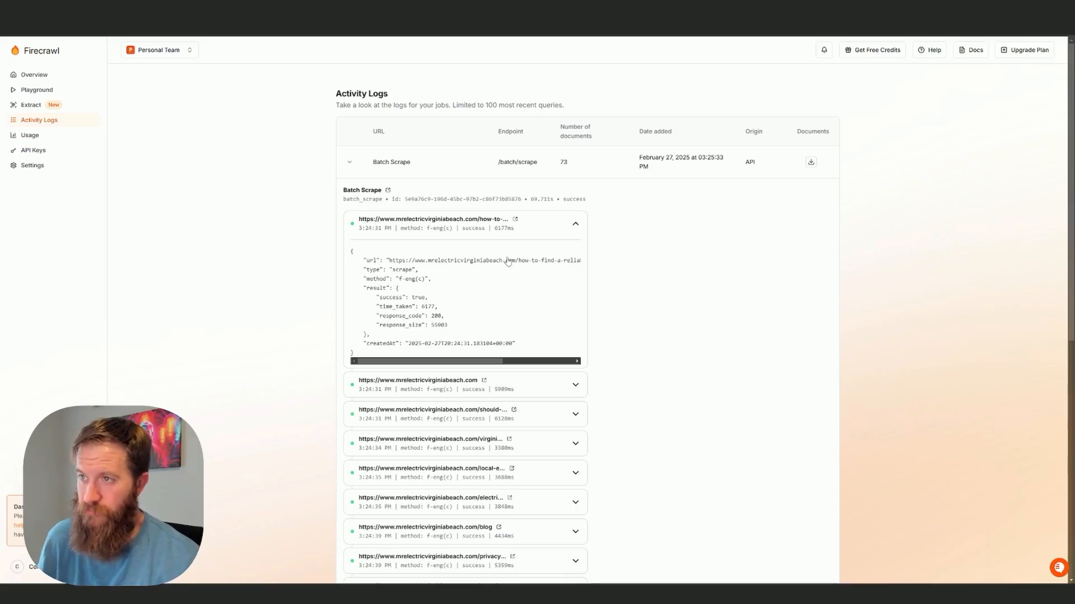
{"action": "left_click", "coordinate": [574, 224]}
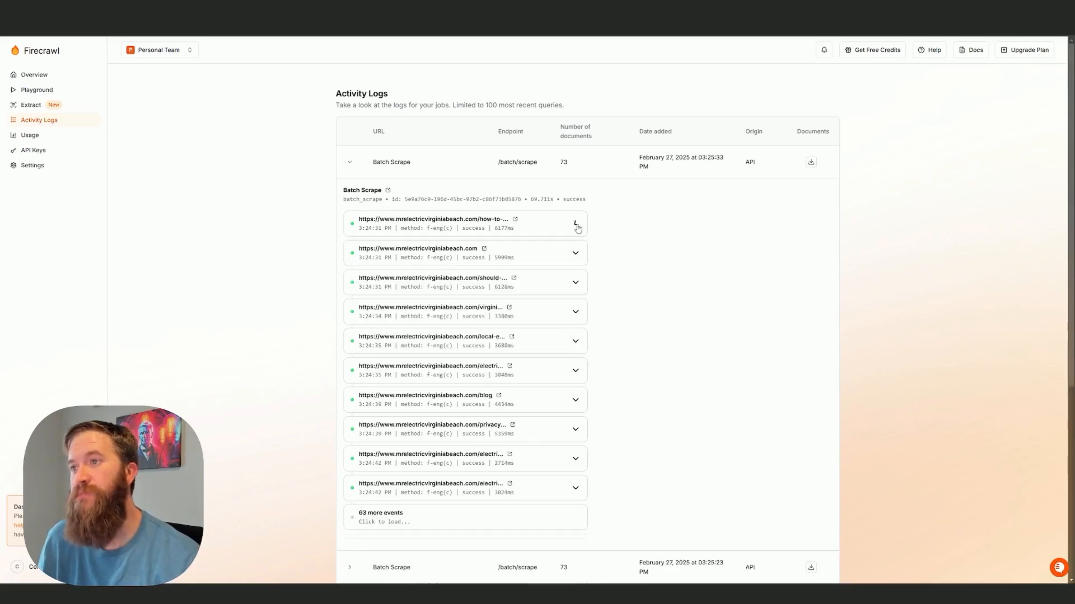
{"action": "left_click", "coordinate": [811, 162]}
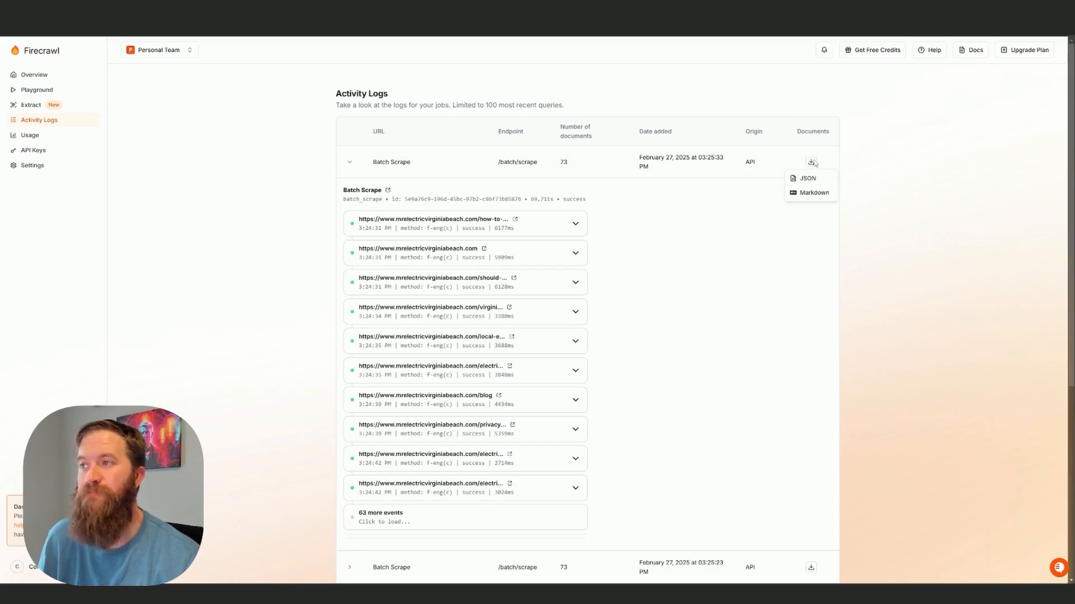
{"action": "mouse_move", "coordinate": [807, 211]}
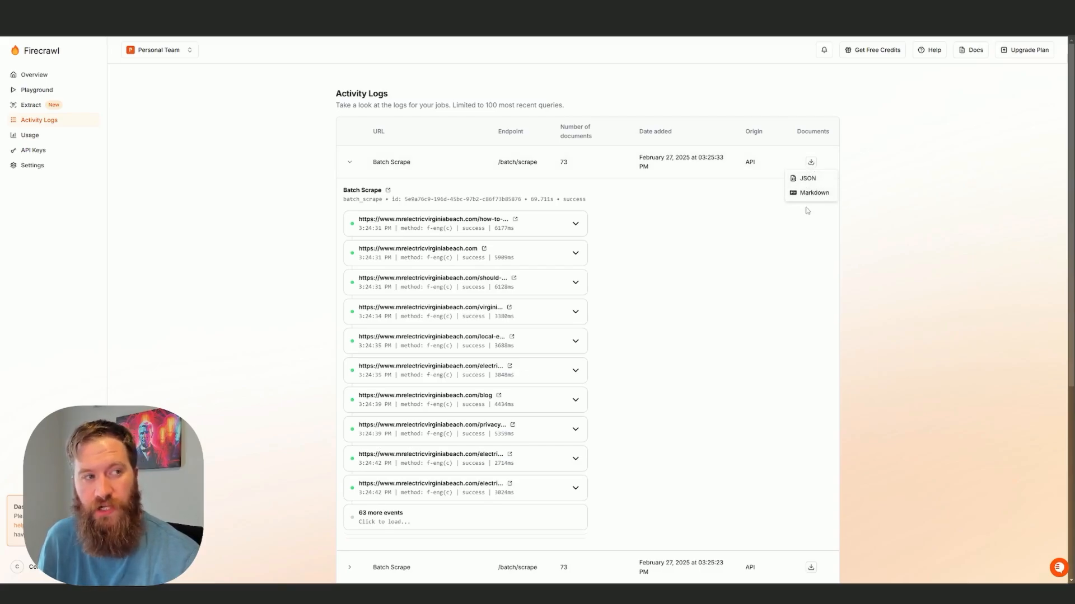
{"action": "mouse_move", "coordinate": [805, 180]}
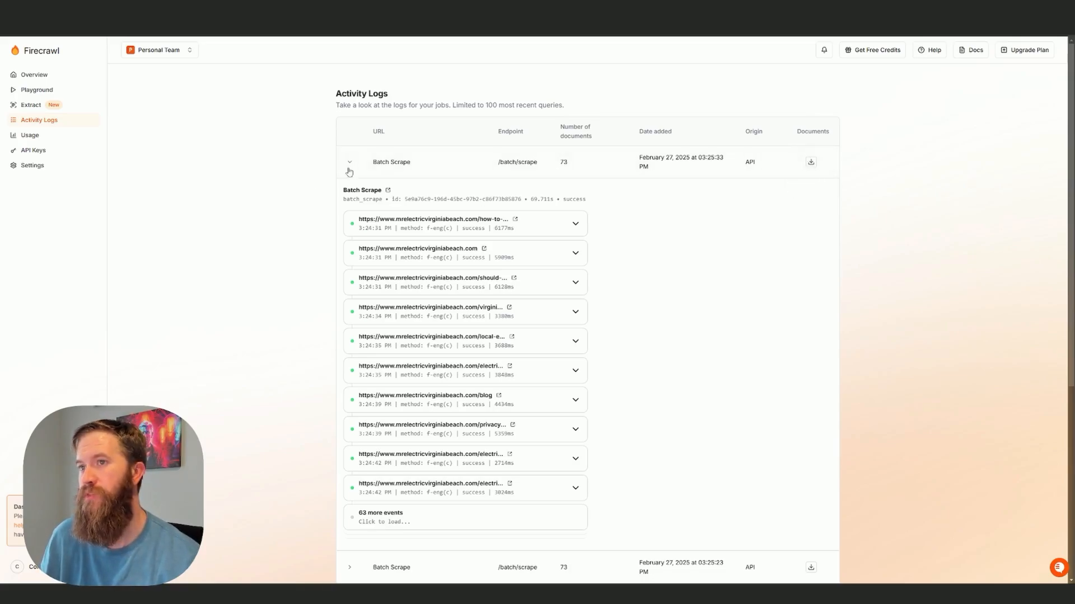
{"action": "mouse_move", "coordinate": [424, 357]}
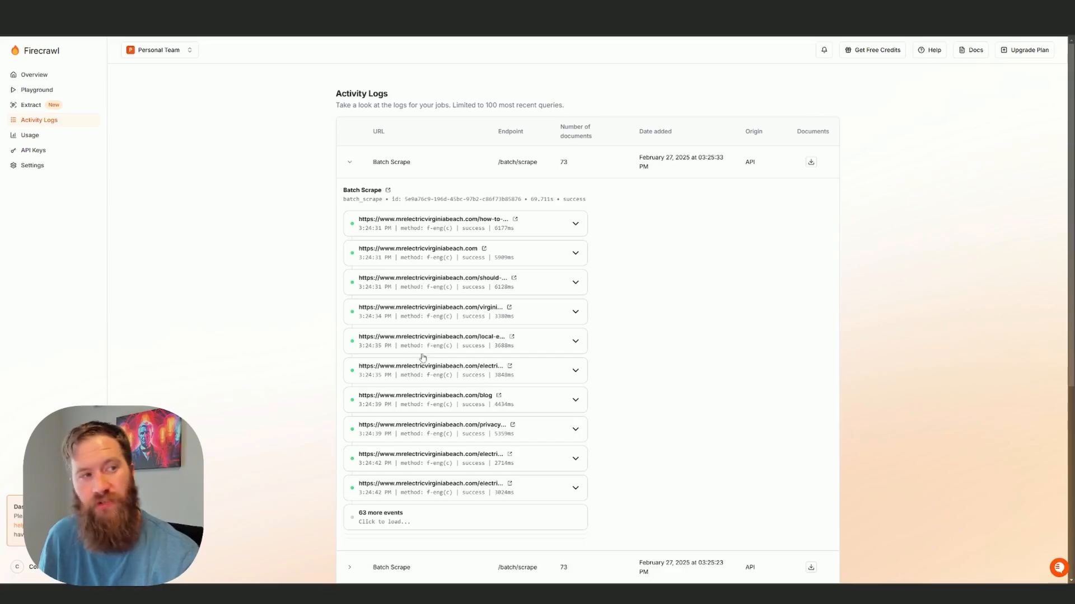
{"action": "mouse_move", "coordinate": [413, 352]}
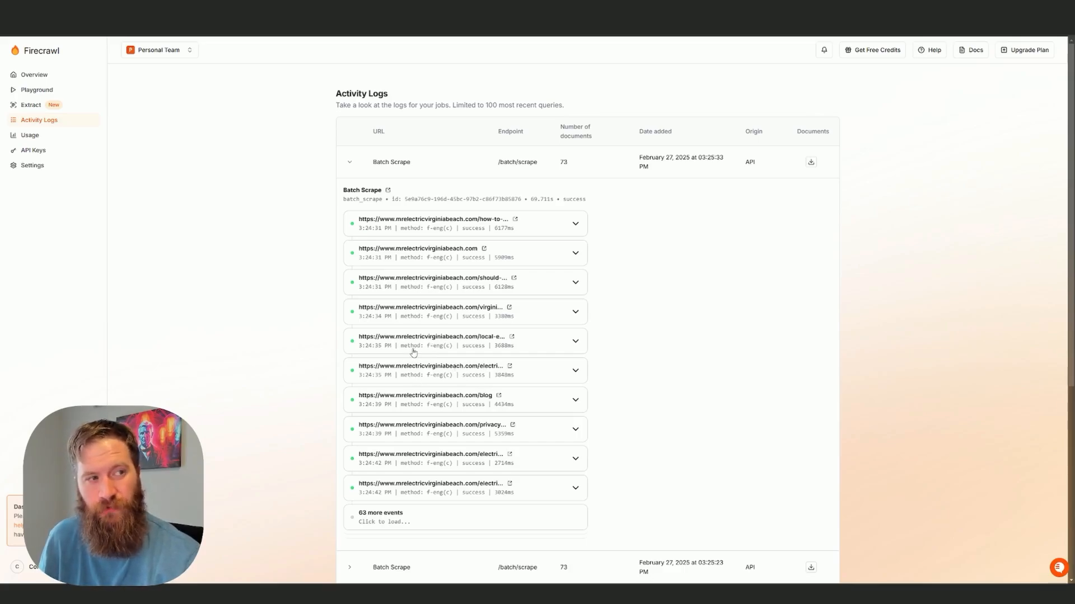
{"action": "mouse_move", "coordinate": [412, 419]}
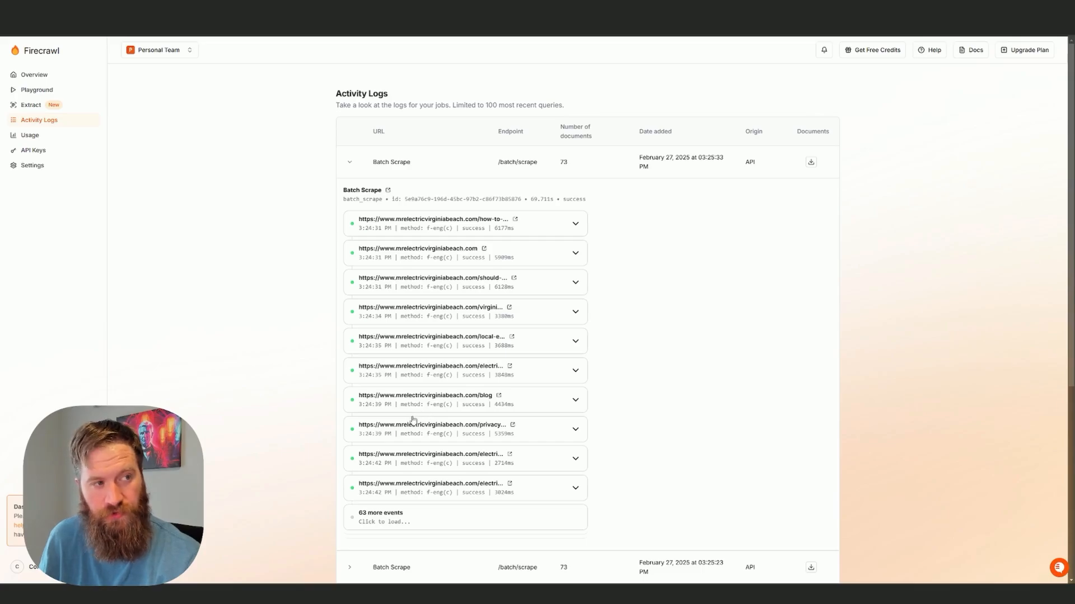
{"action": "scroll", "scroll_direction": "down", "scroll_amount": 3}
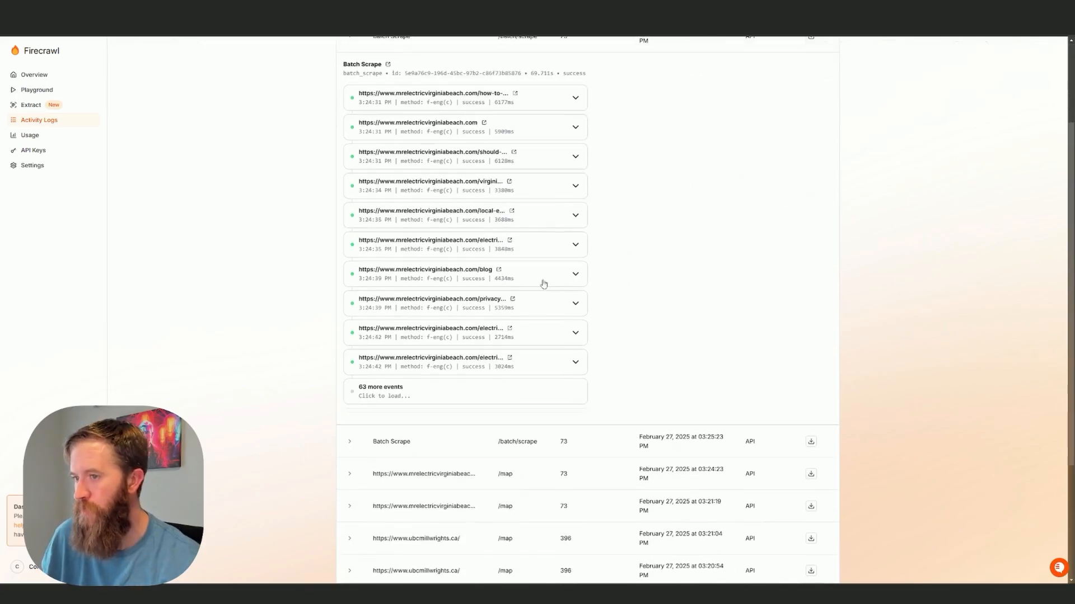
{"action": "scroll", "scroll_direction": "up", "scroll_amount": 3}
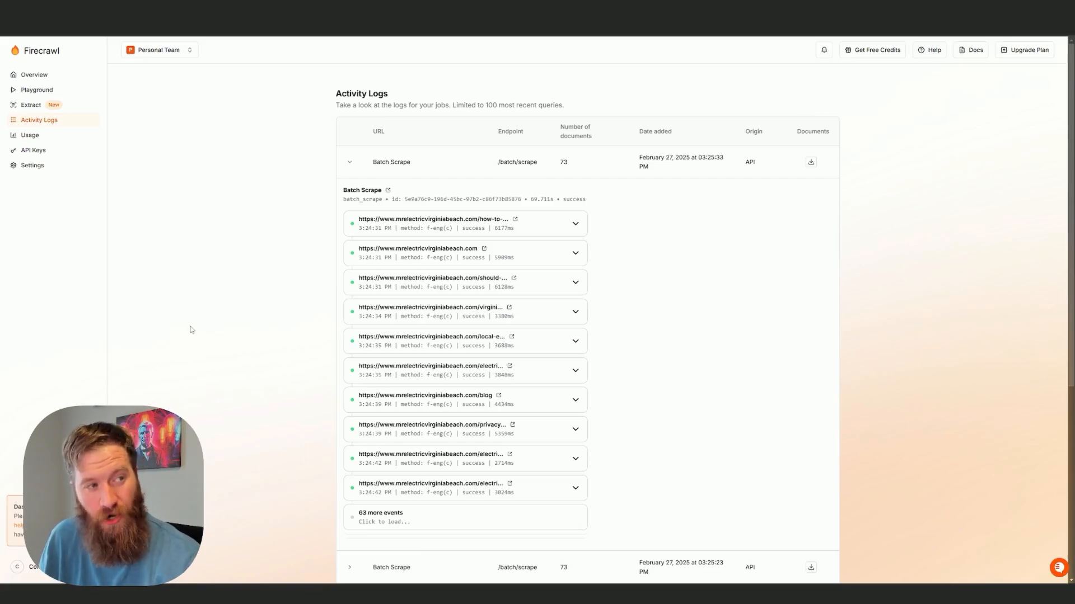
{"action": "mouse_move", "coordinate": [33, 150]}
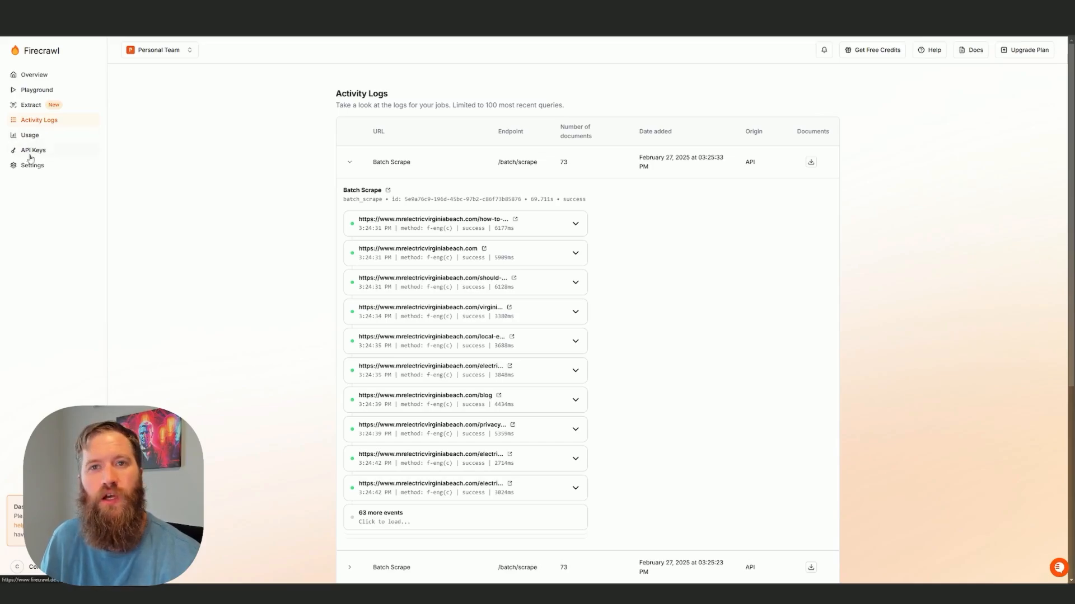
Open the Firecrawl API Keys page showing the Default key from February 22, 2025
{"action": "left_click", "coordinate": [33, 150]}
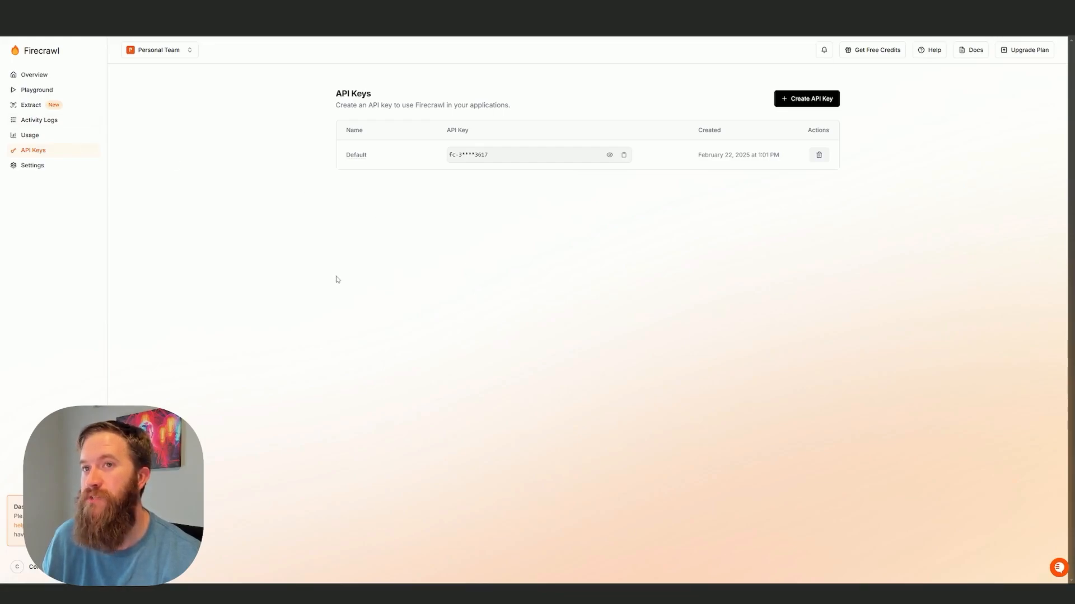
{"action": "mouse_move", "coordinate": [51, 56]}
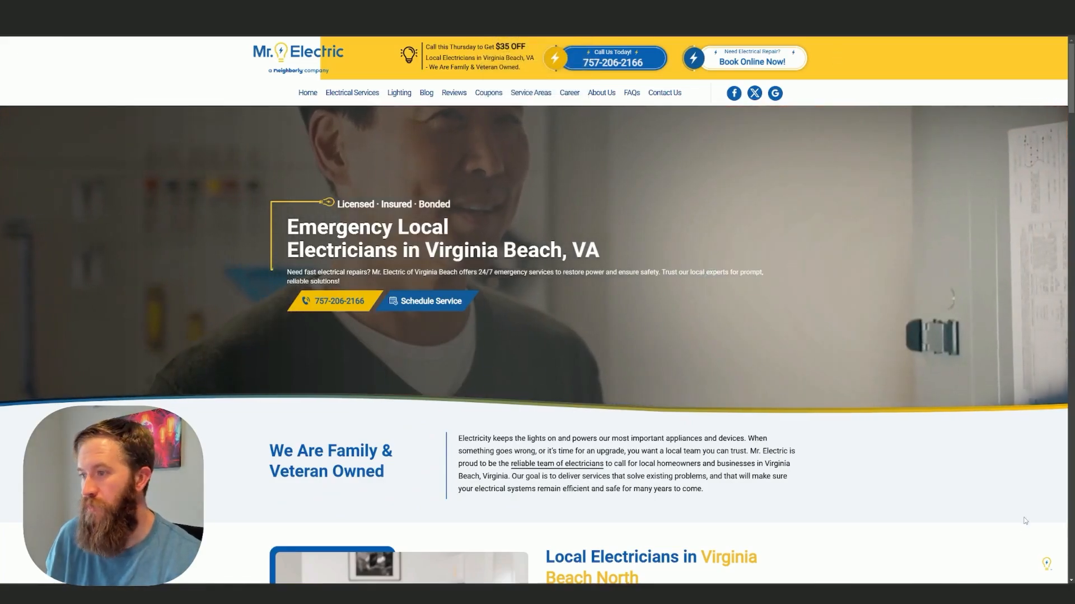
{"action": "mouse_move", "coordinate": [634, 396]}
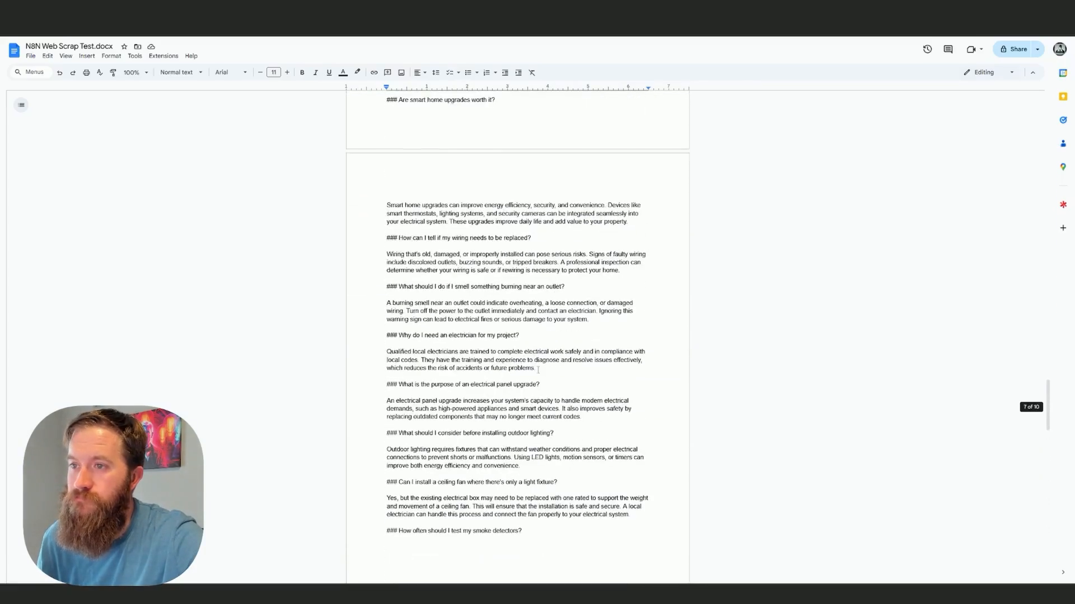
Scroll back up through the N8N Web Scrap Test Google Doc
{"action": "scroll", "scroll_direction": "up", "scroll_amount": 3}
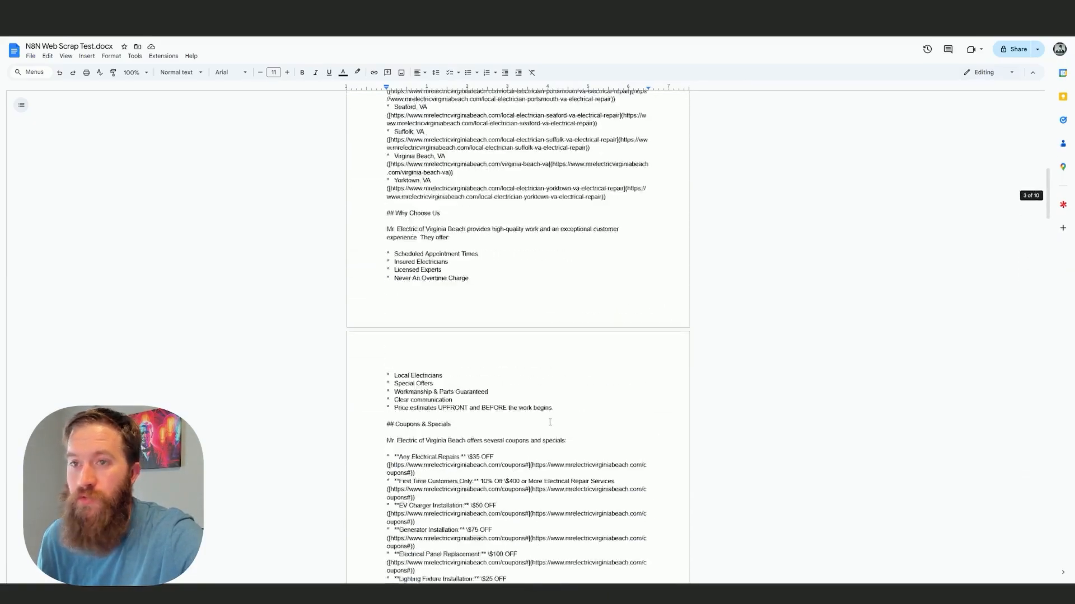
{"action": "scroll", "scroll_direction": "up", "scroll_amount": 3}
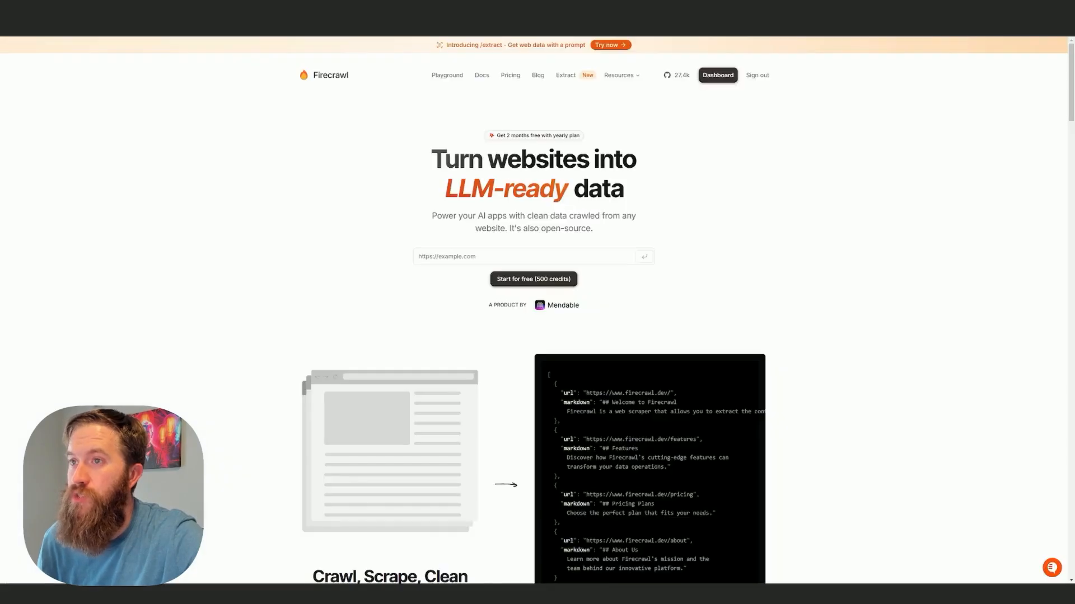
{"action": "mouse_move", "coordinate": [644, 308]}
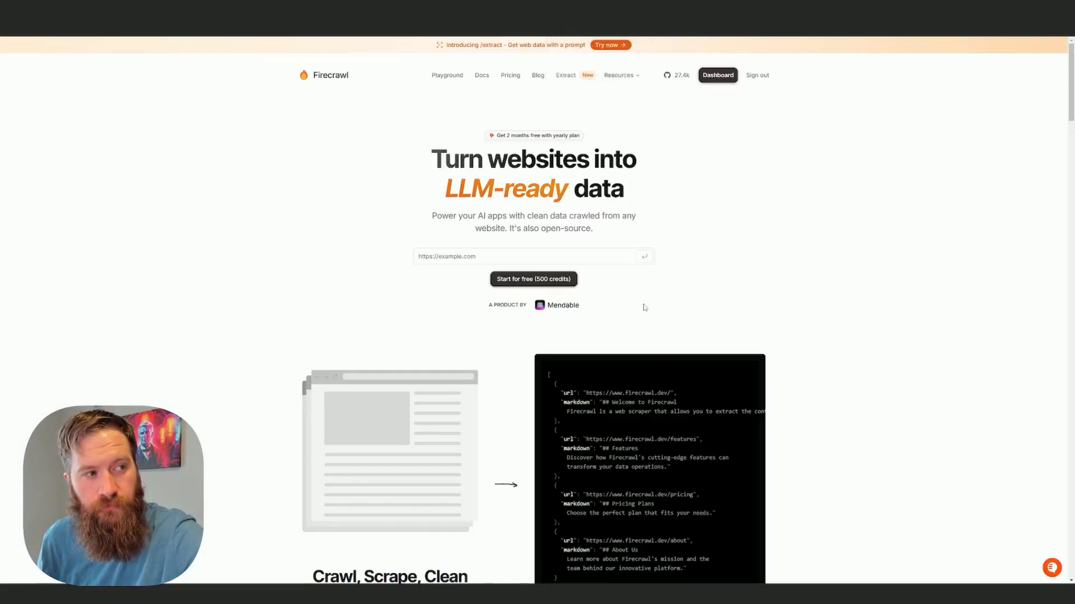
{"action": "mouse_move", "coordinate": [463, 289]}
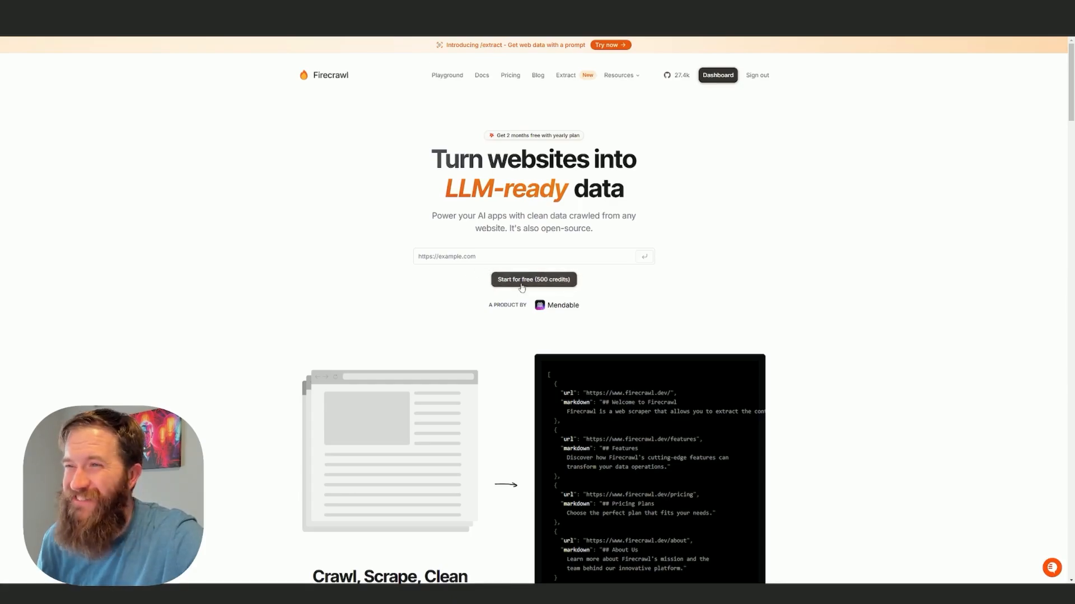
{"action": "mouse_move", "coordinate": [565, 75]}
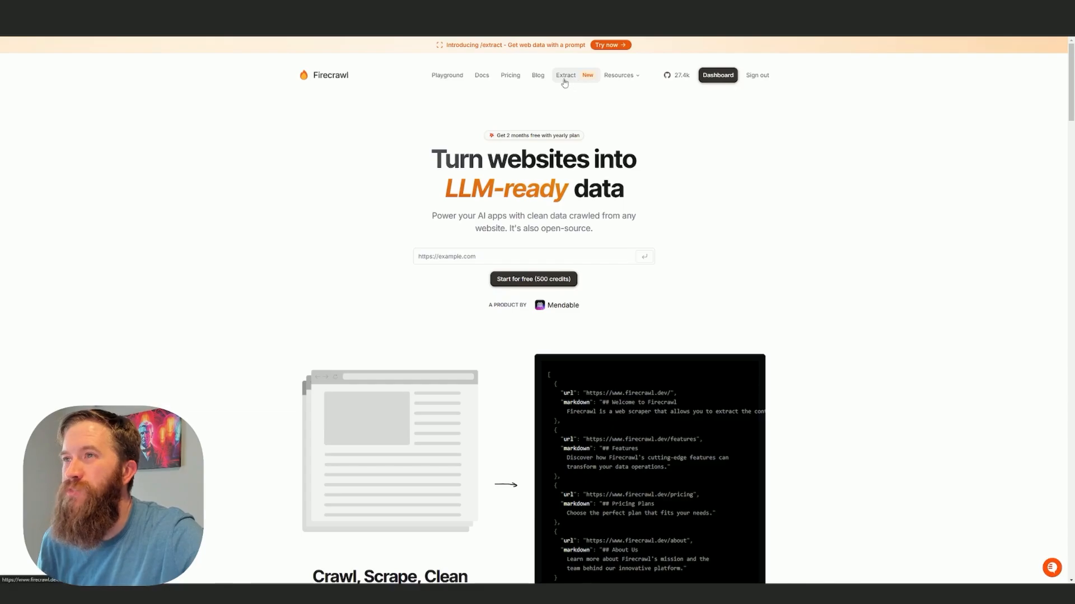
{"action": "mouse_move", "coordinate": [171, 248]}
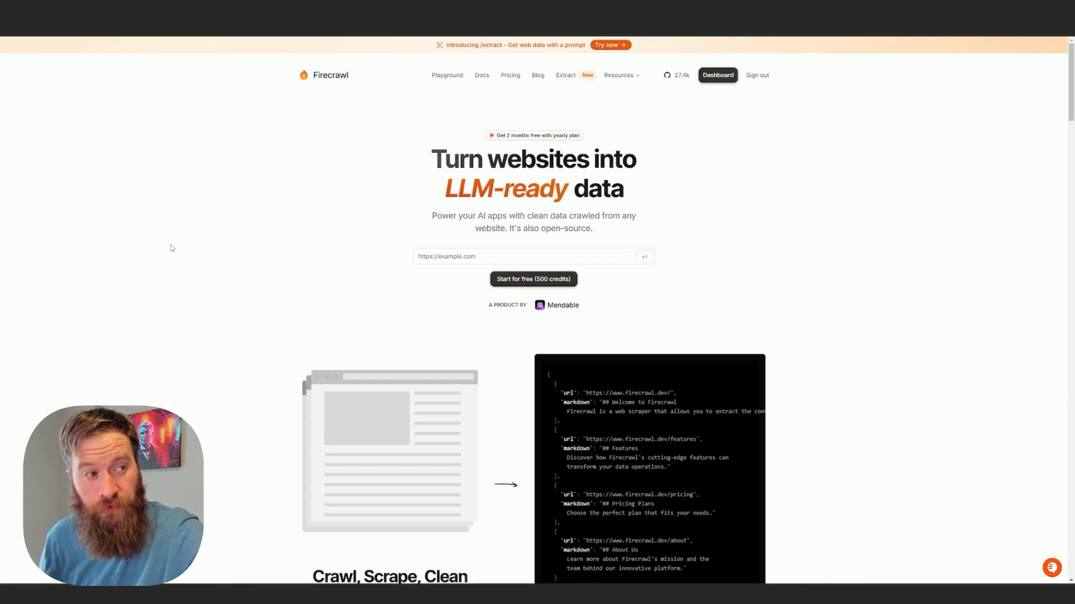
{"action": "mouse_move", "coordinate": [5, 373]}
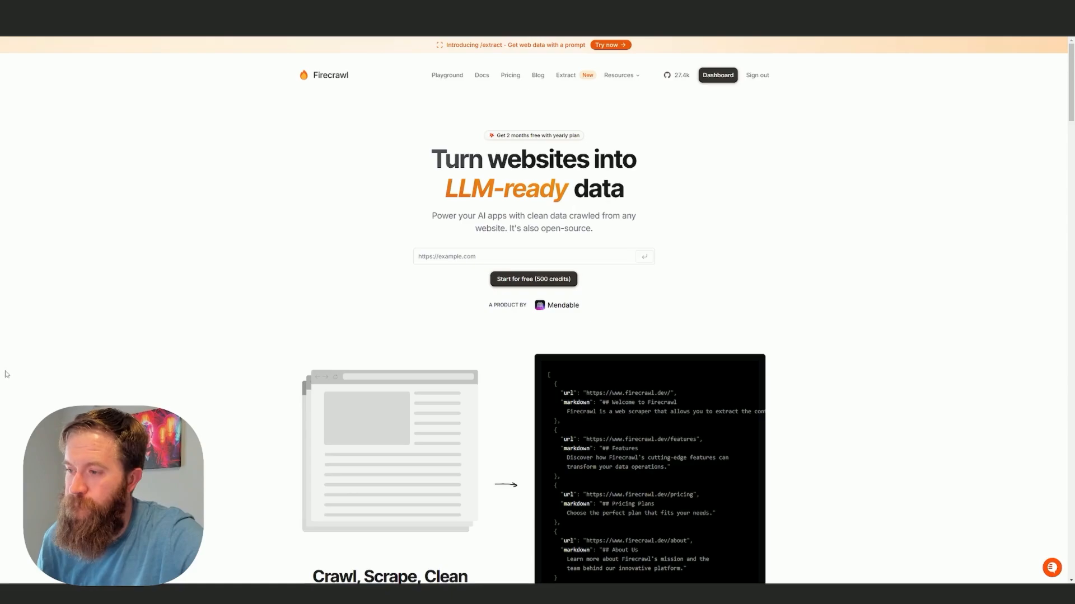